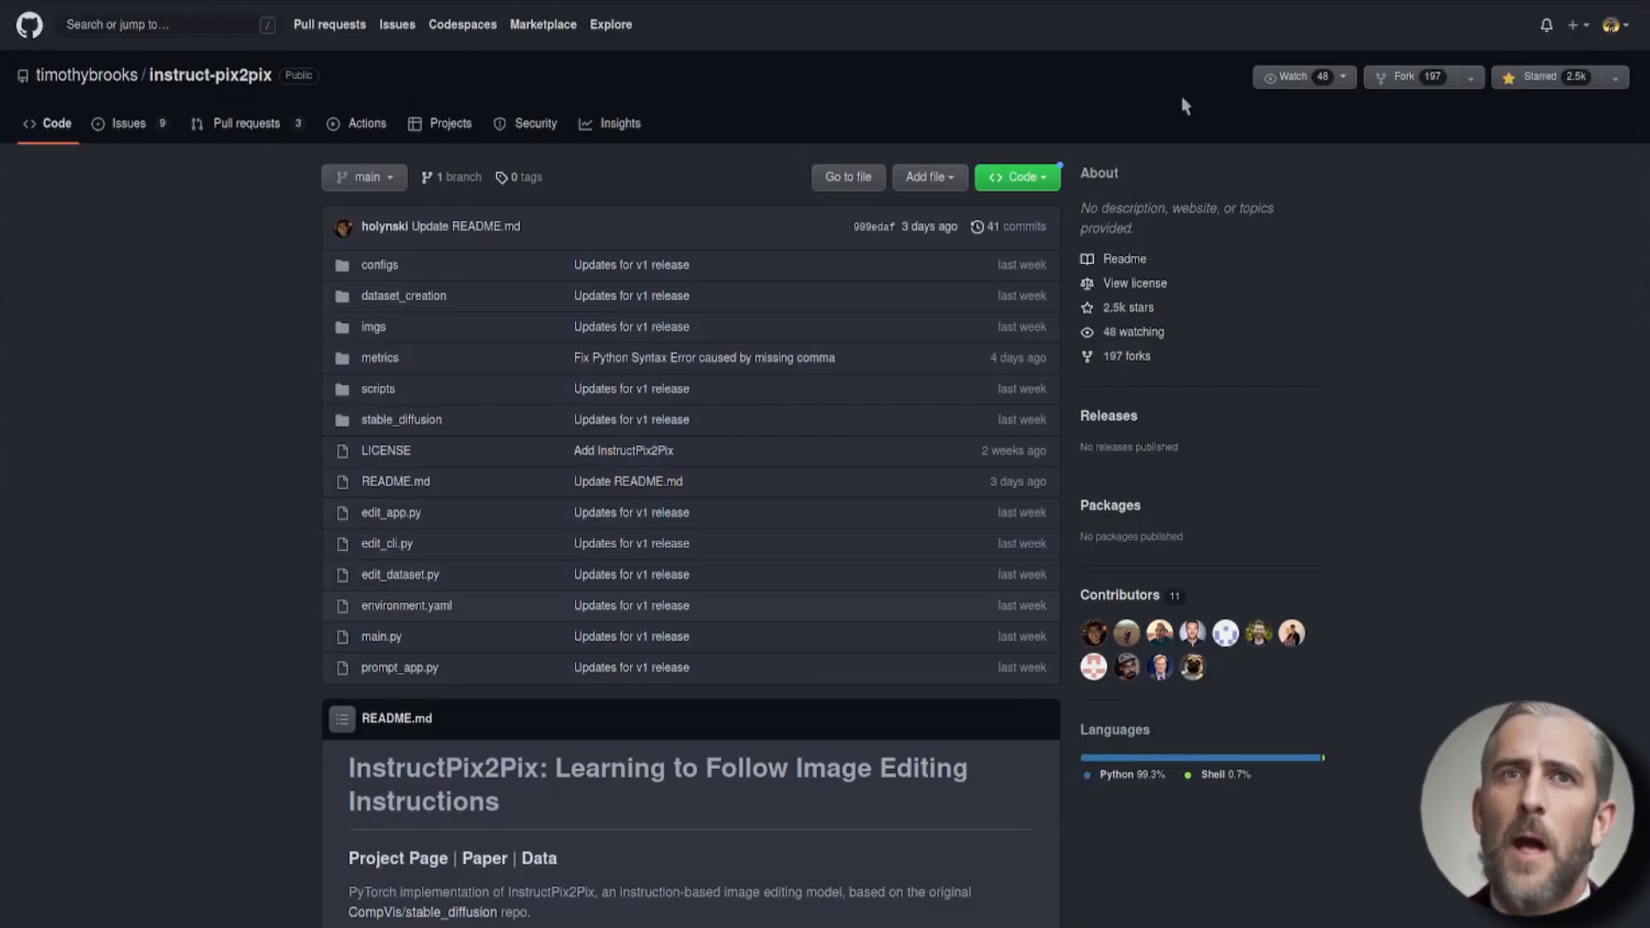
Enter the instruction 'Give him armour' and set Steps to 100
scroll("down", 3)
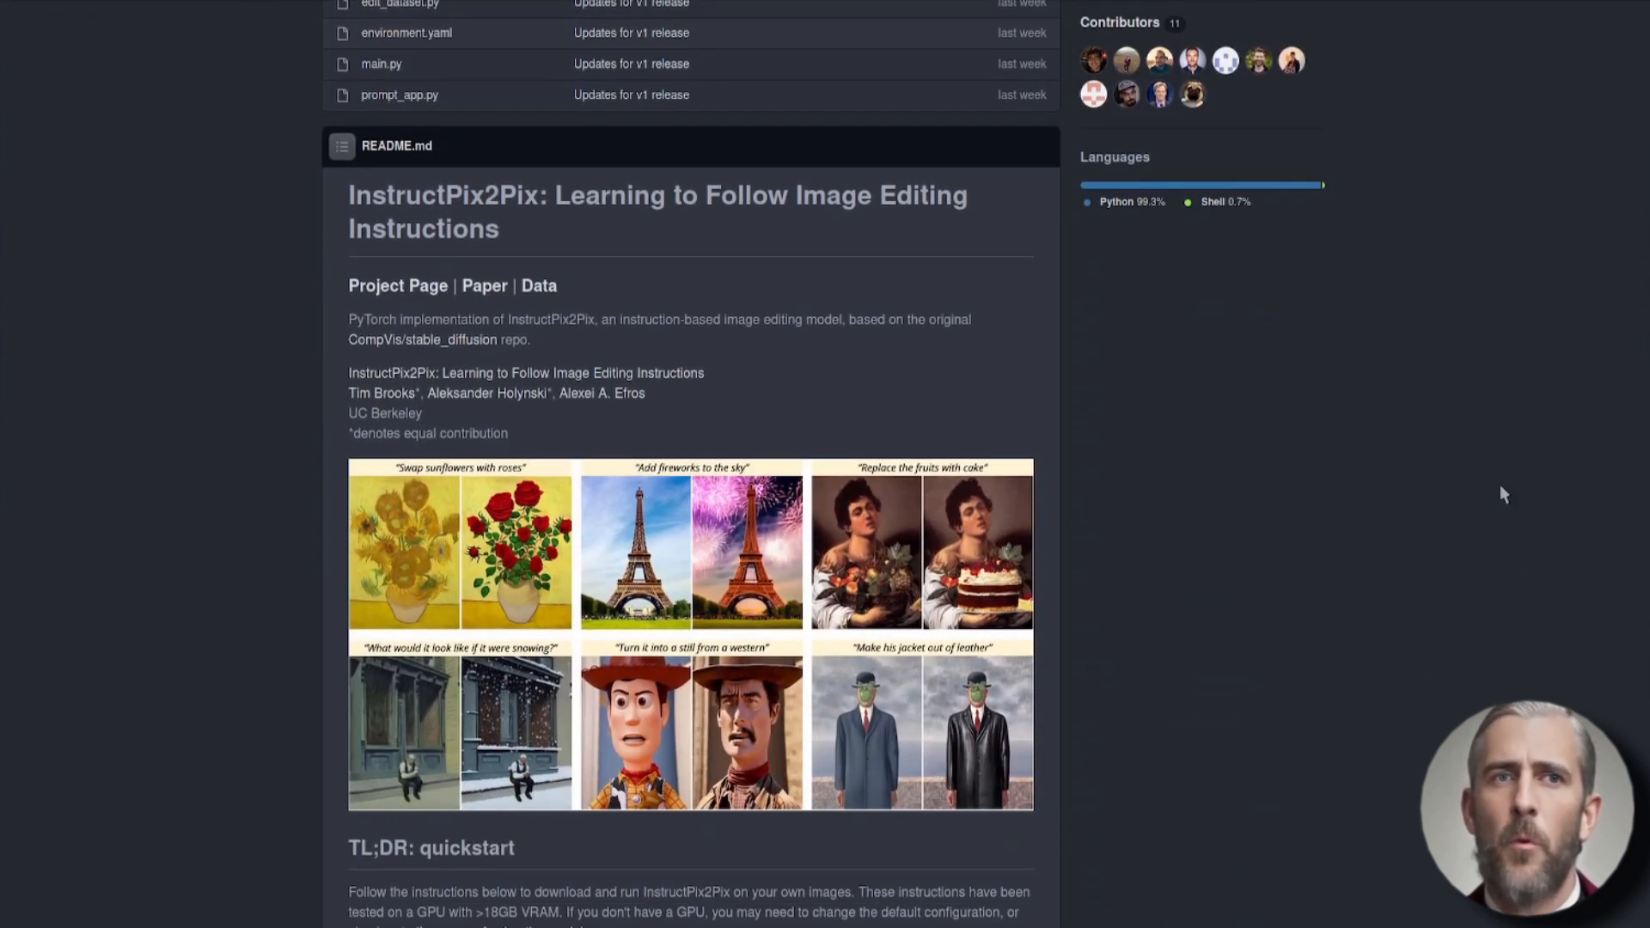
scroll("down", 3)
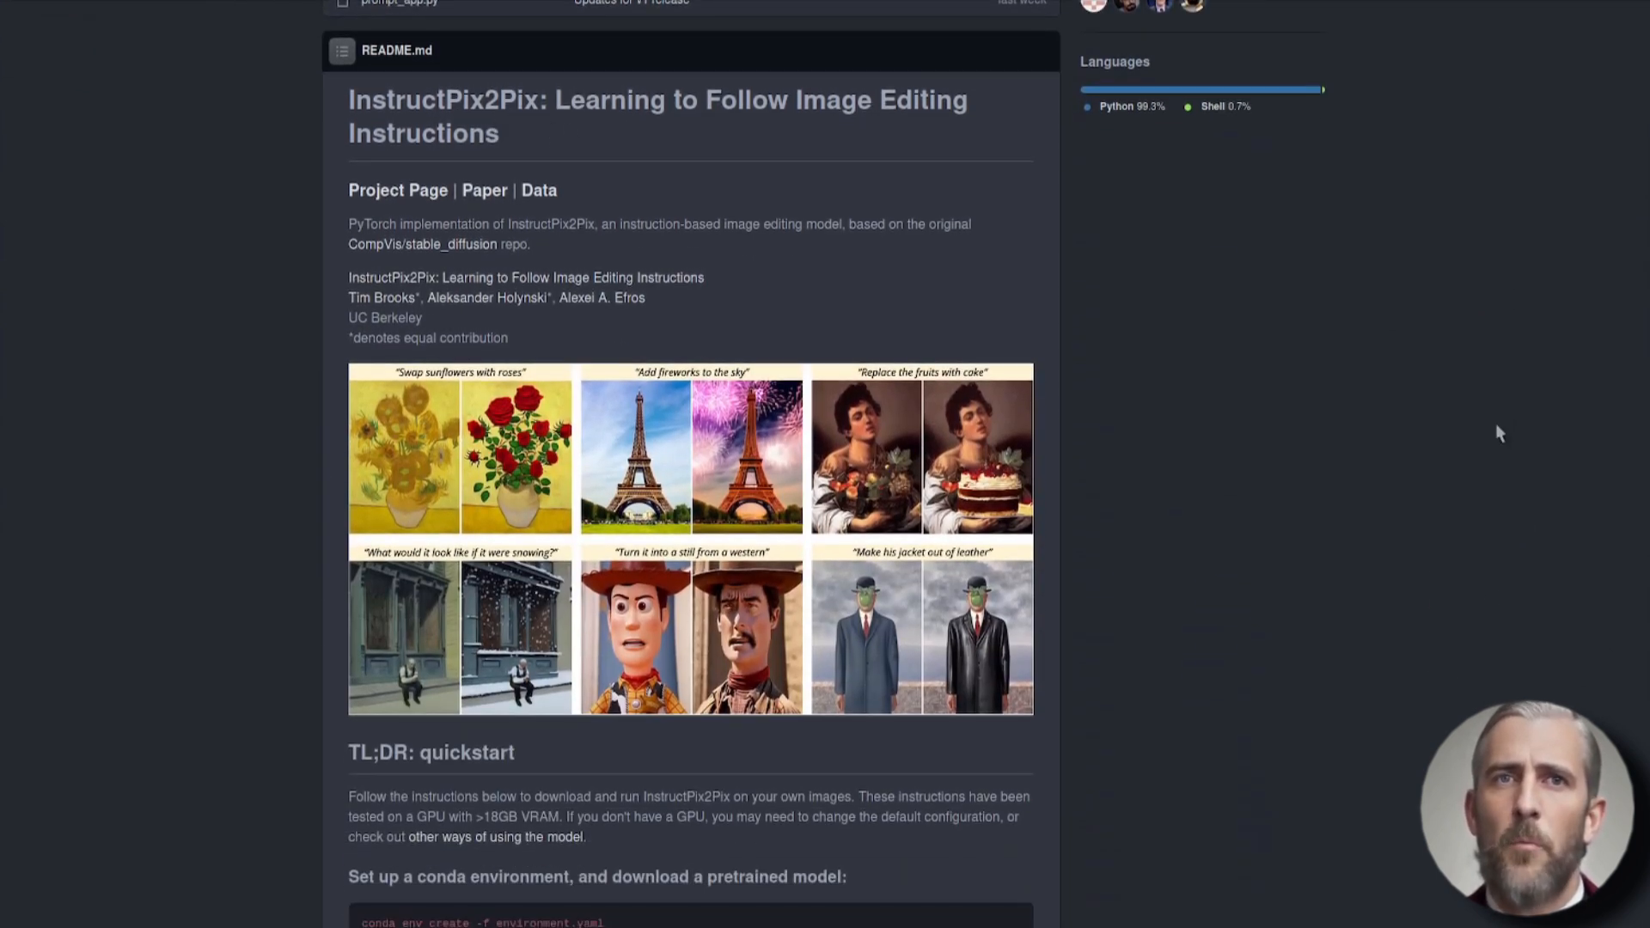
mouse_move(1332, 450)
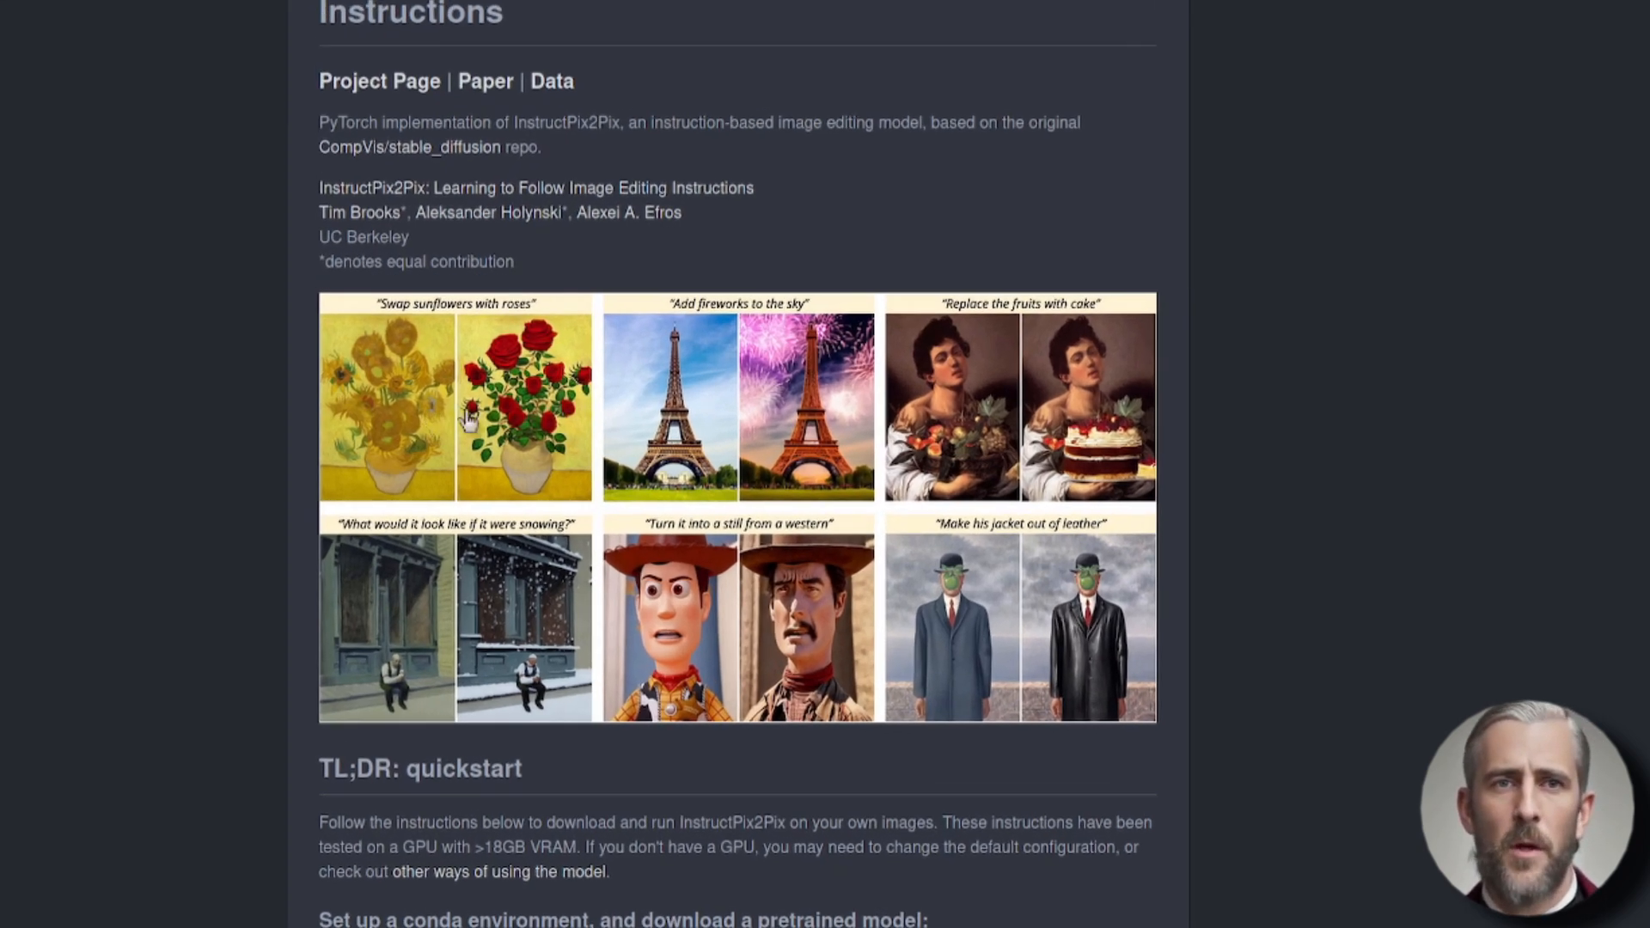
scroll("down", 3)
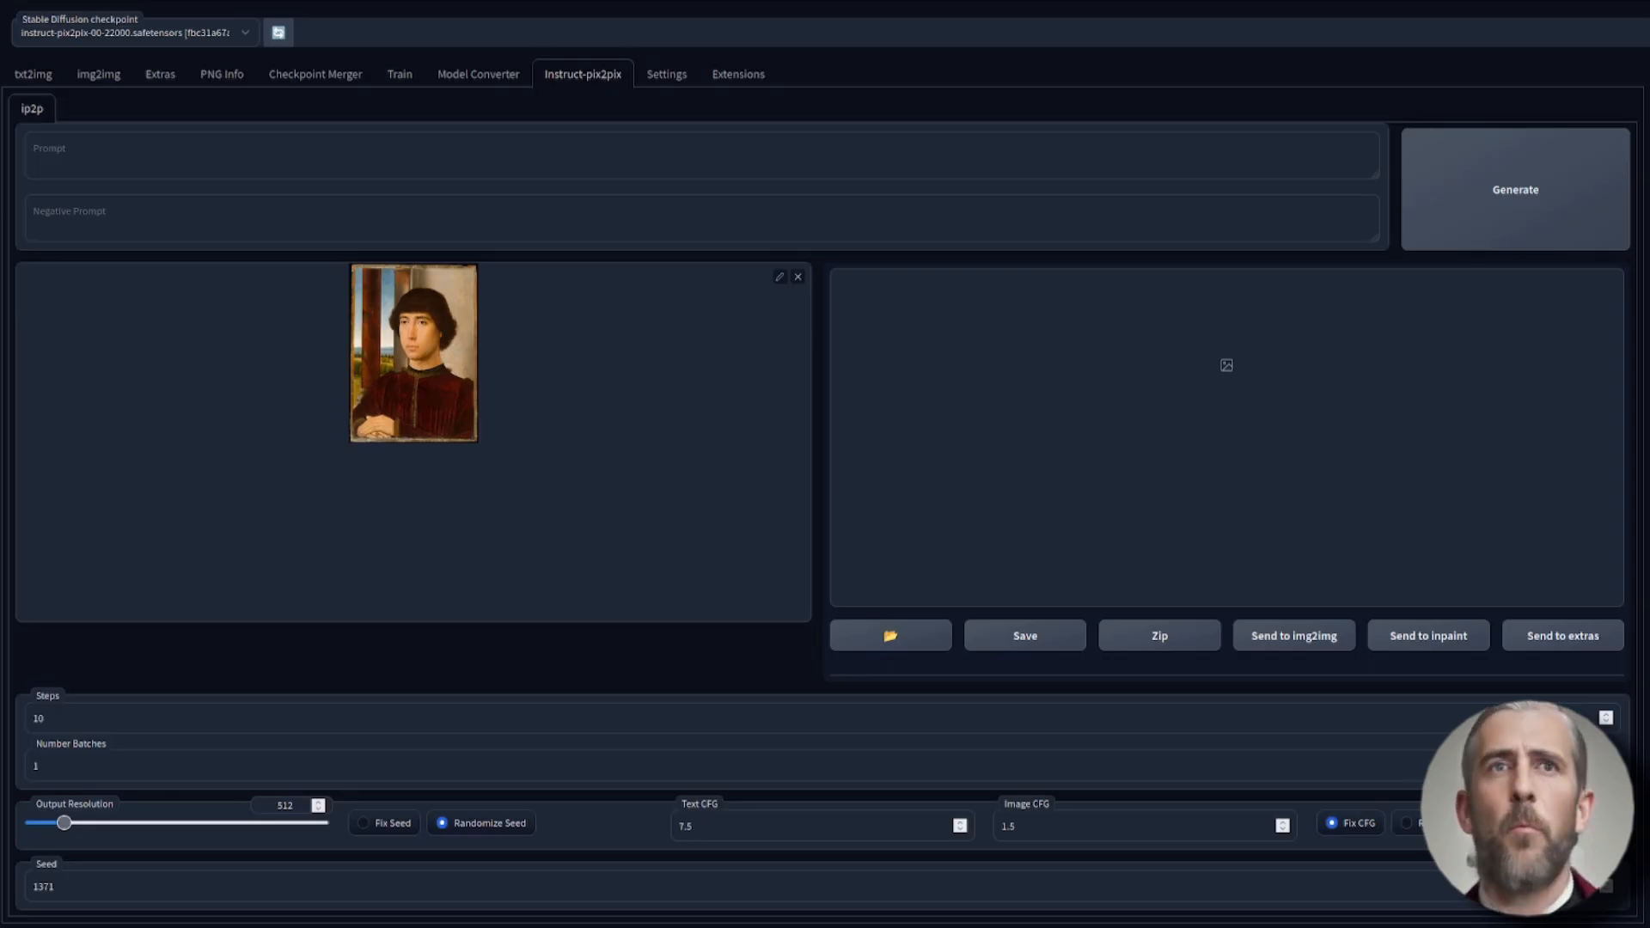
type("Give him armour")
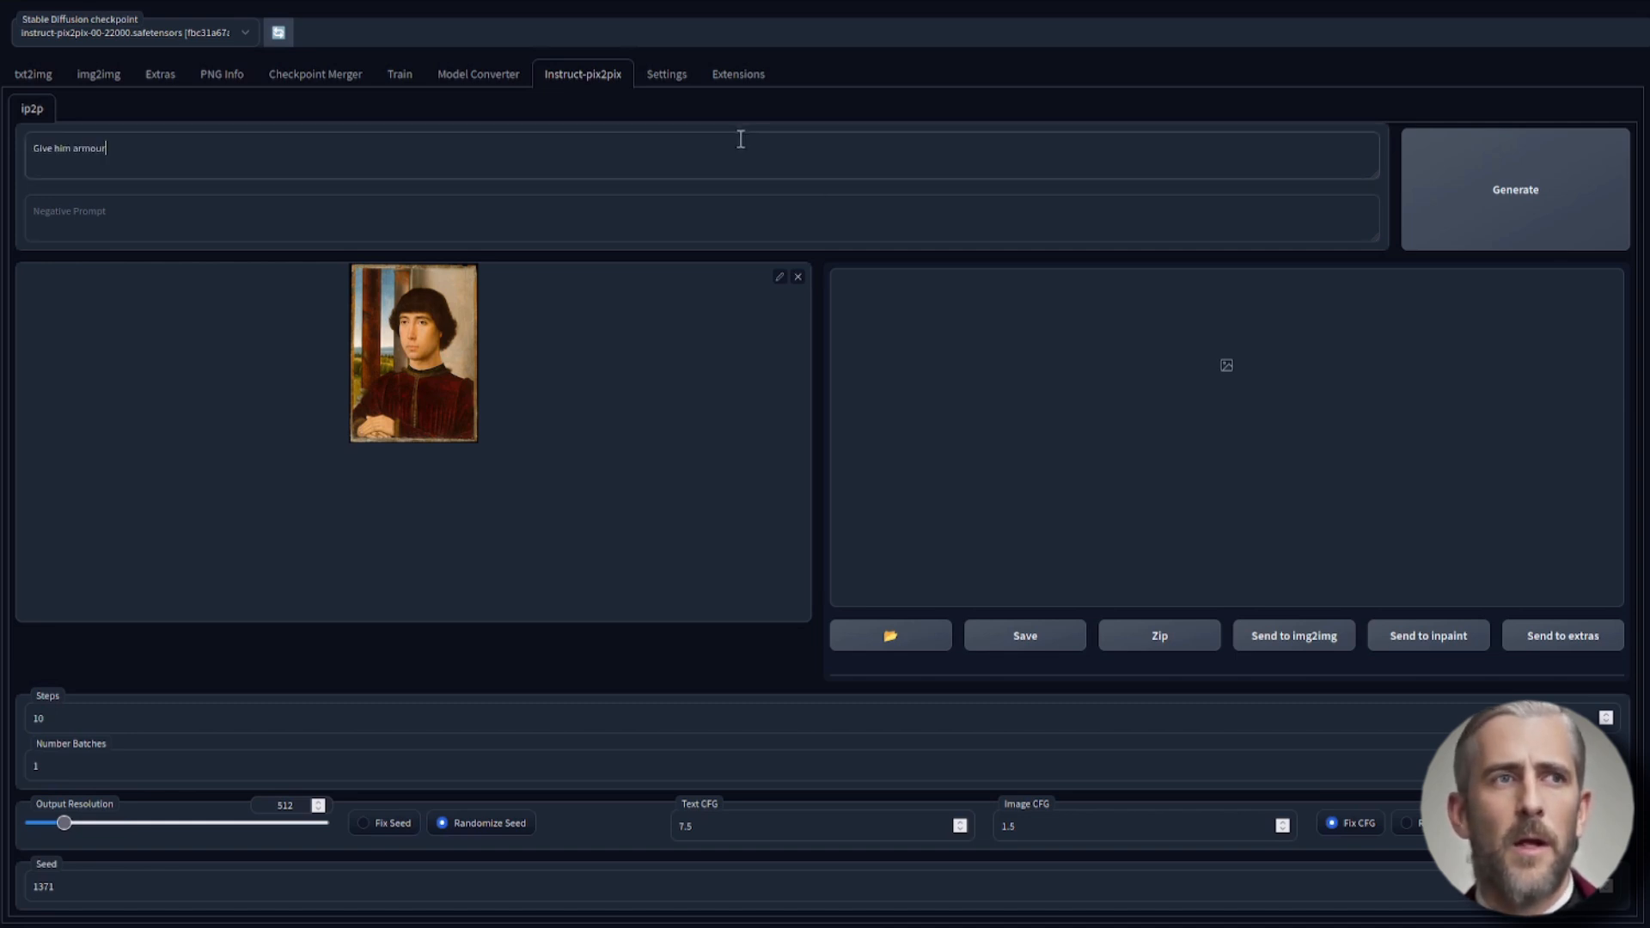
mouse_move(519, 465)
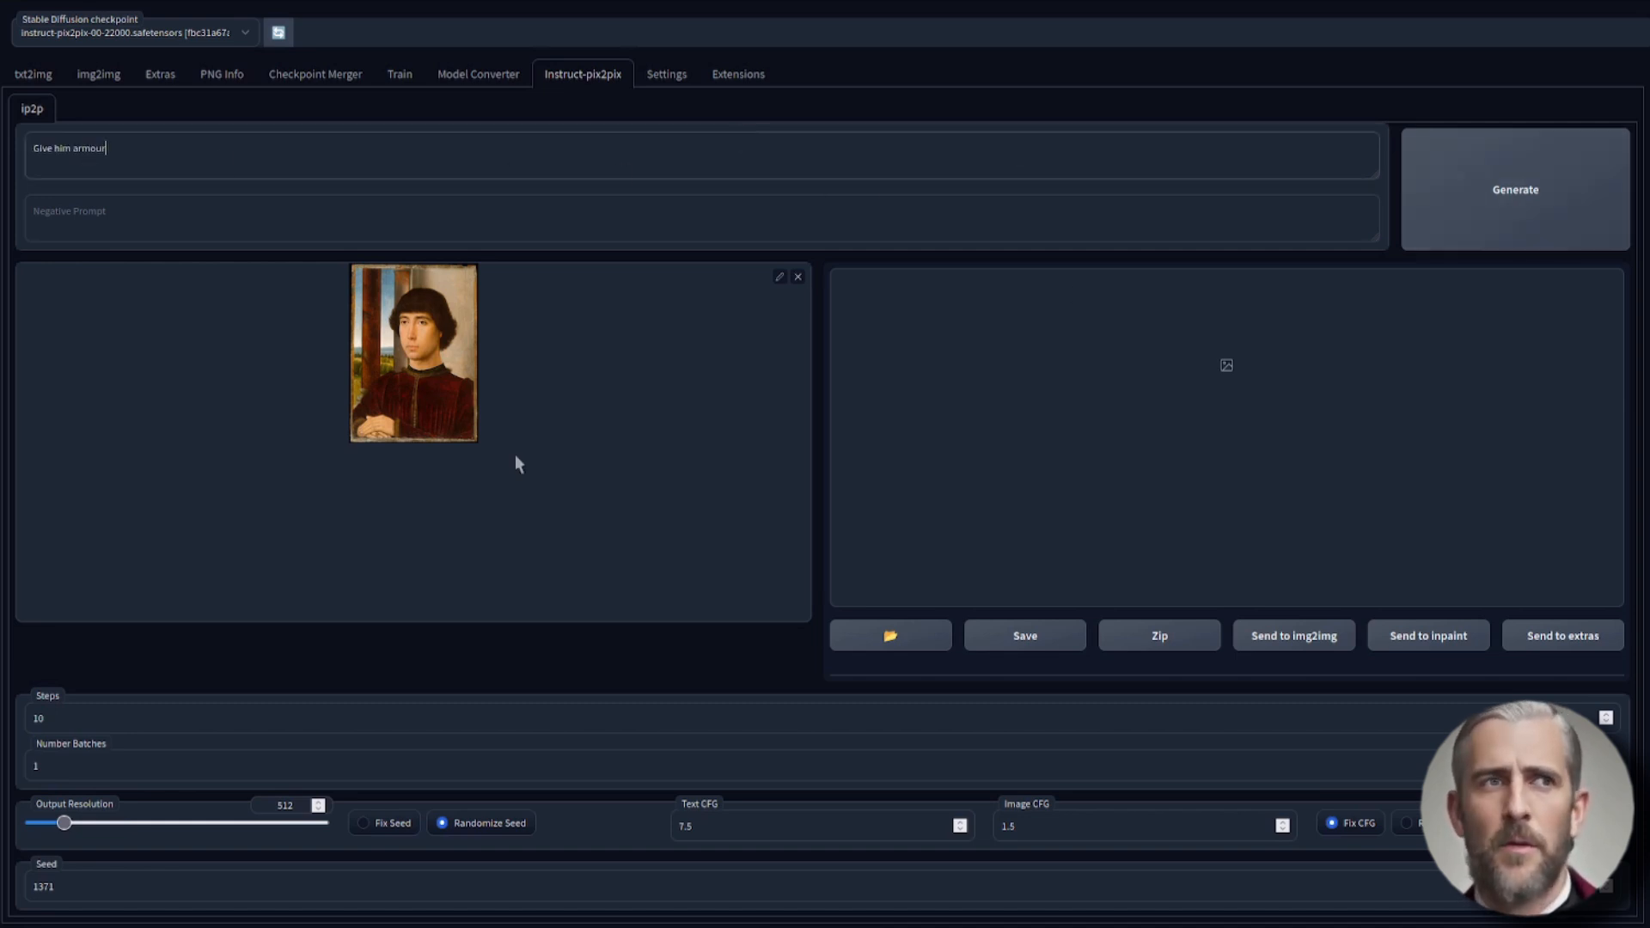
mouse_move(264, 383)
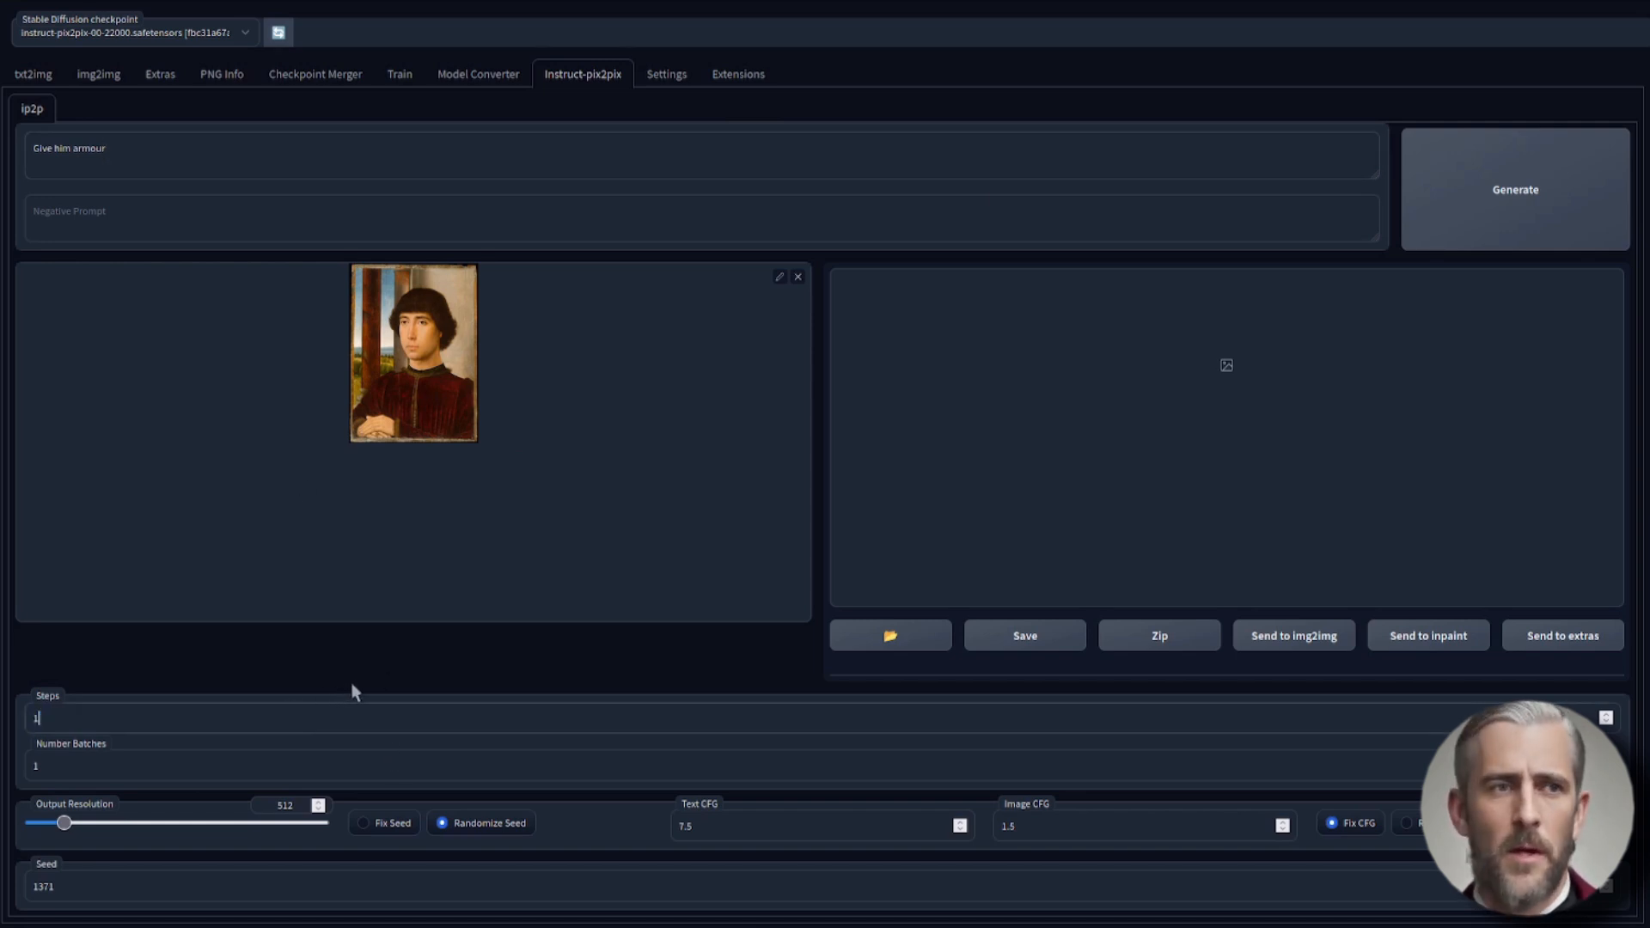
type("00")
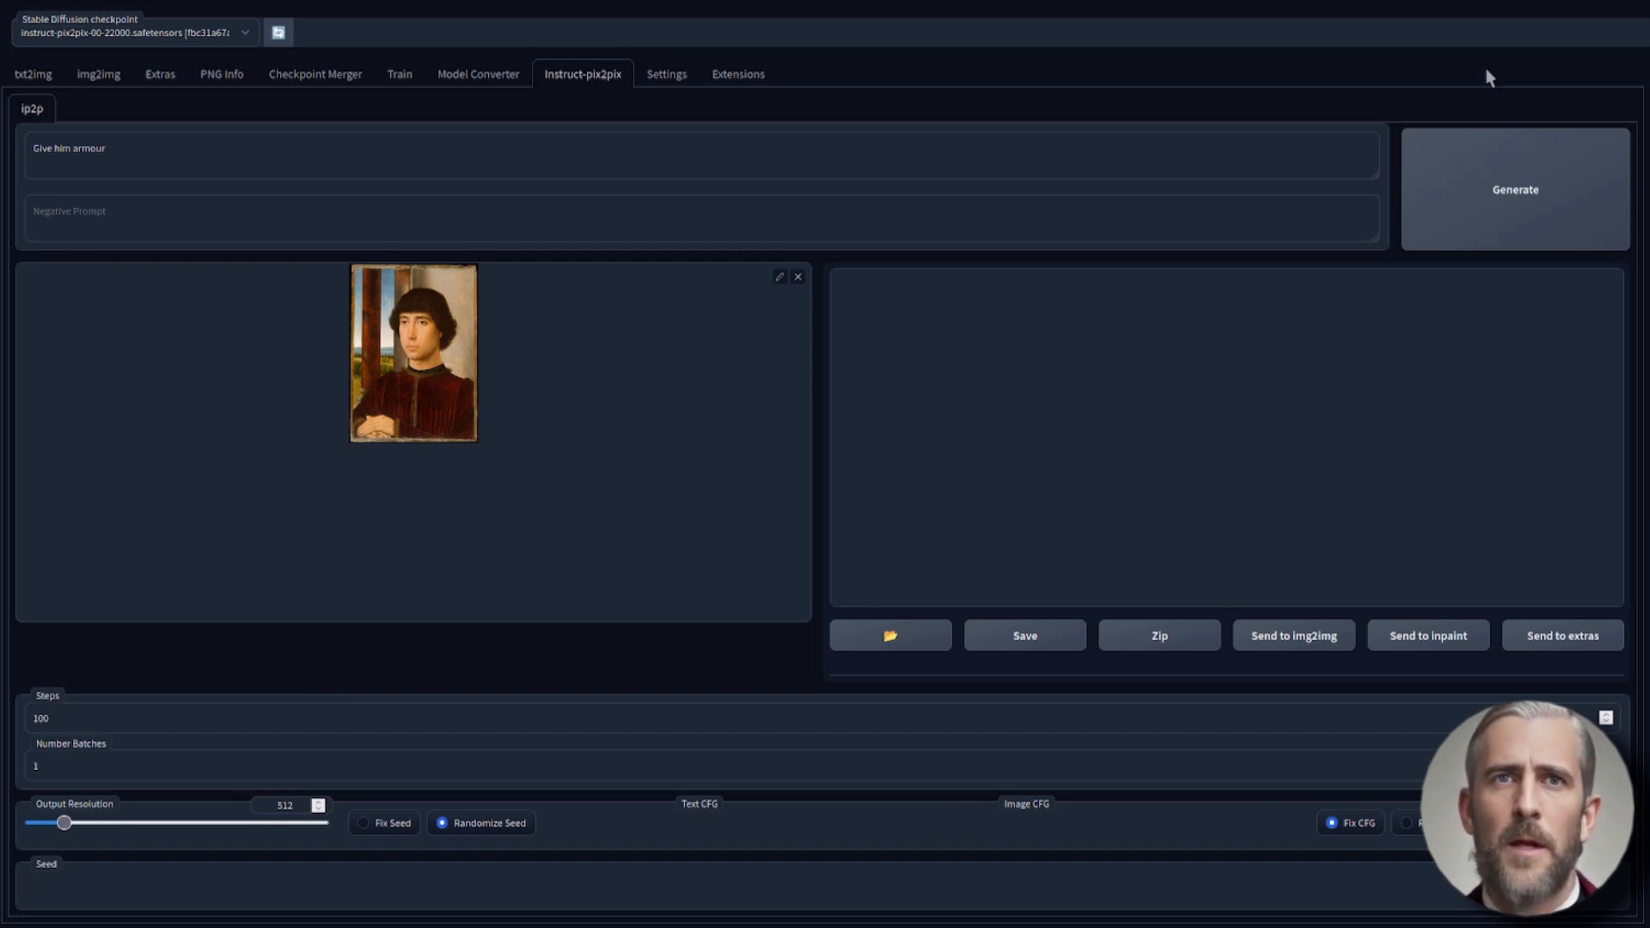
Generate the armour edit and view the barely changed result full size
left_click(1514, 189)
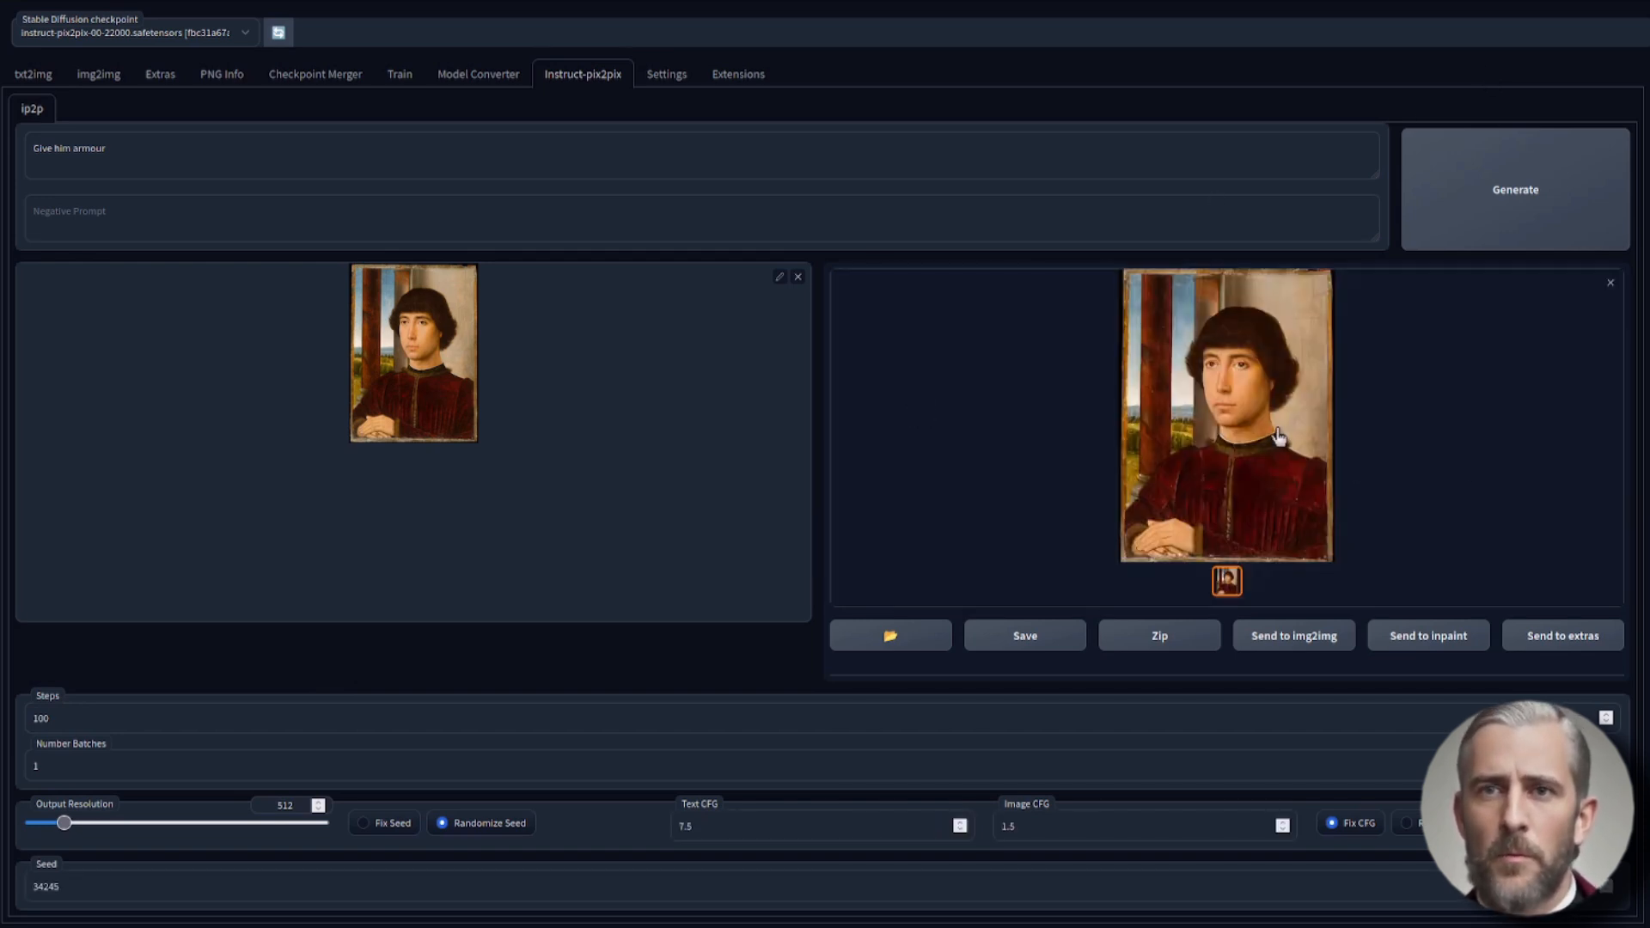
left_click(1272, 431)
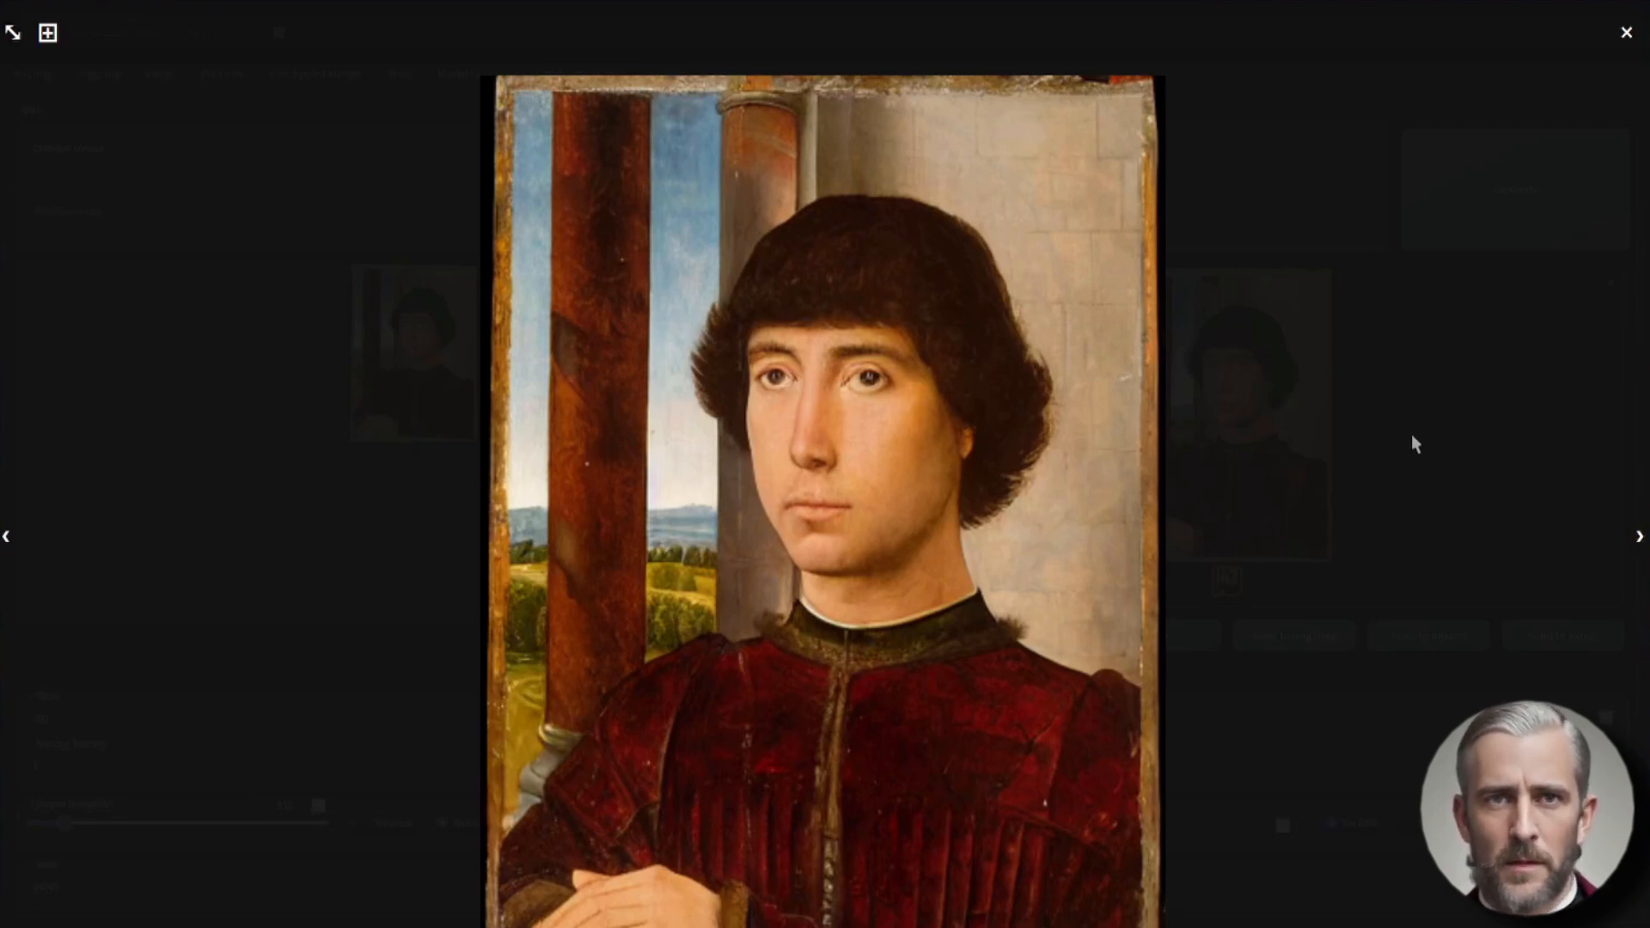
left_click(1625, 33)
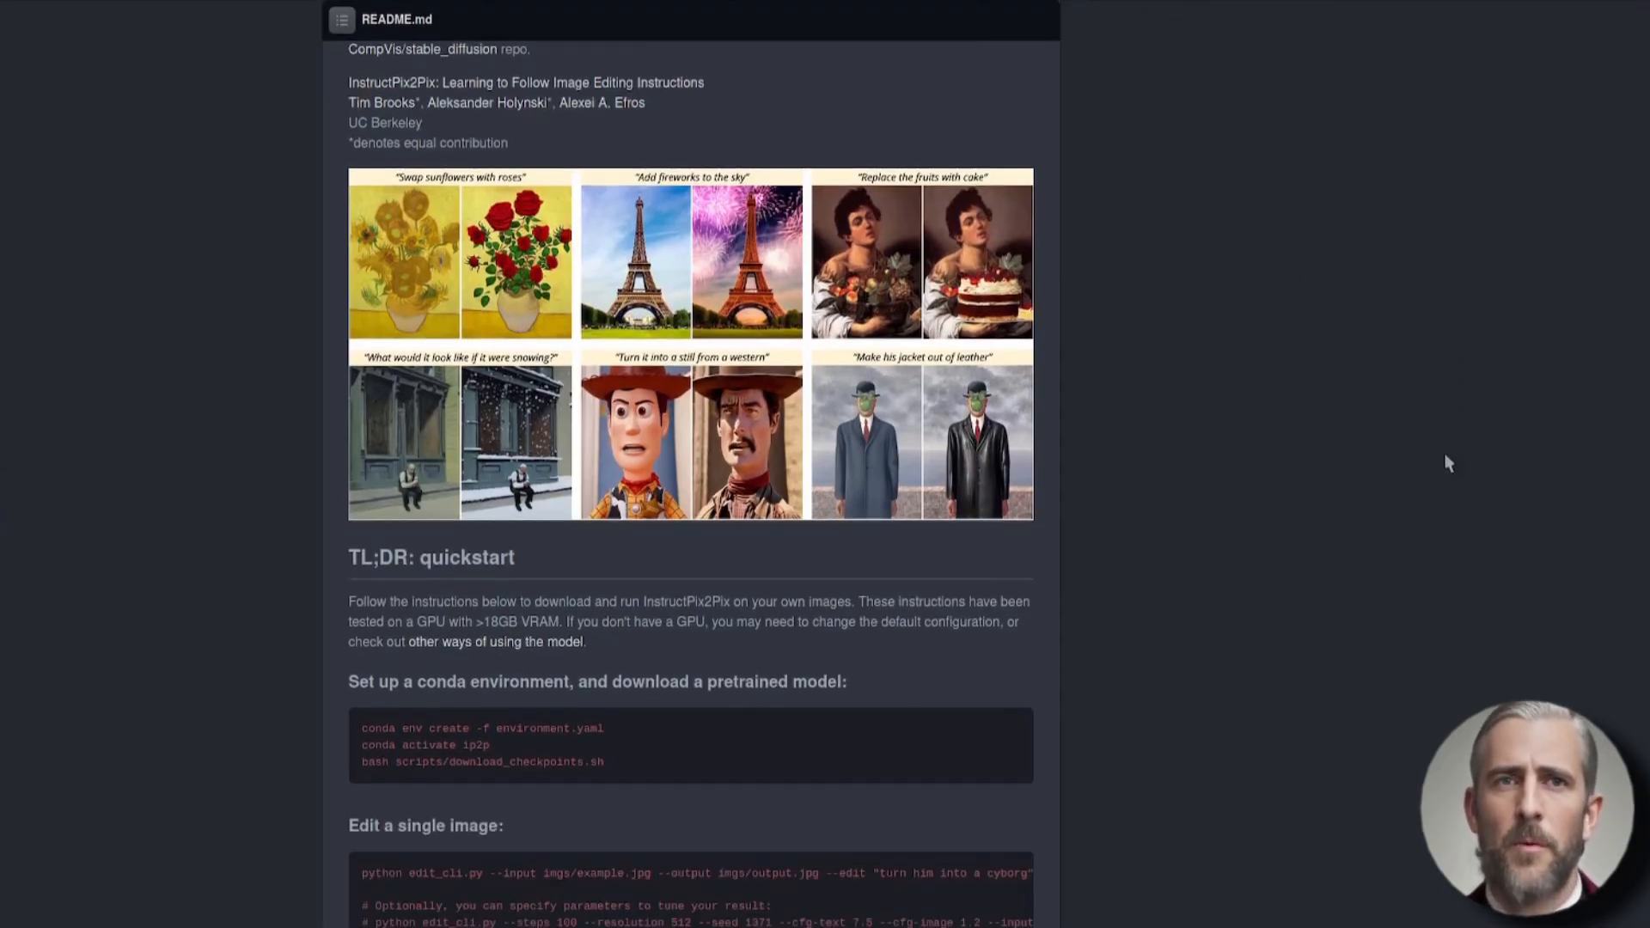
scroll("down", 3)
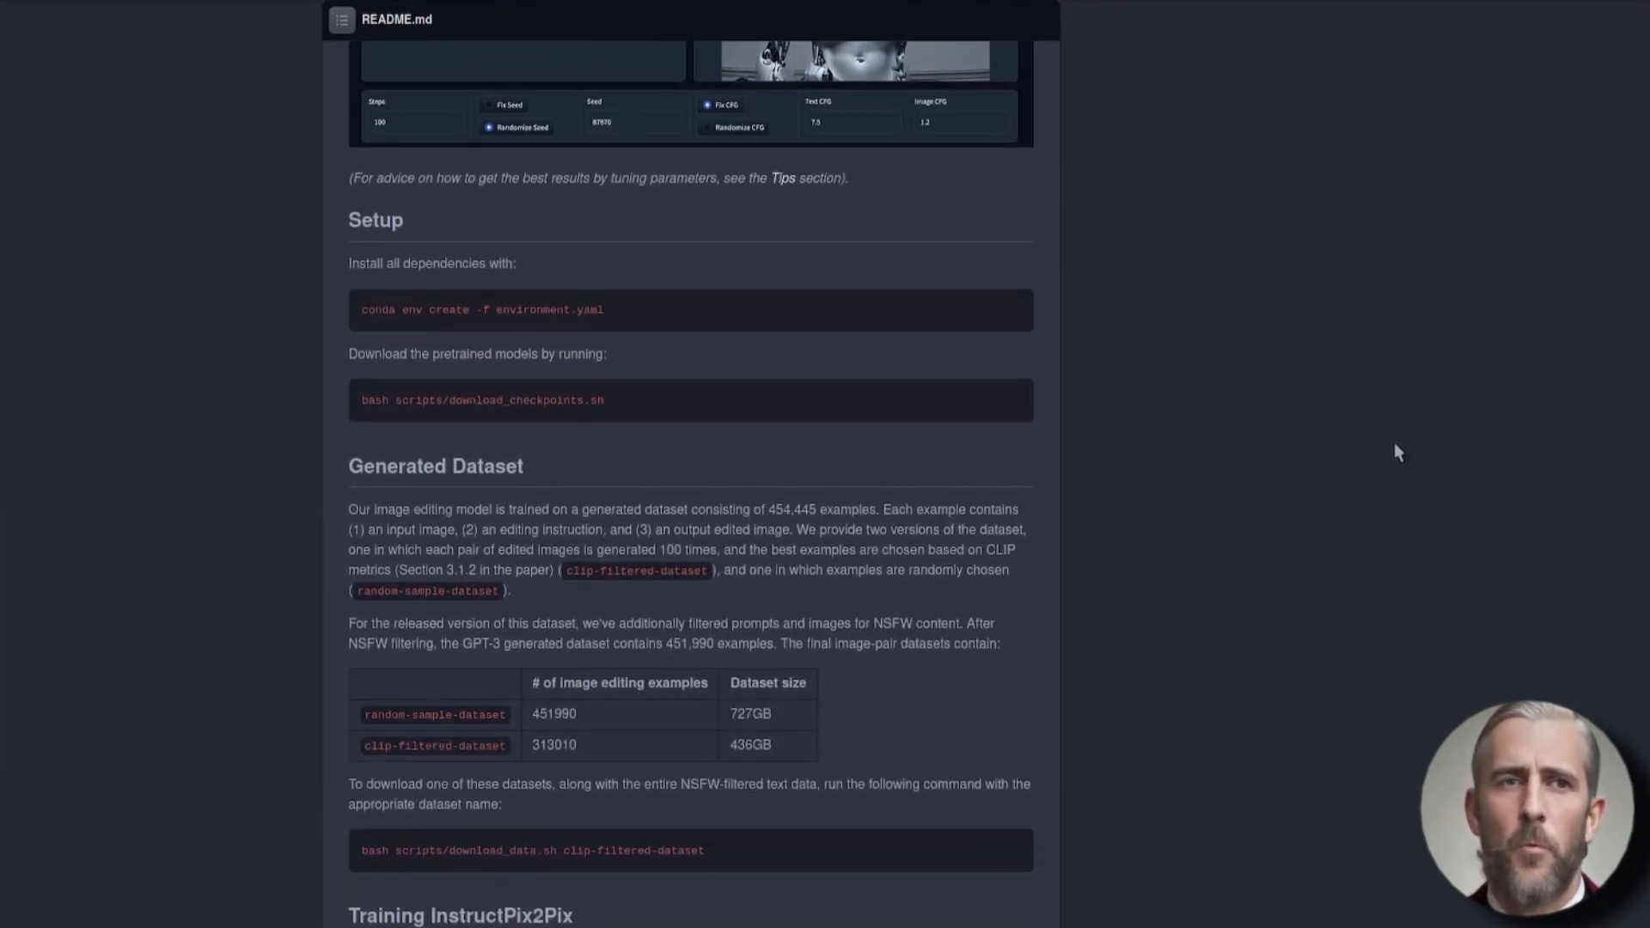
scroll("down", 3)
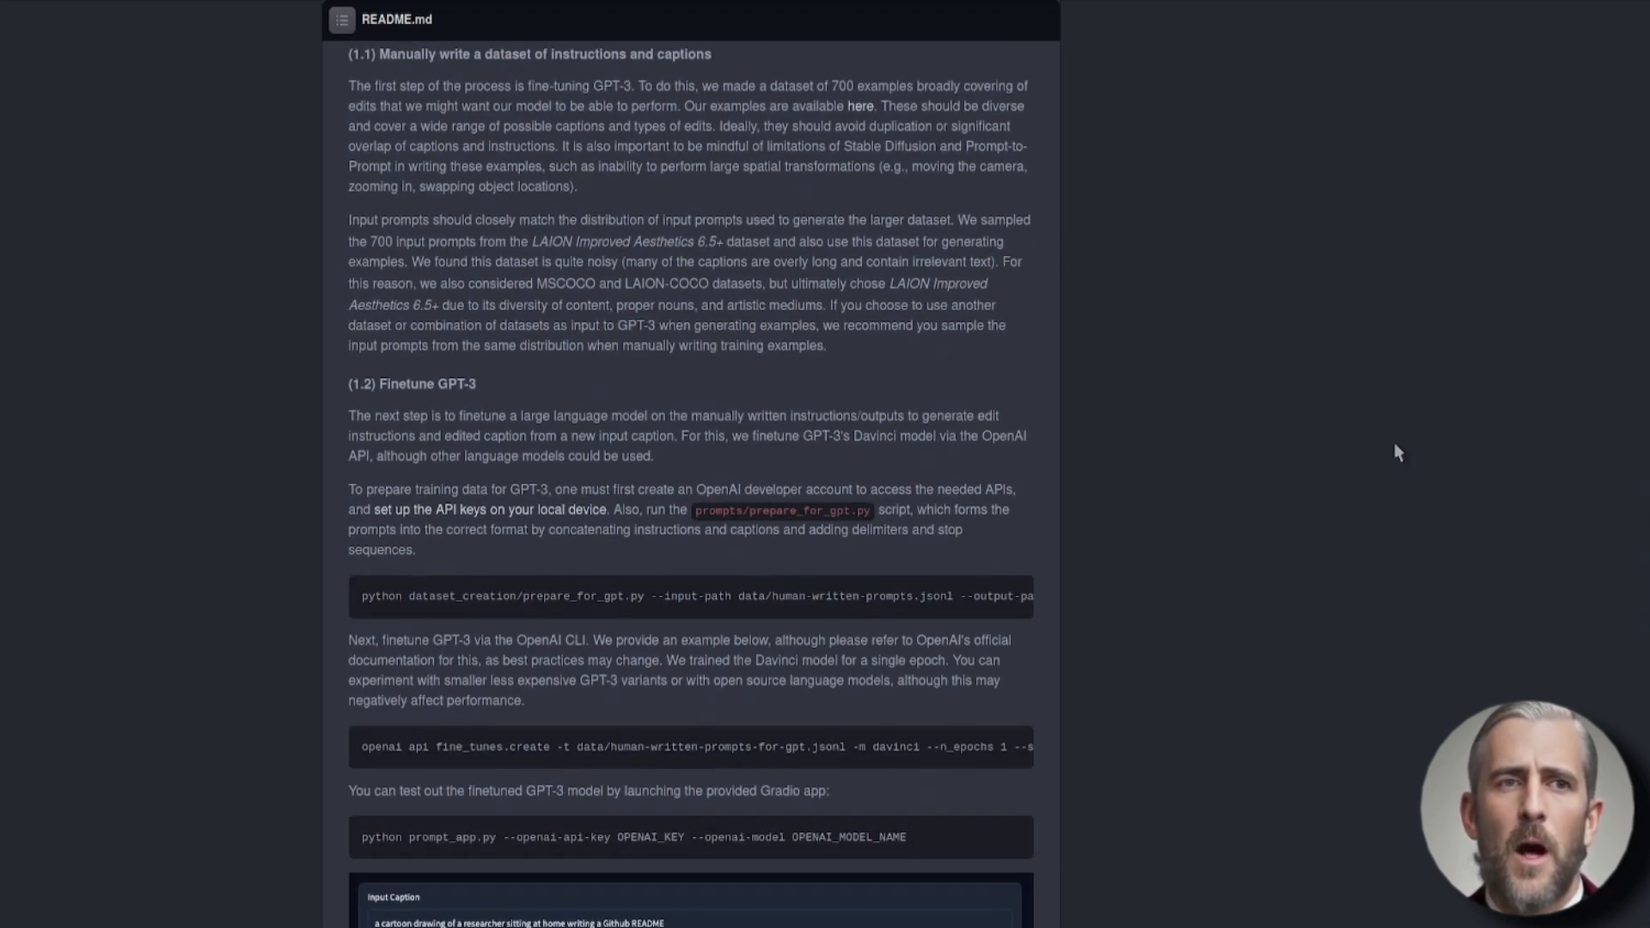
scroll("down", 3)
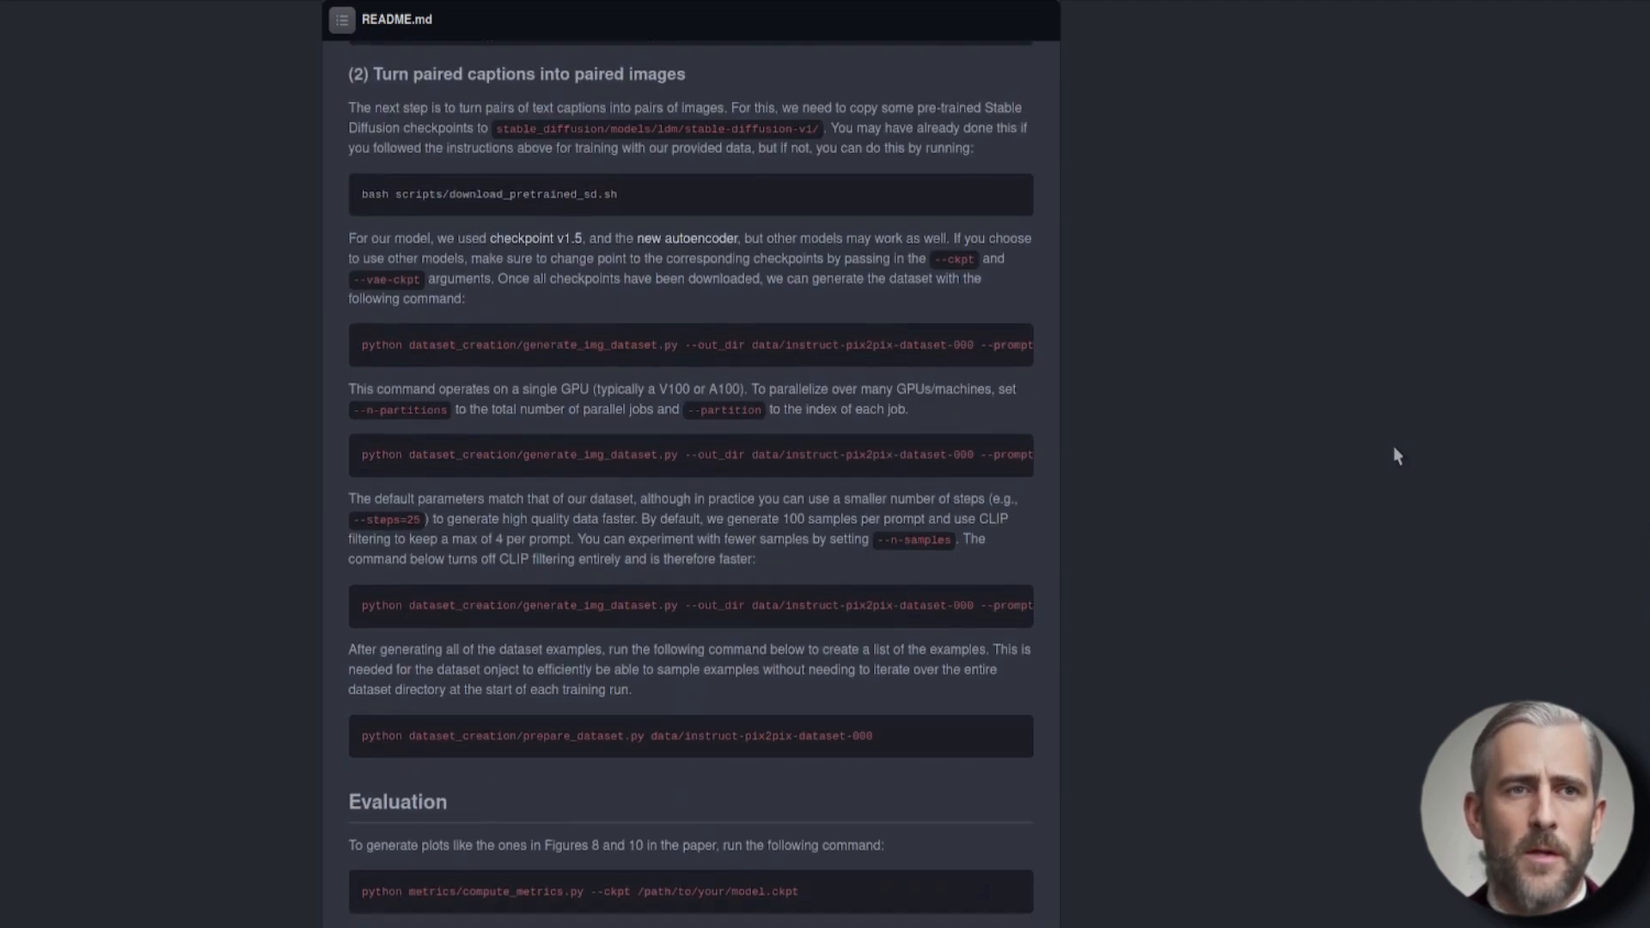
scroll("down", 3)
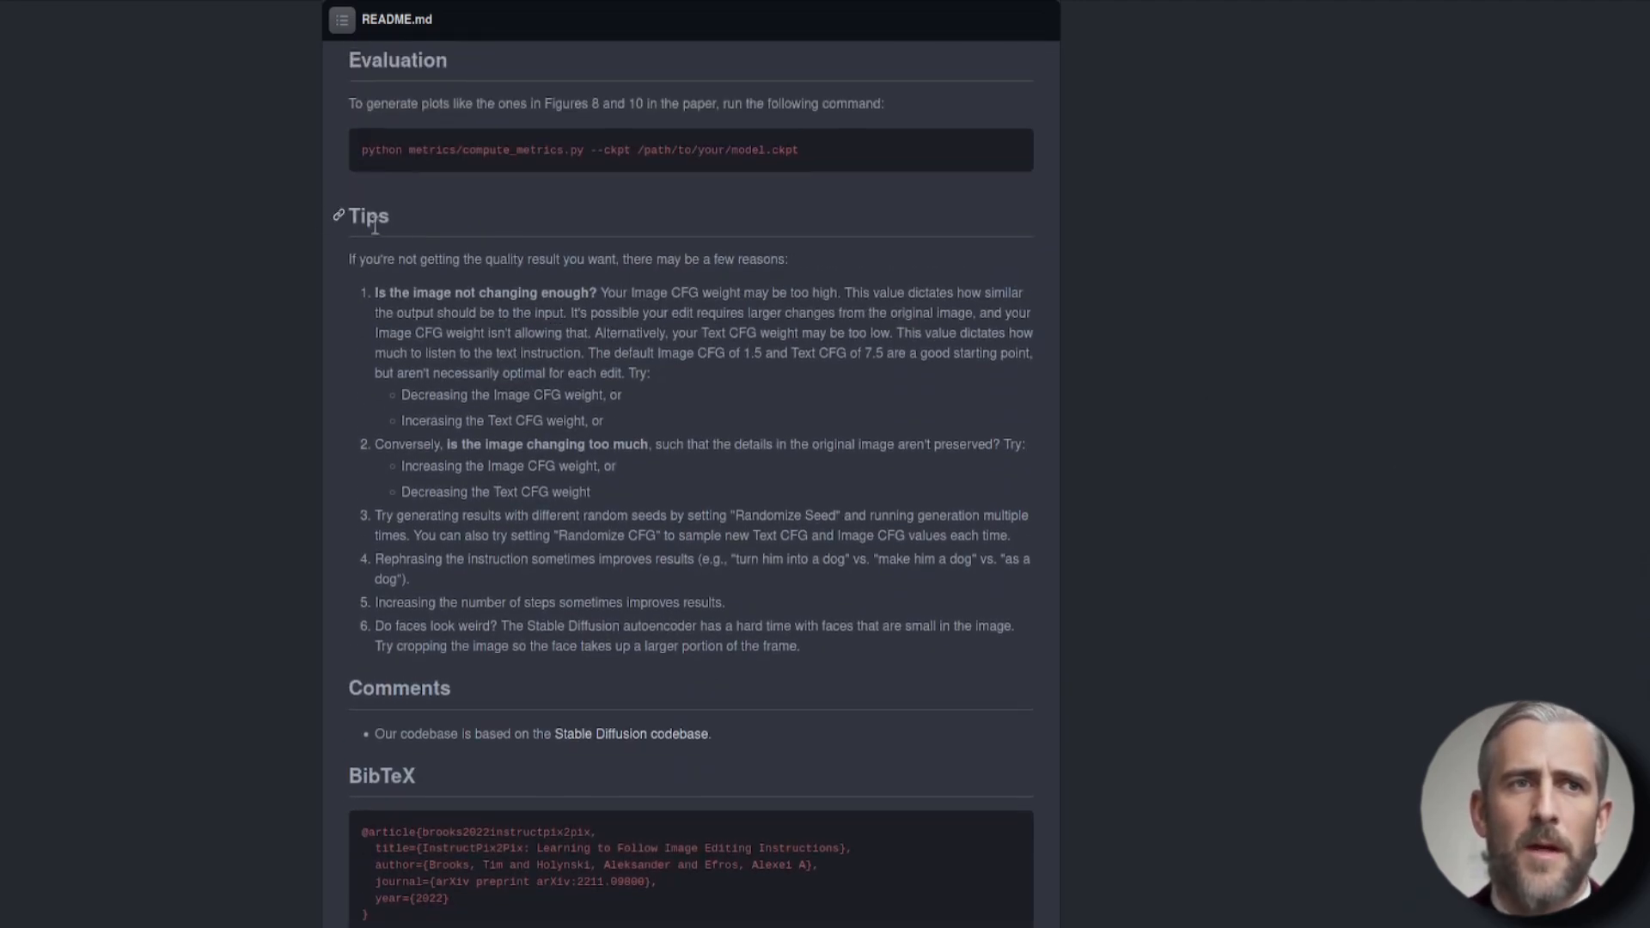
mouse_move(498, 283)
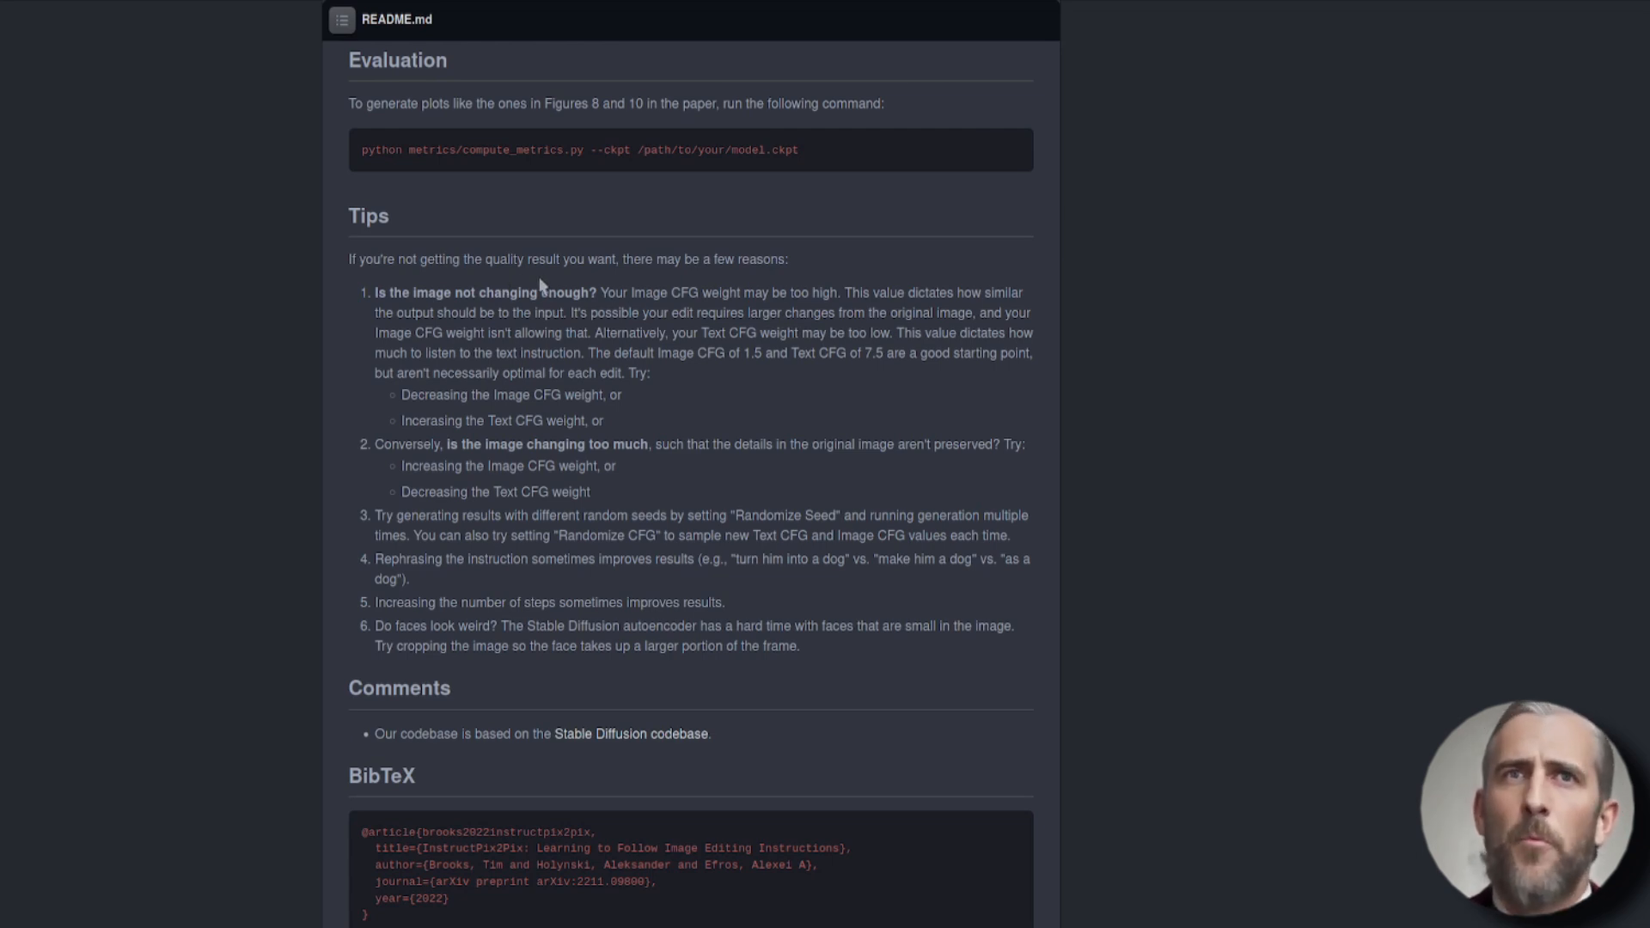
mouse_move(356, 313)
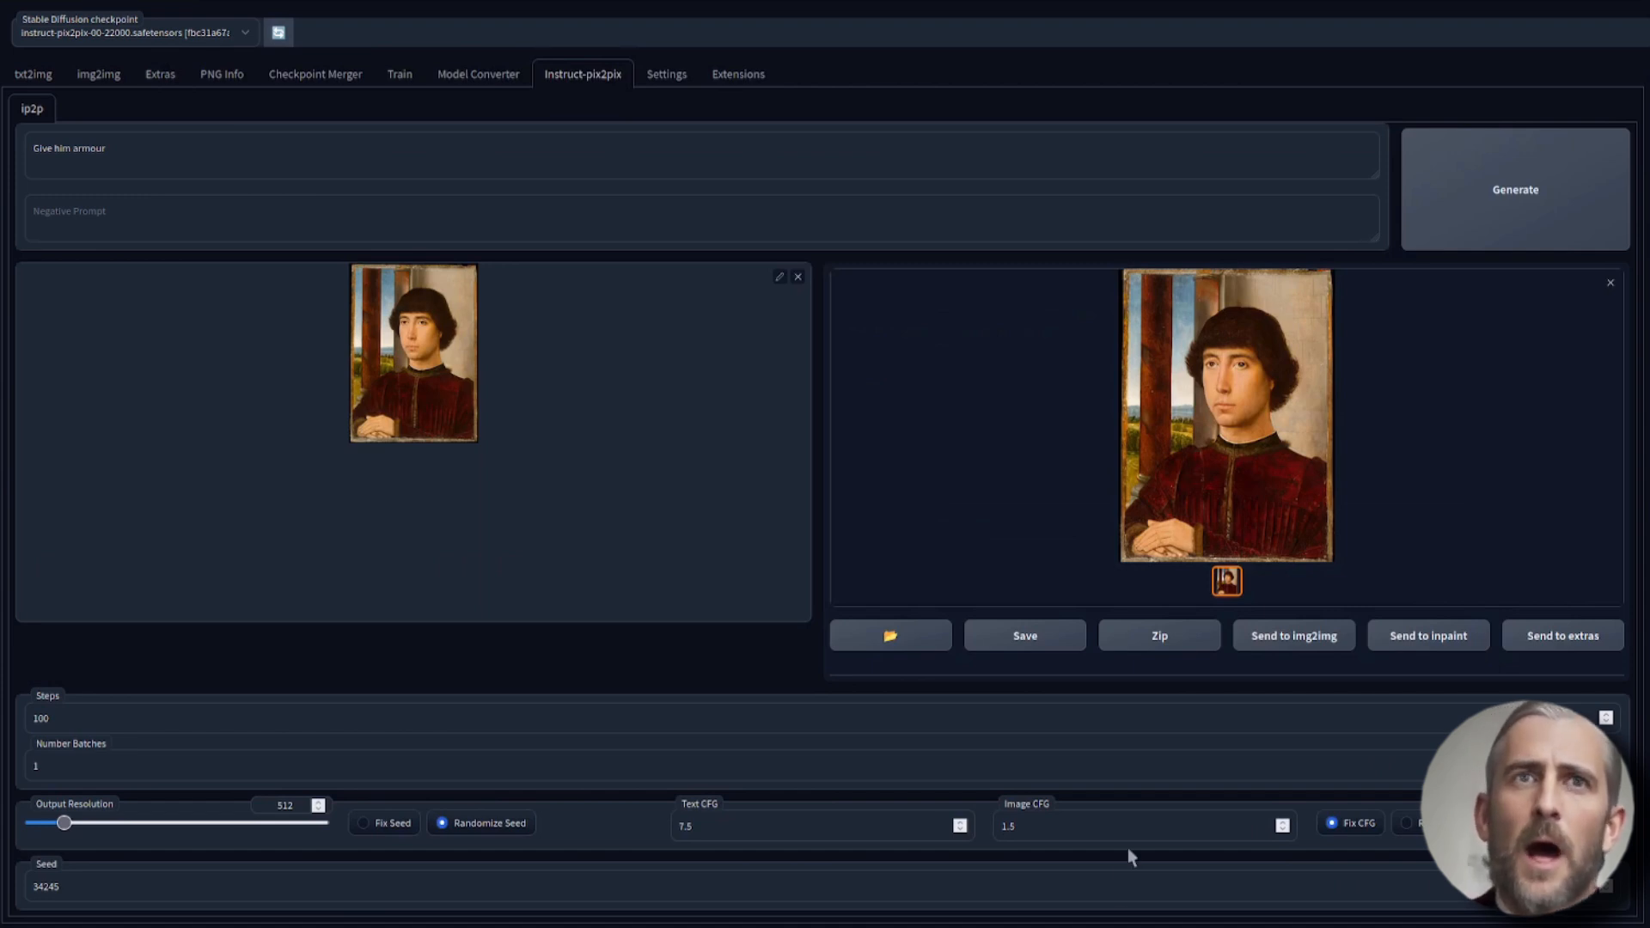
mouse_move(1136, 810)
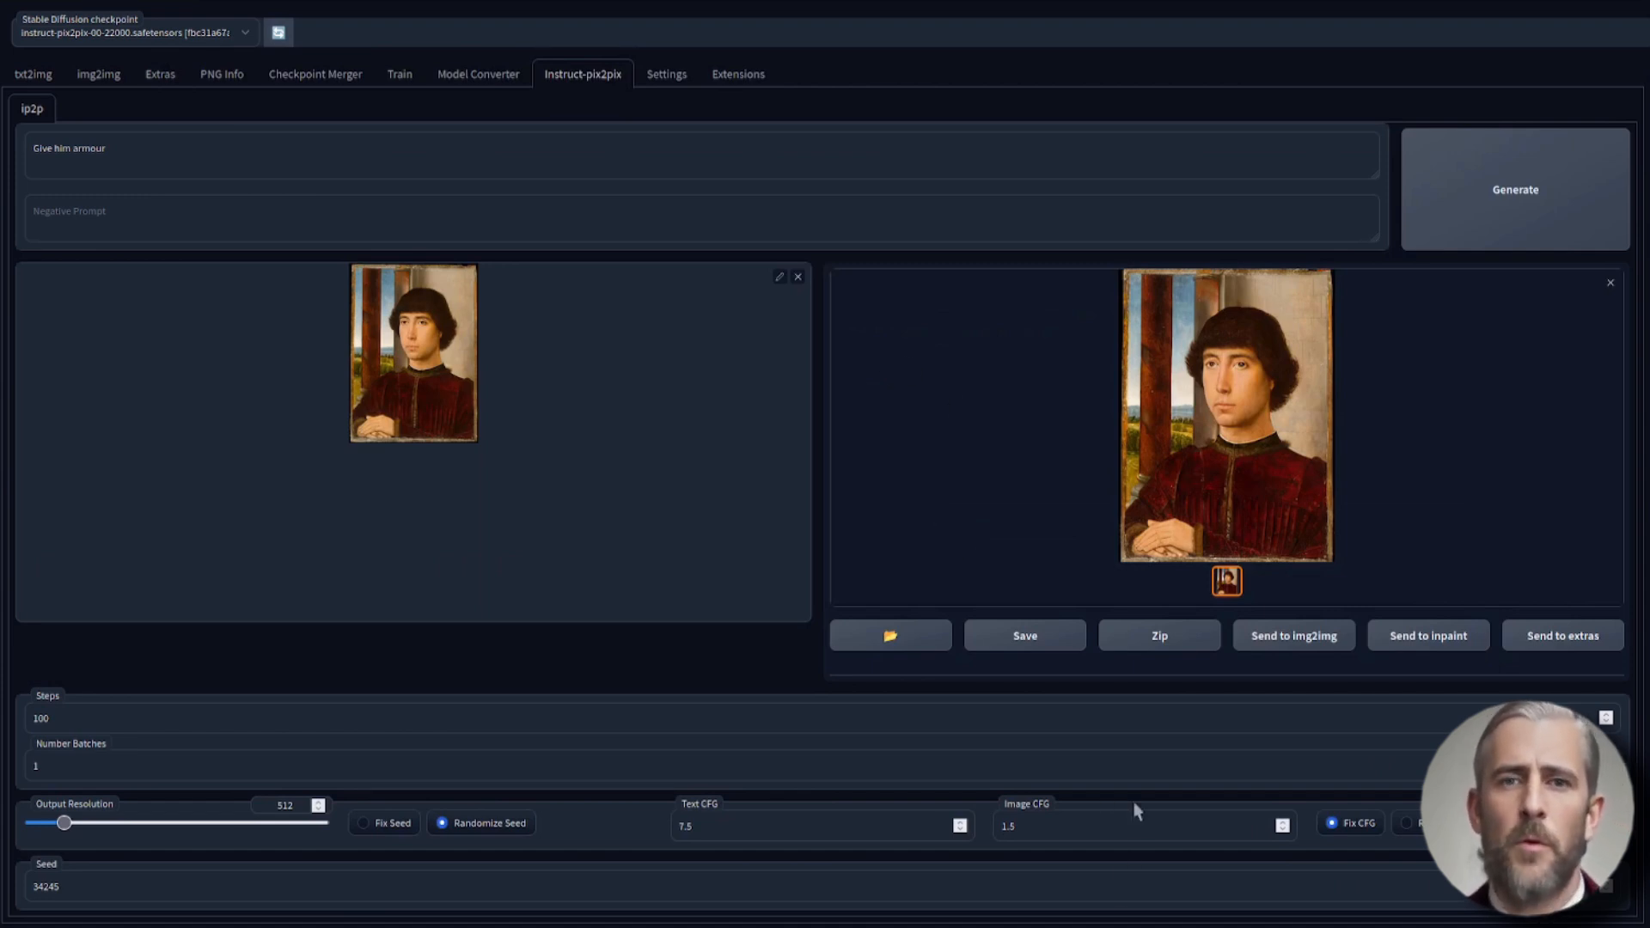
mouse_move(808, 382)
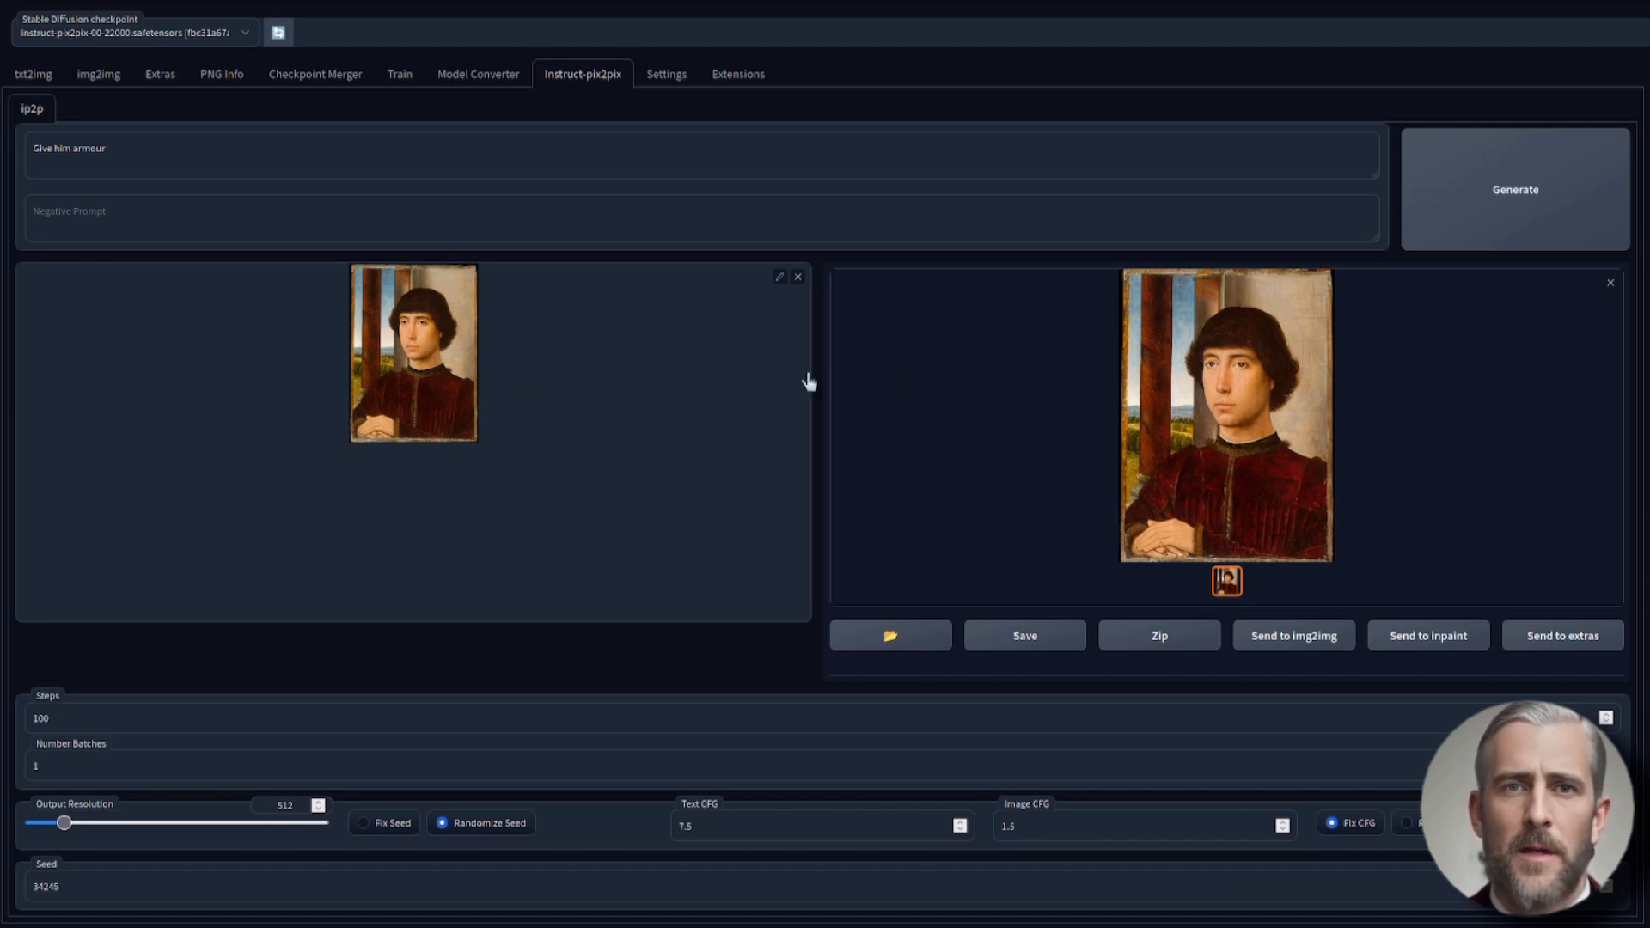
mouse_move(1286, 455)
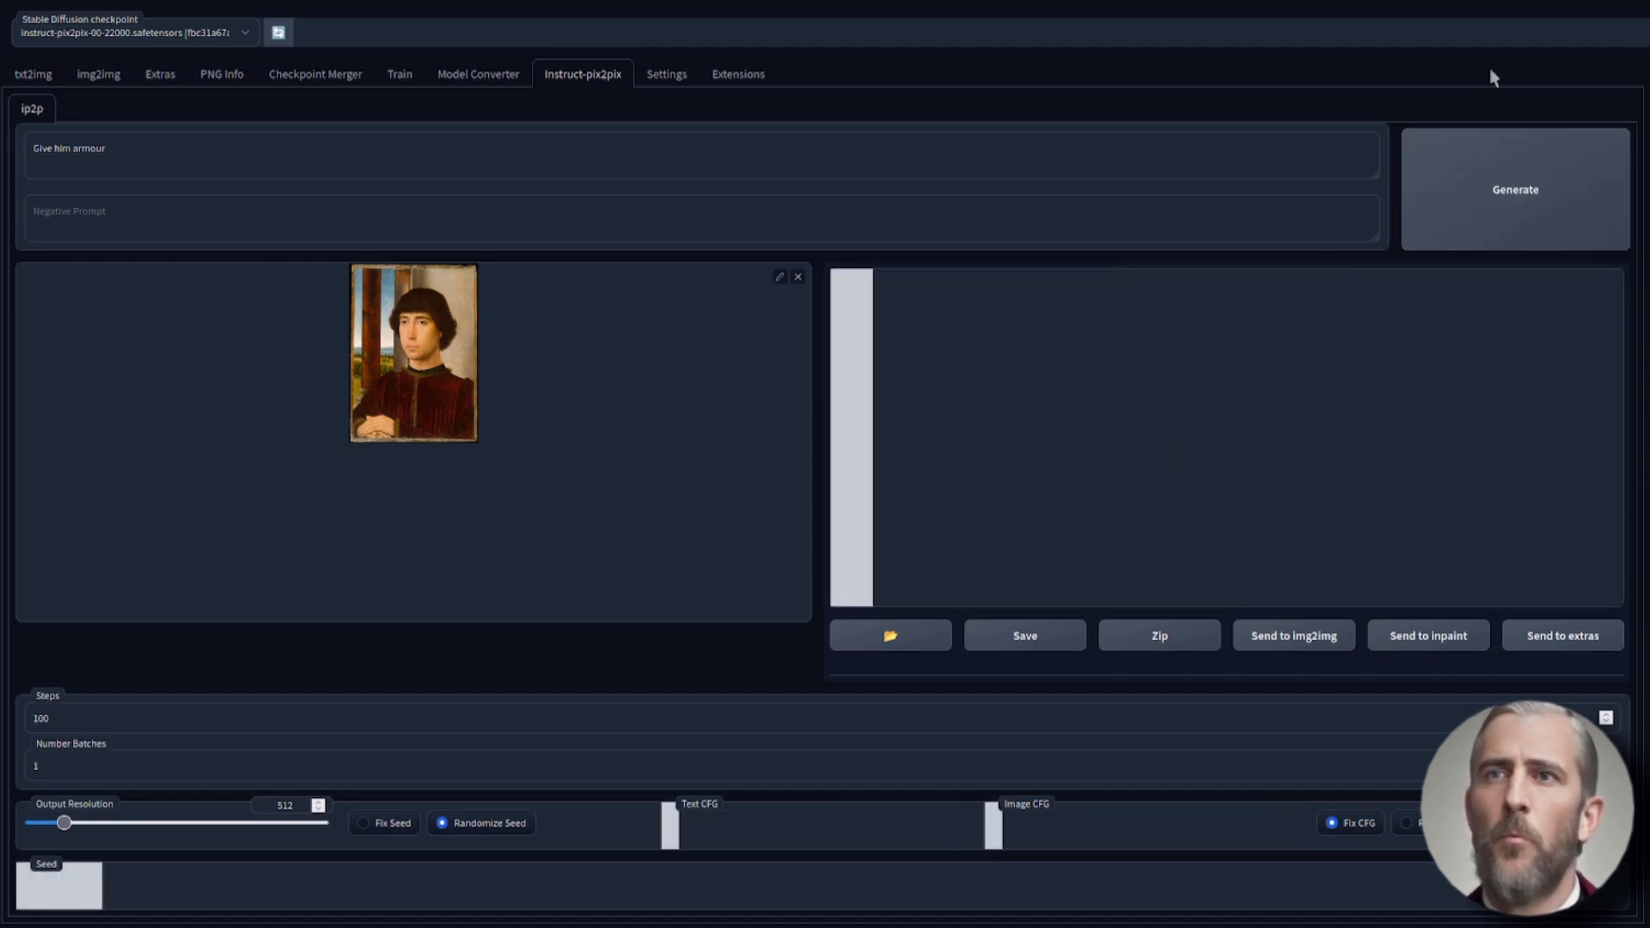
Generate with Image CFG 1.4 and view the armoured portrait full size
left_click(1514, 189)
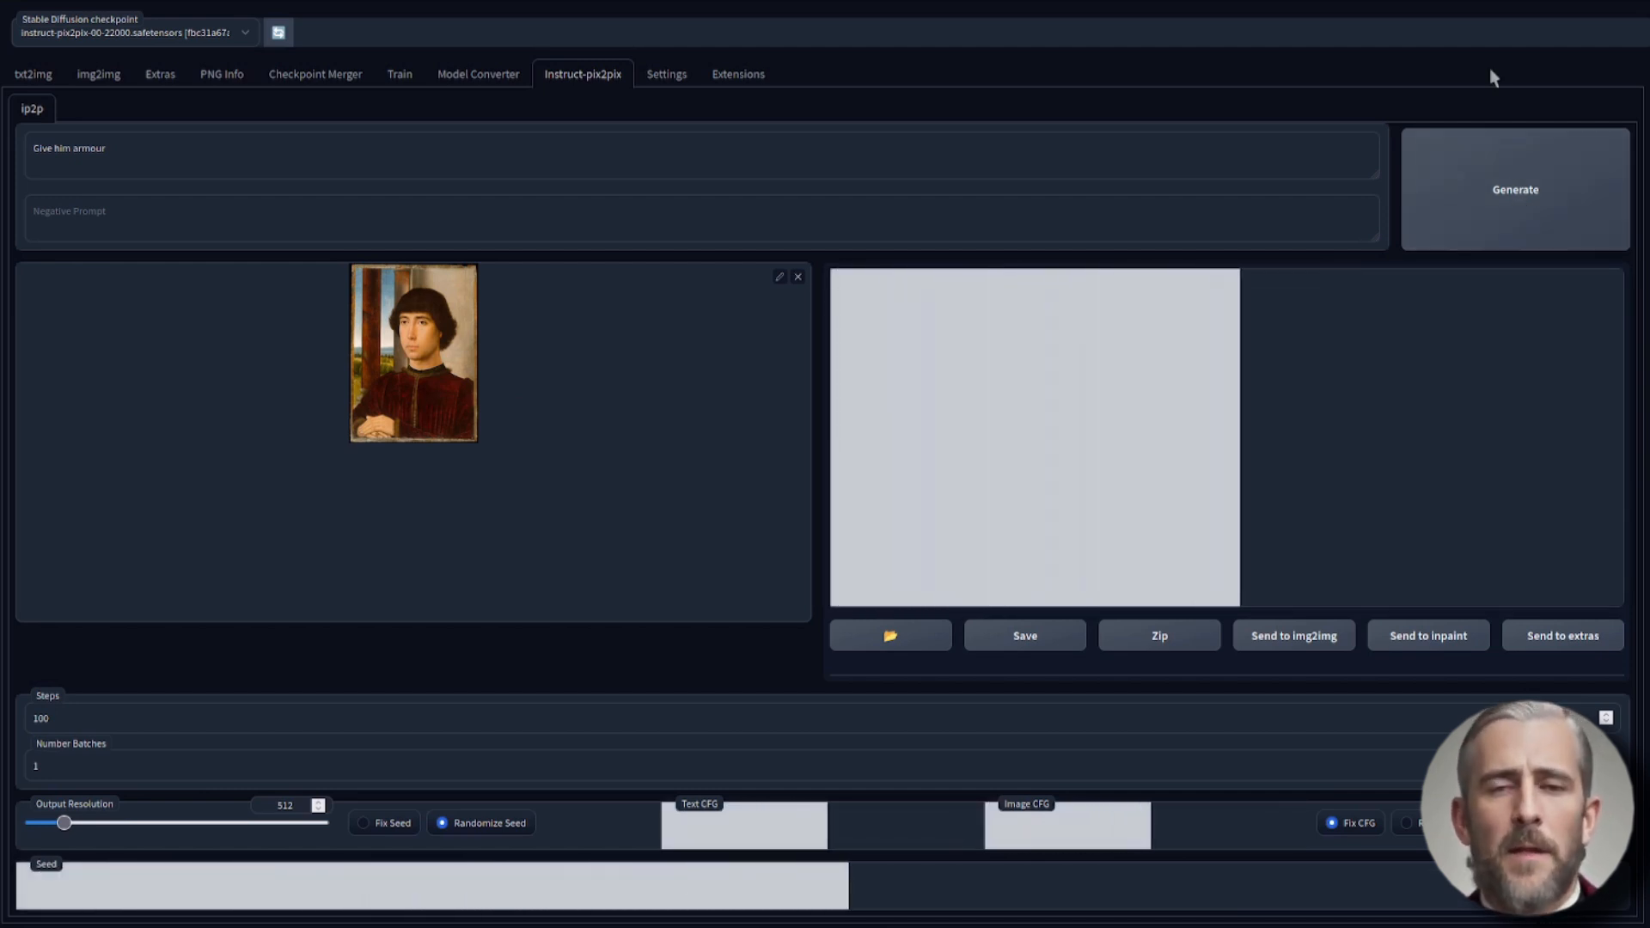
left_click(1515, 189)
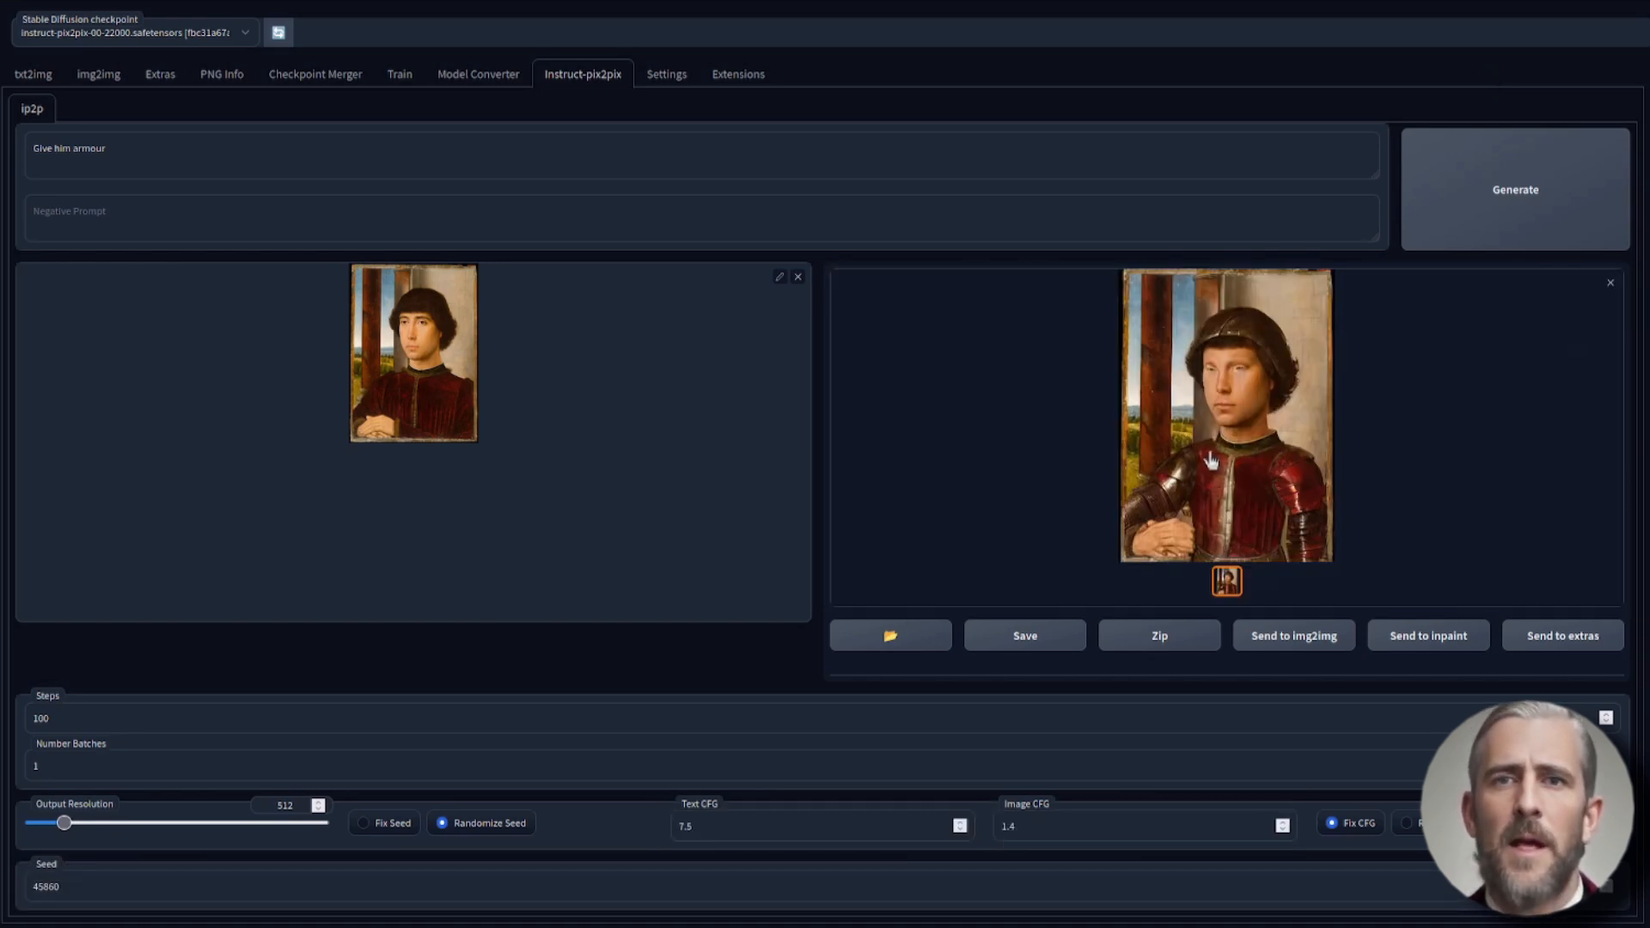
left_click(1227, 423)
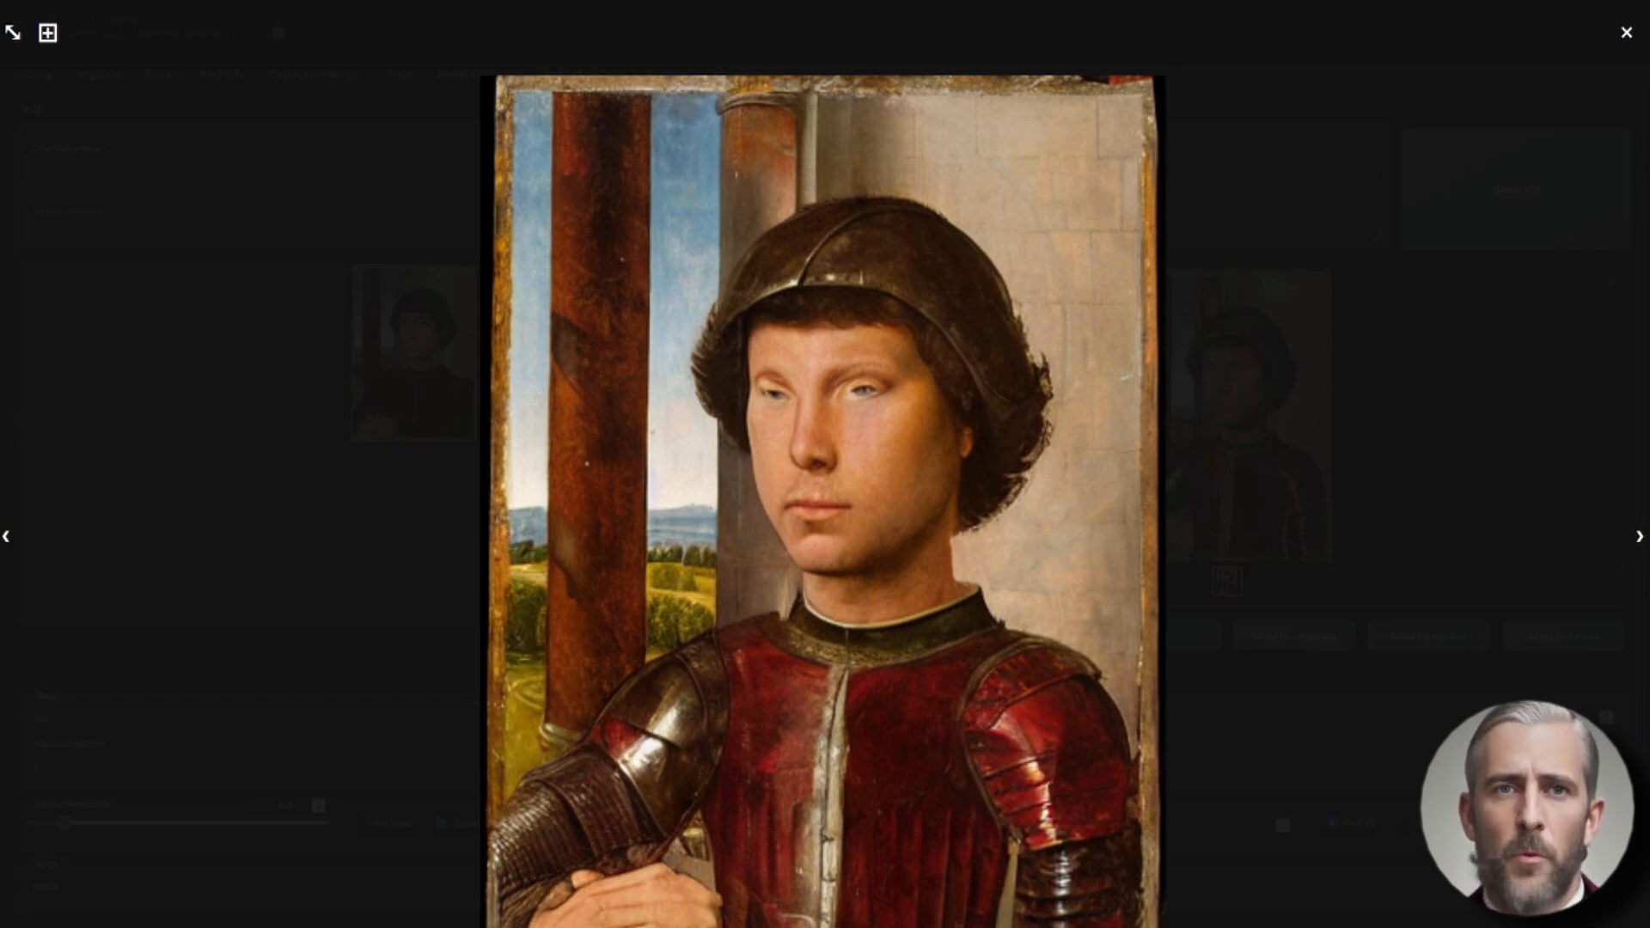
left_click(1626, 32)
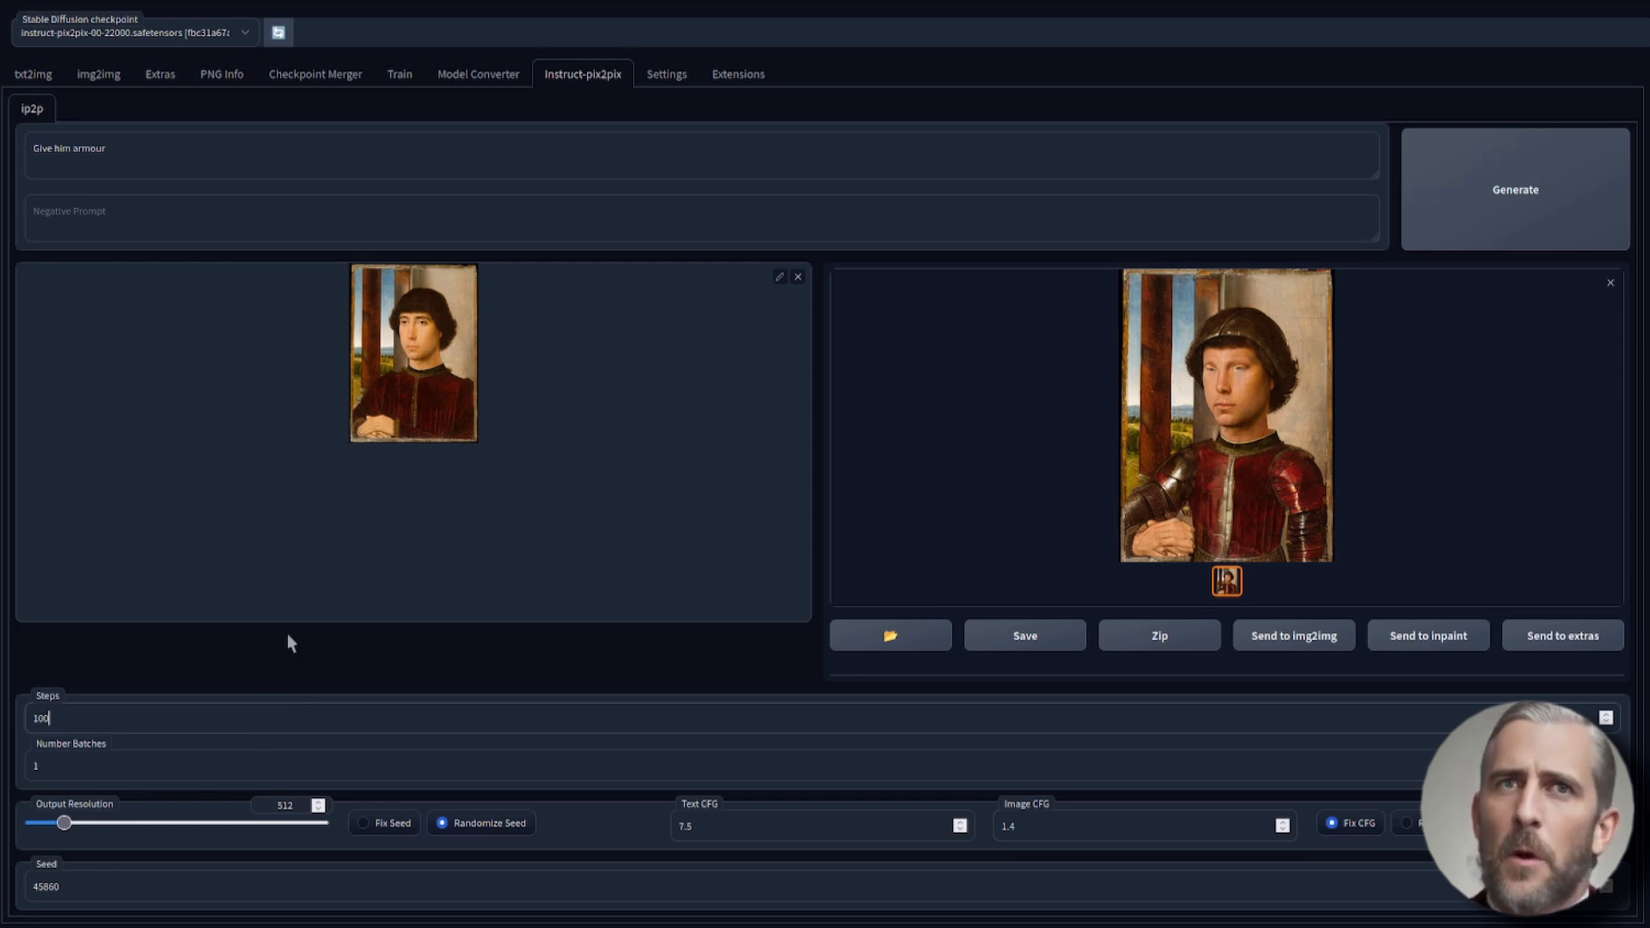
mouse_move(293, 656)
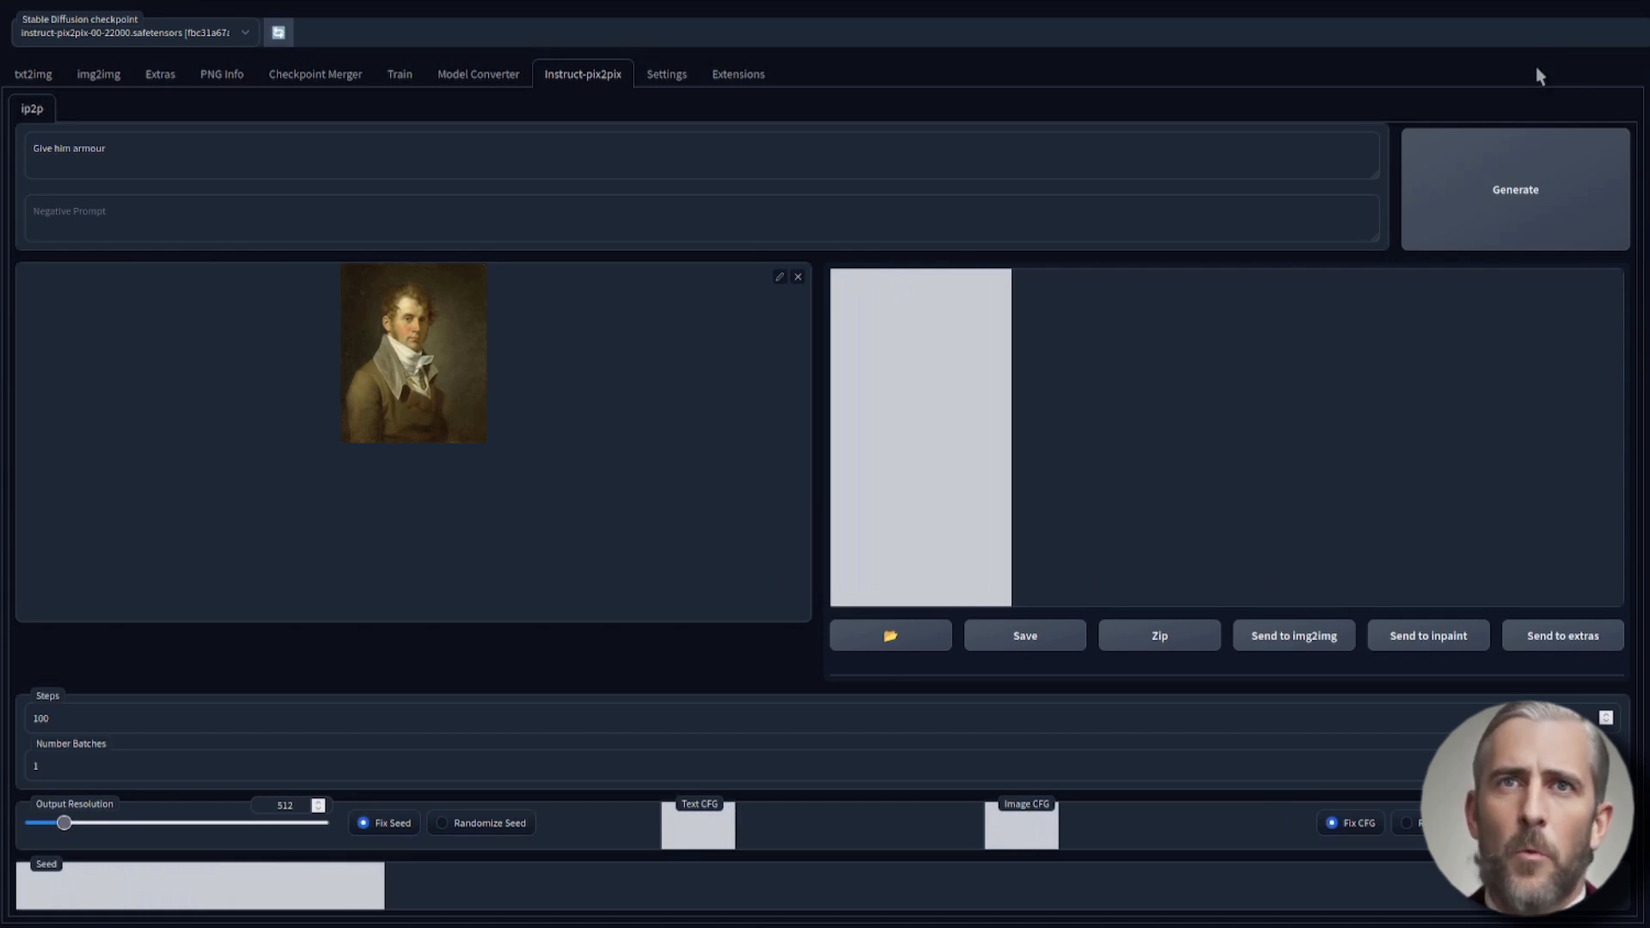
Regenerate 'Give him armour' and enlarge the full plate armour result
left_click(1515, 190)
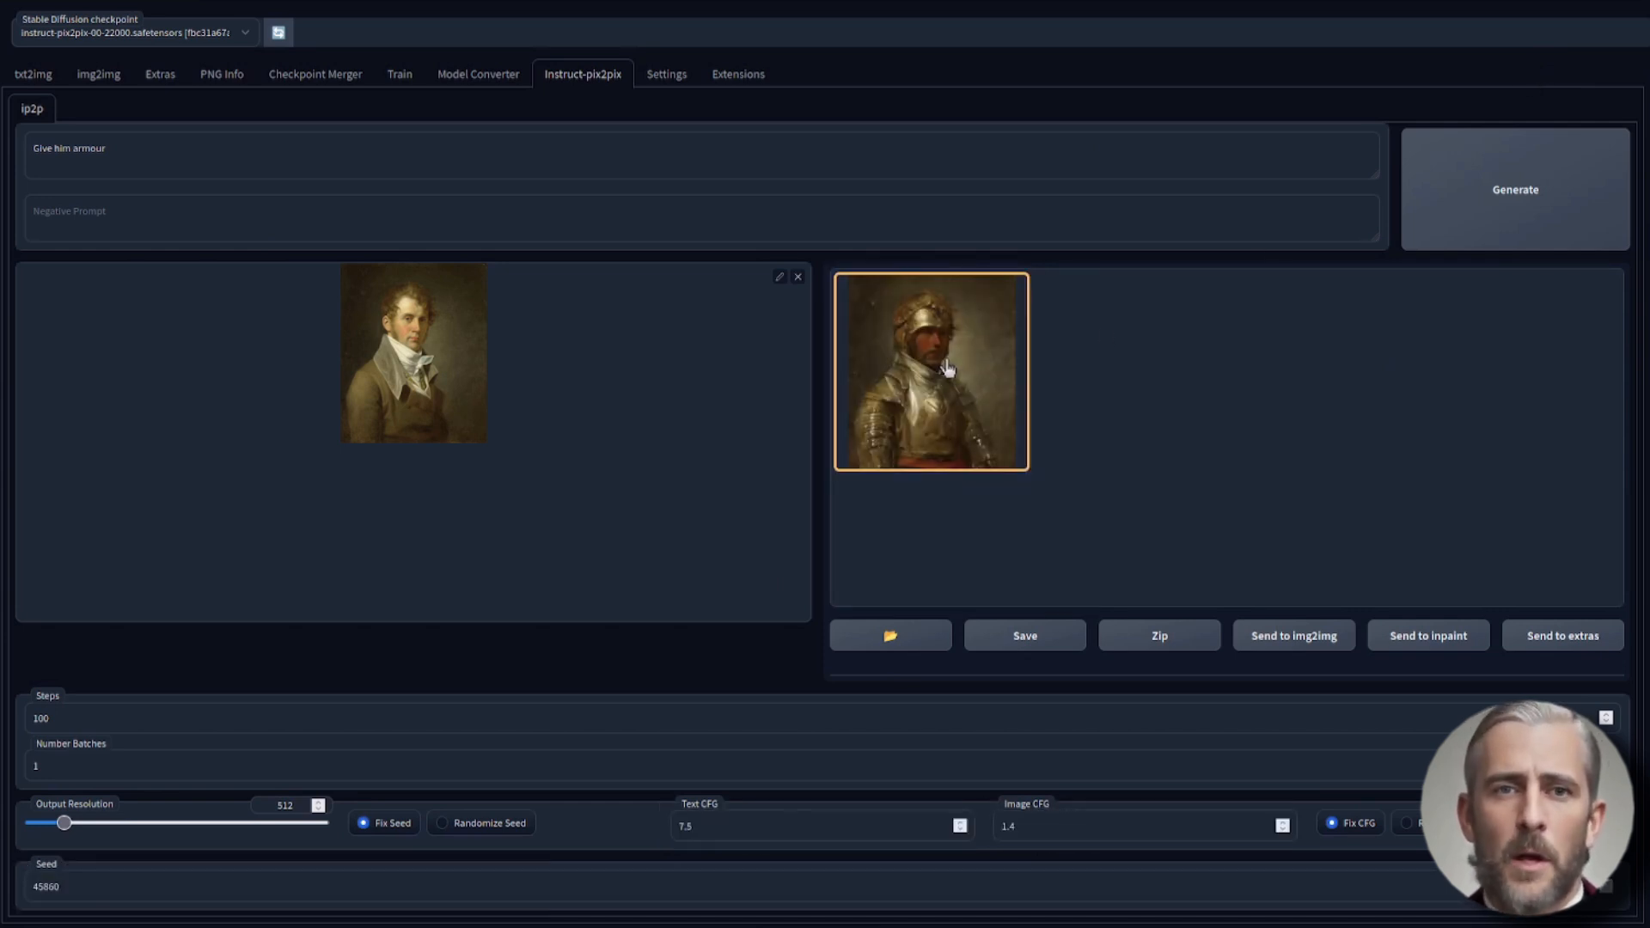
left_click(939, 369)
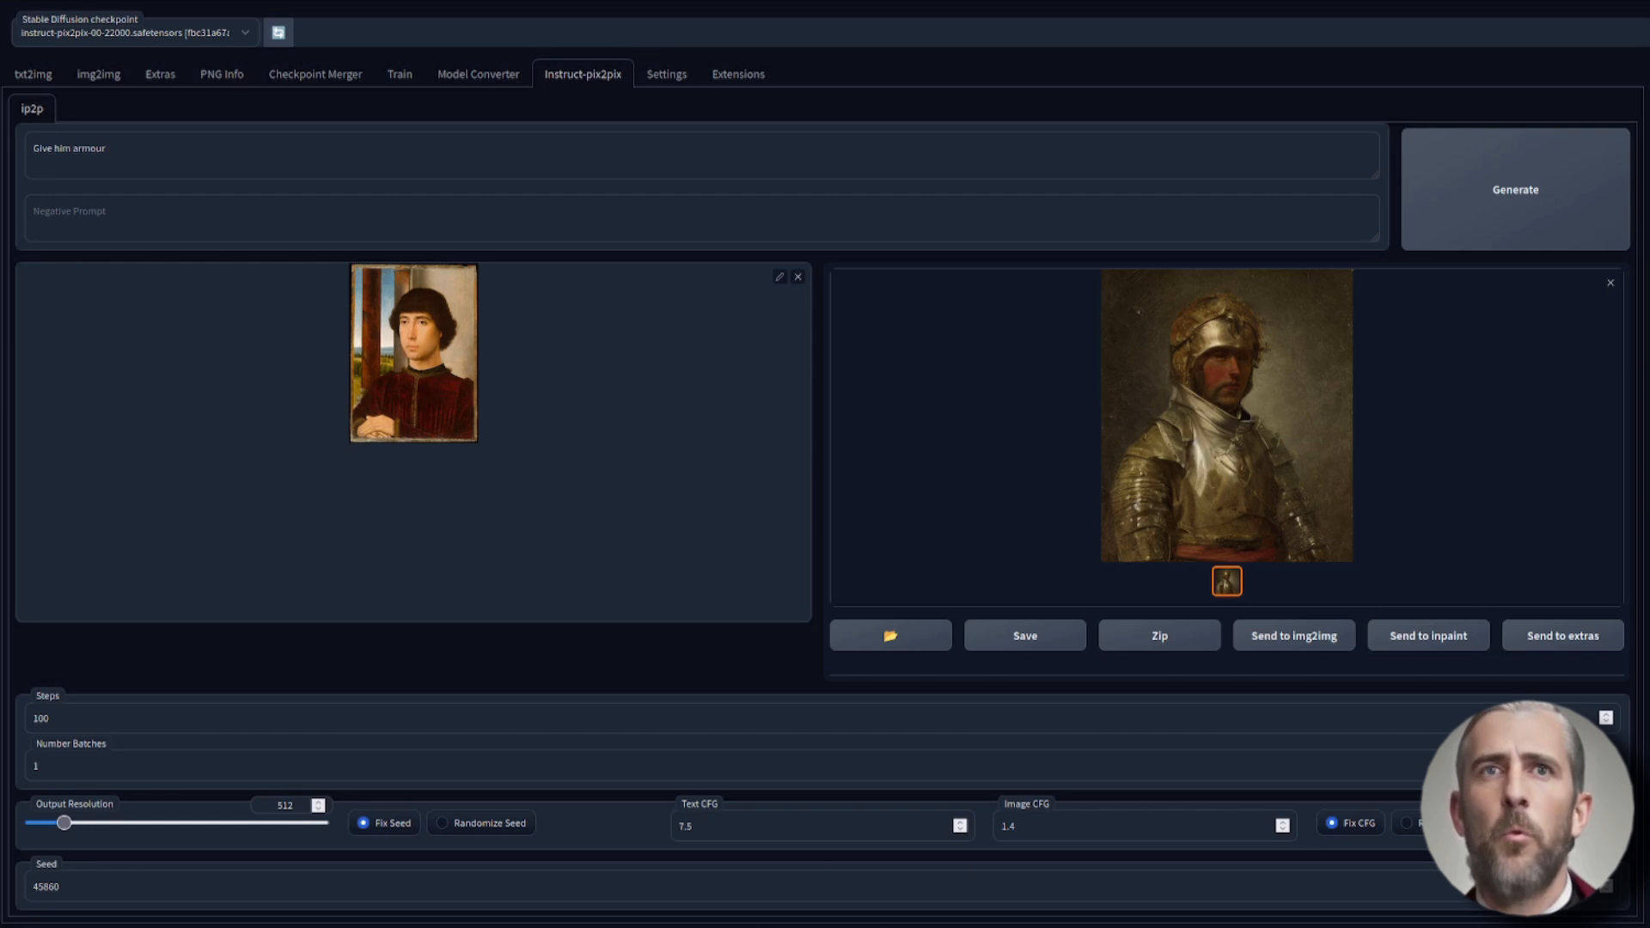
Generate 'Give him sunglasses and a beard', then regenerate at Image CFG 1.2
double_click(70, 150)
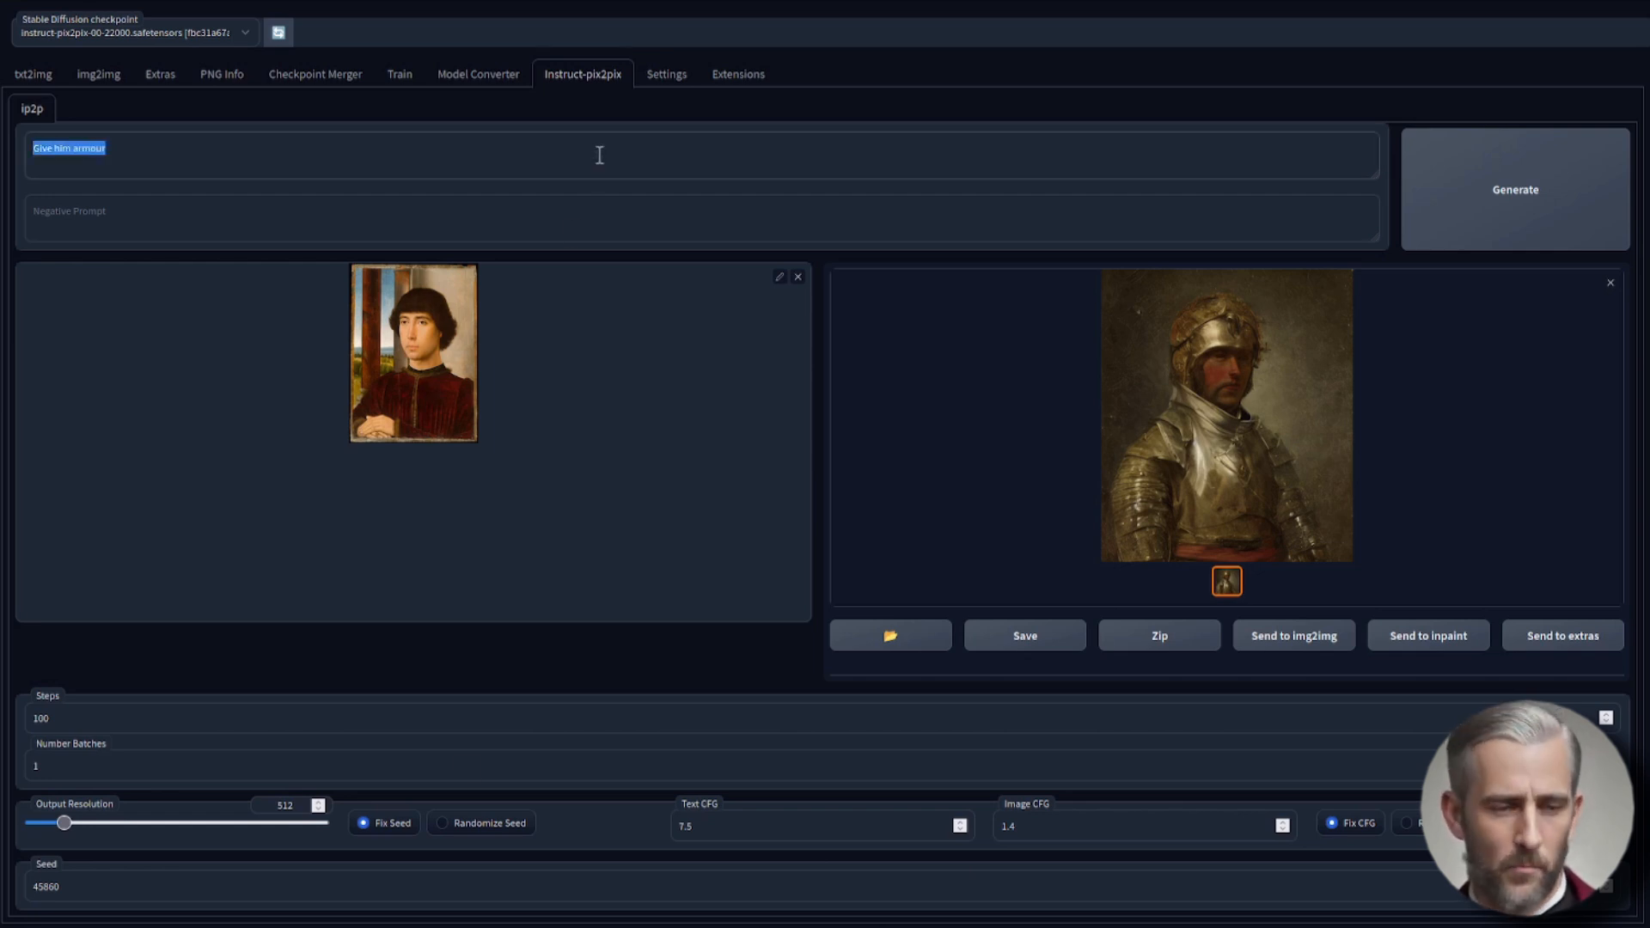
type("Give him sunglasses and a beard")
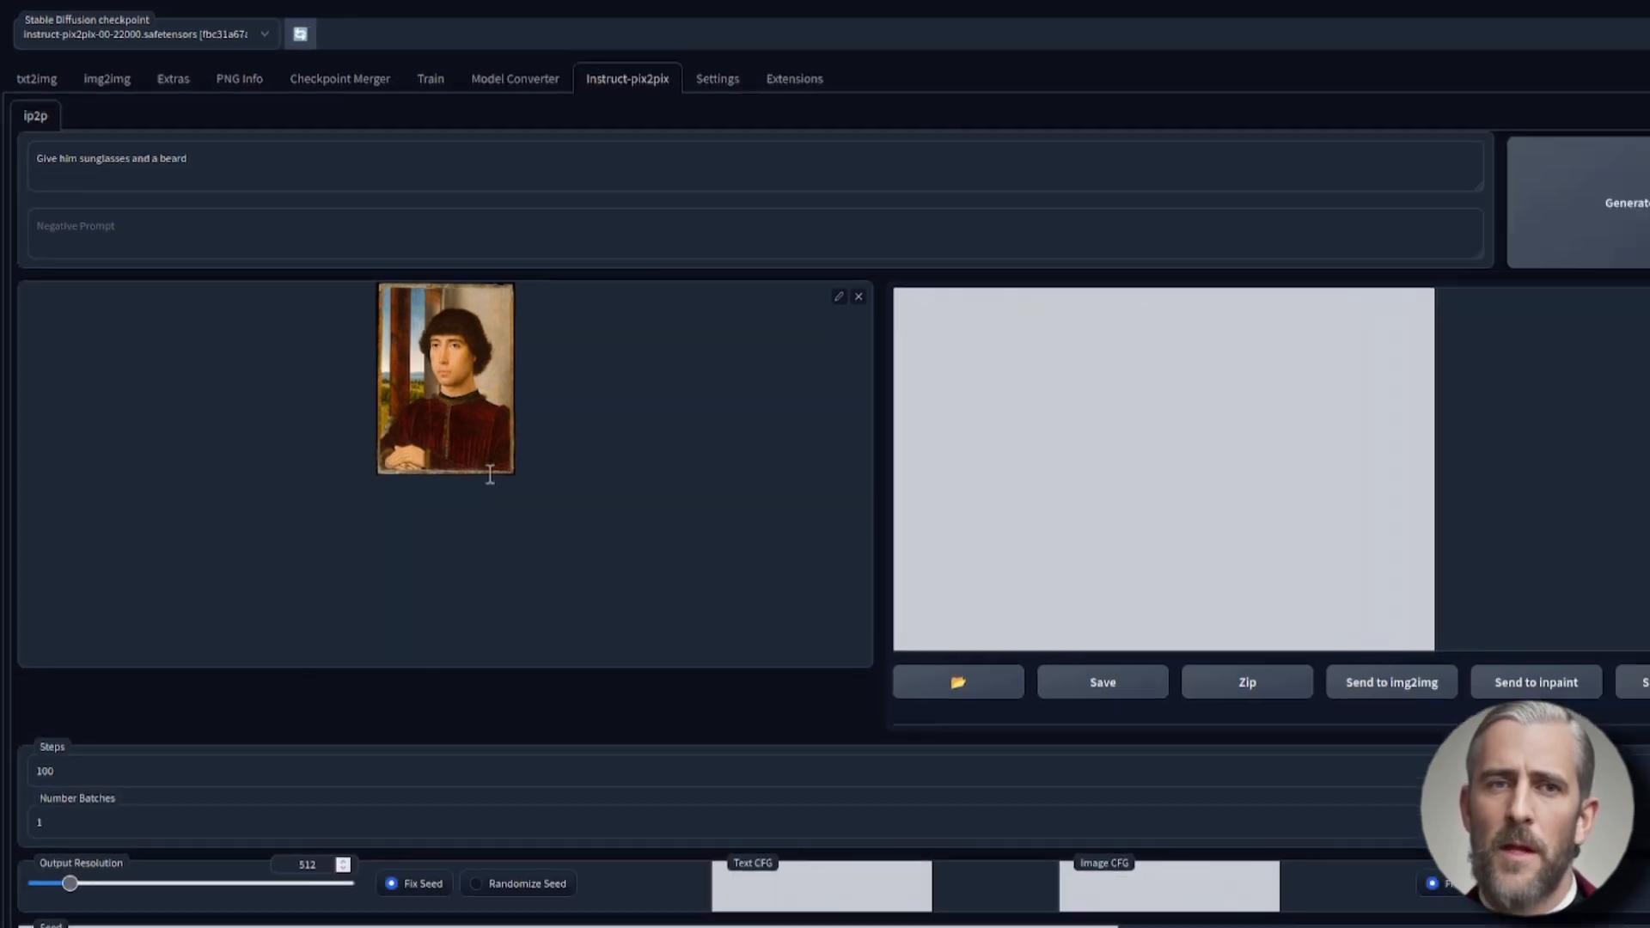
left_click(1619, 204)
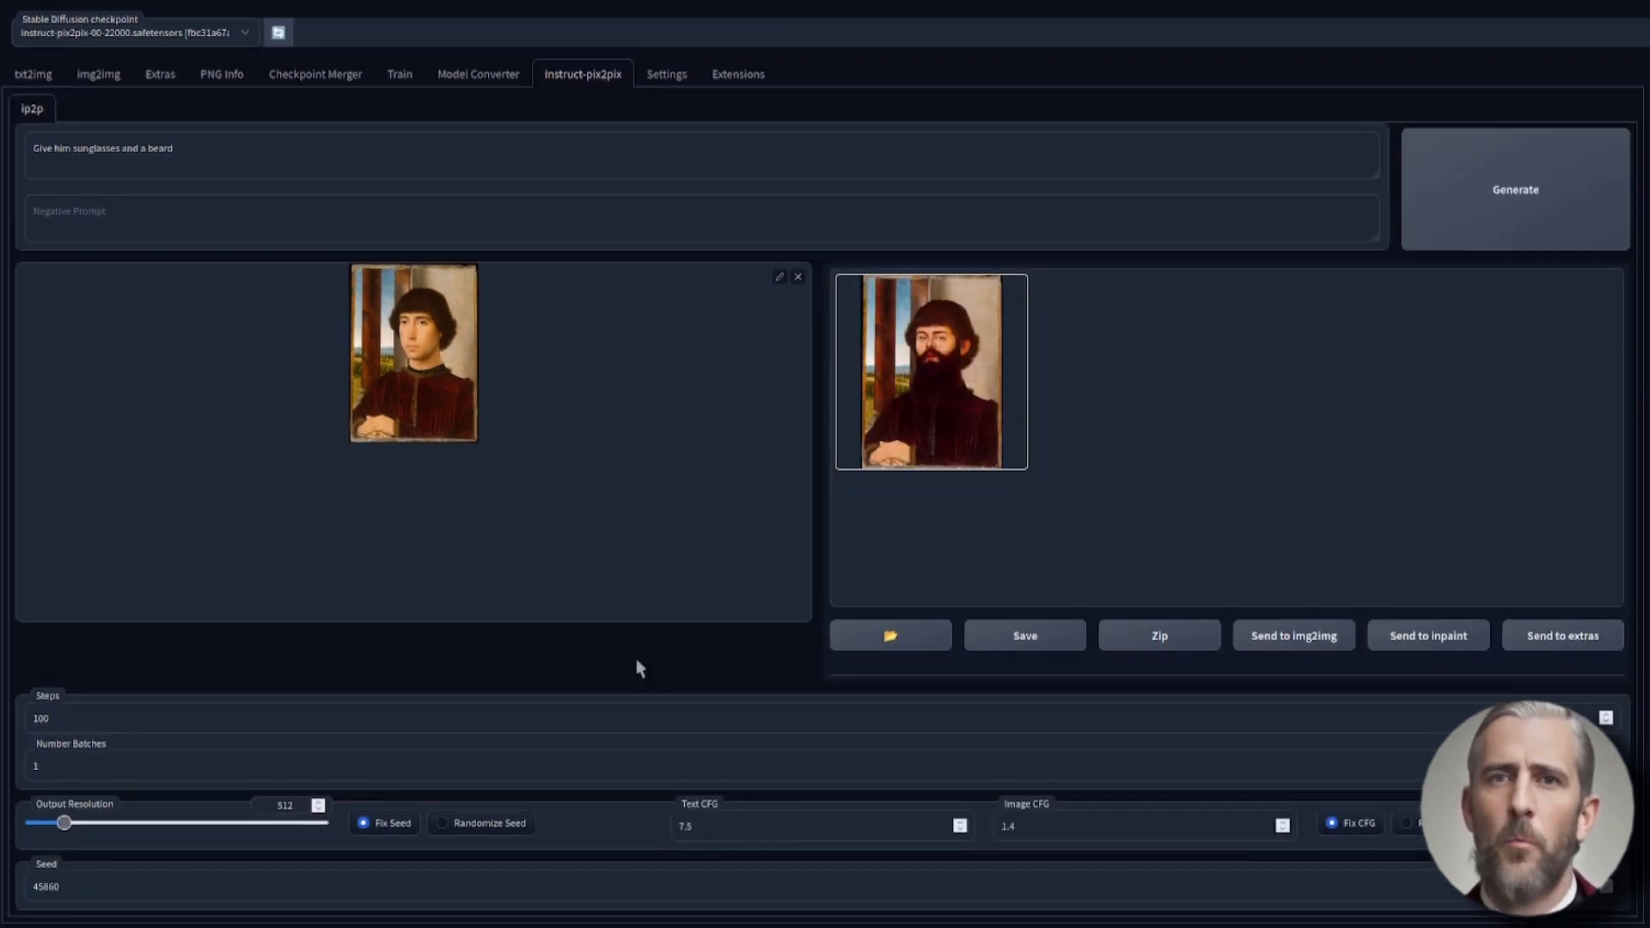
left_click(932, 371)
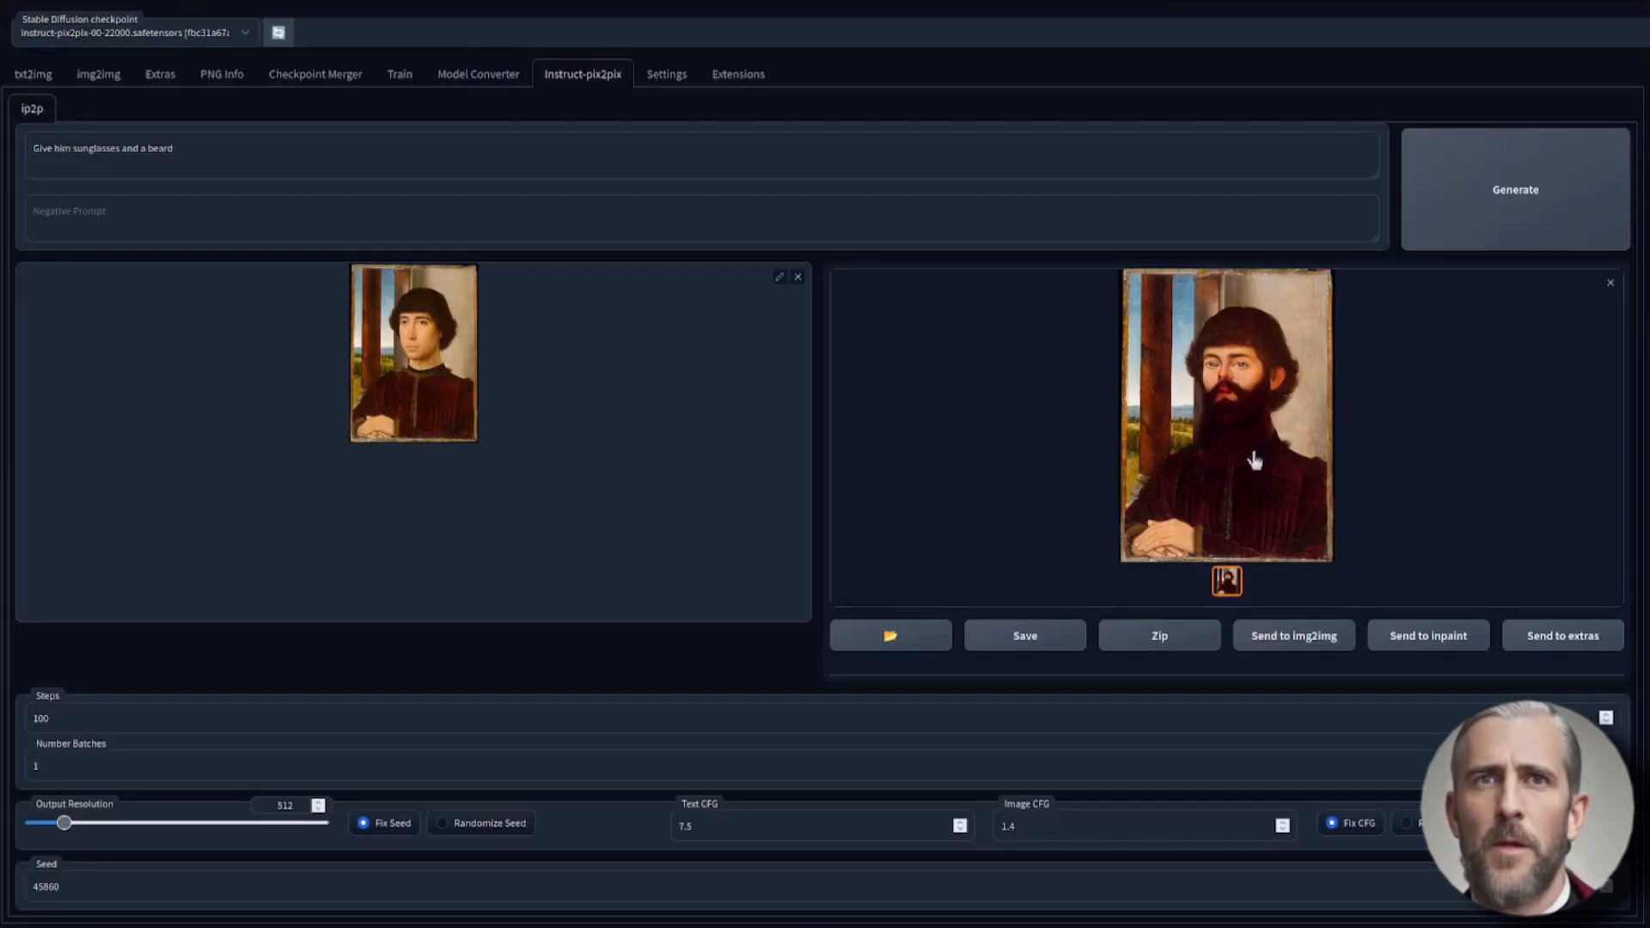
left_click(1127, 825)
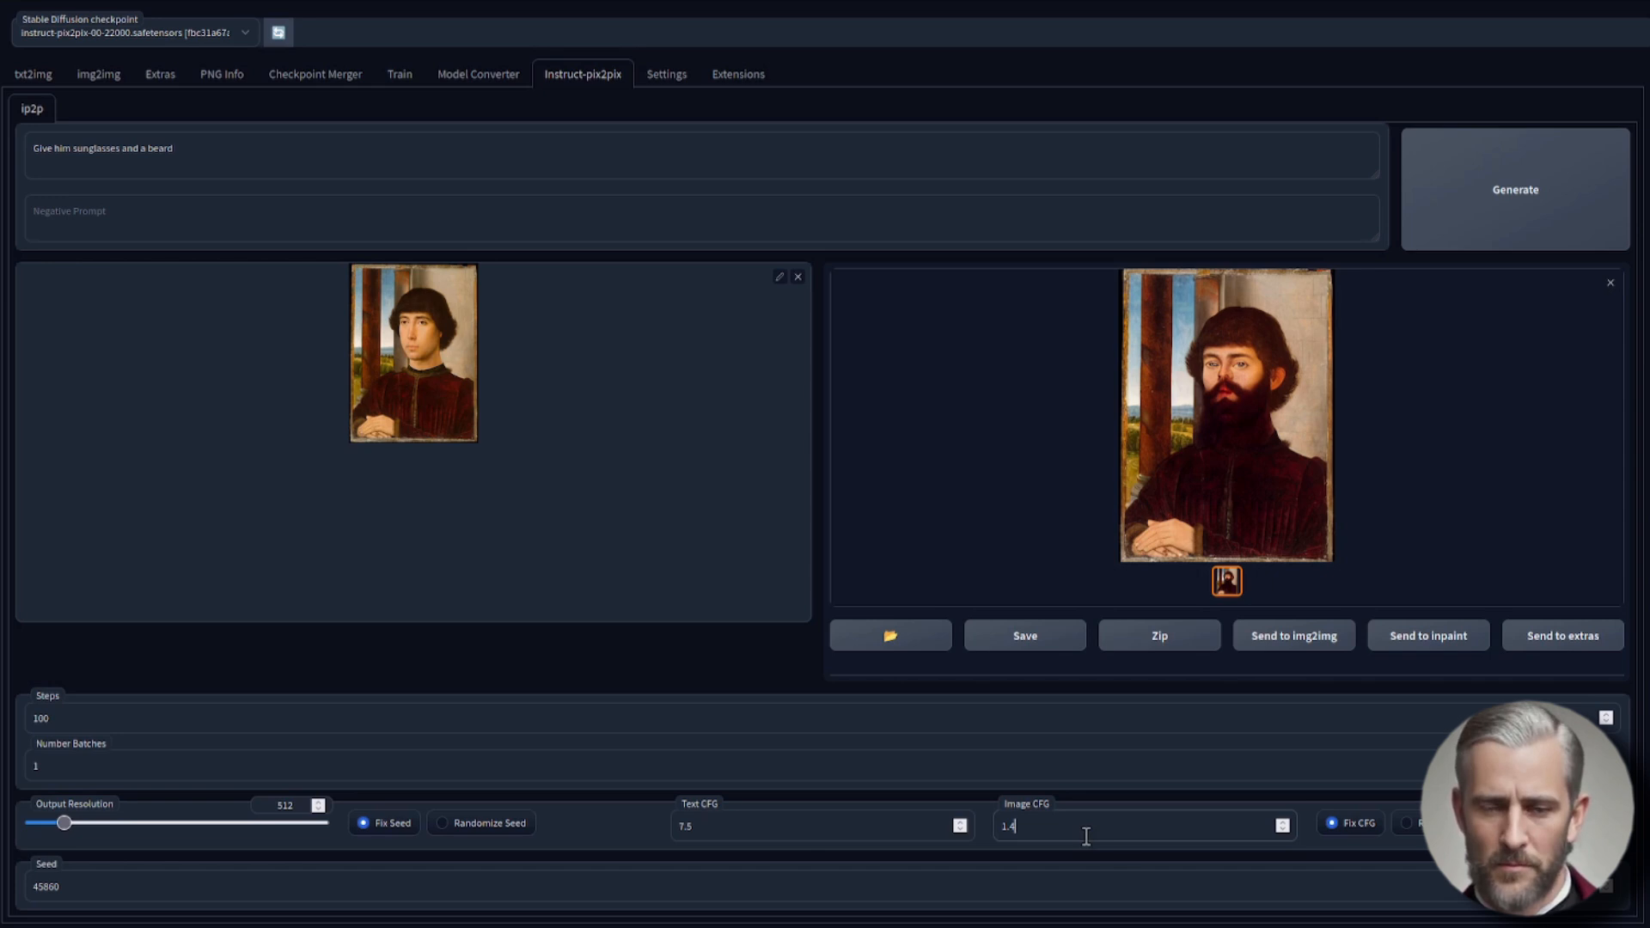
left_click(1515, 189)
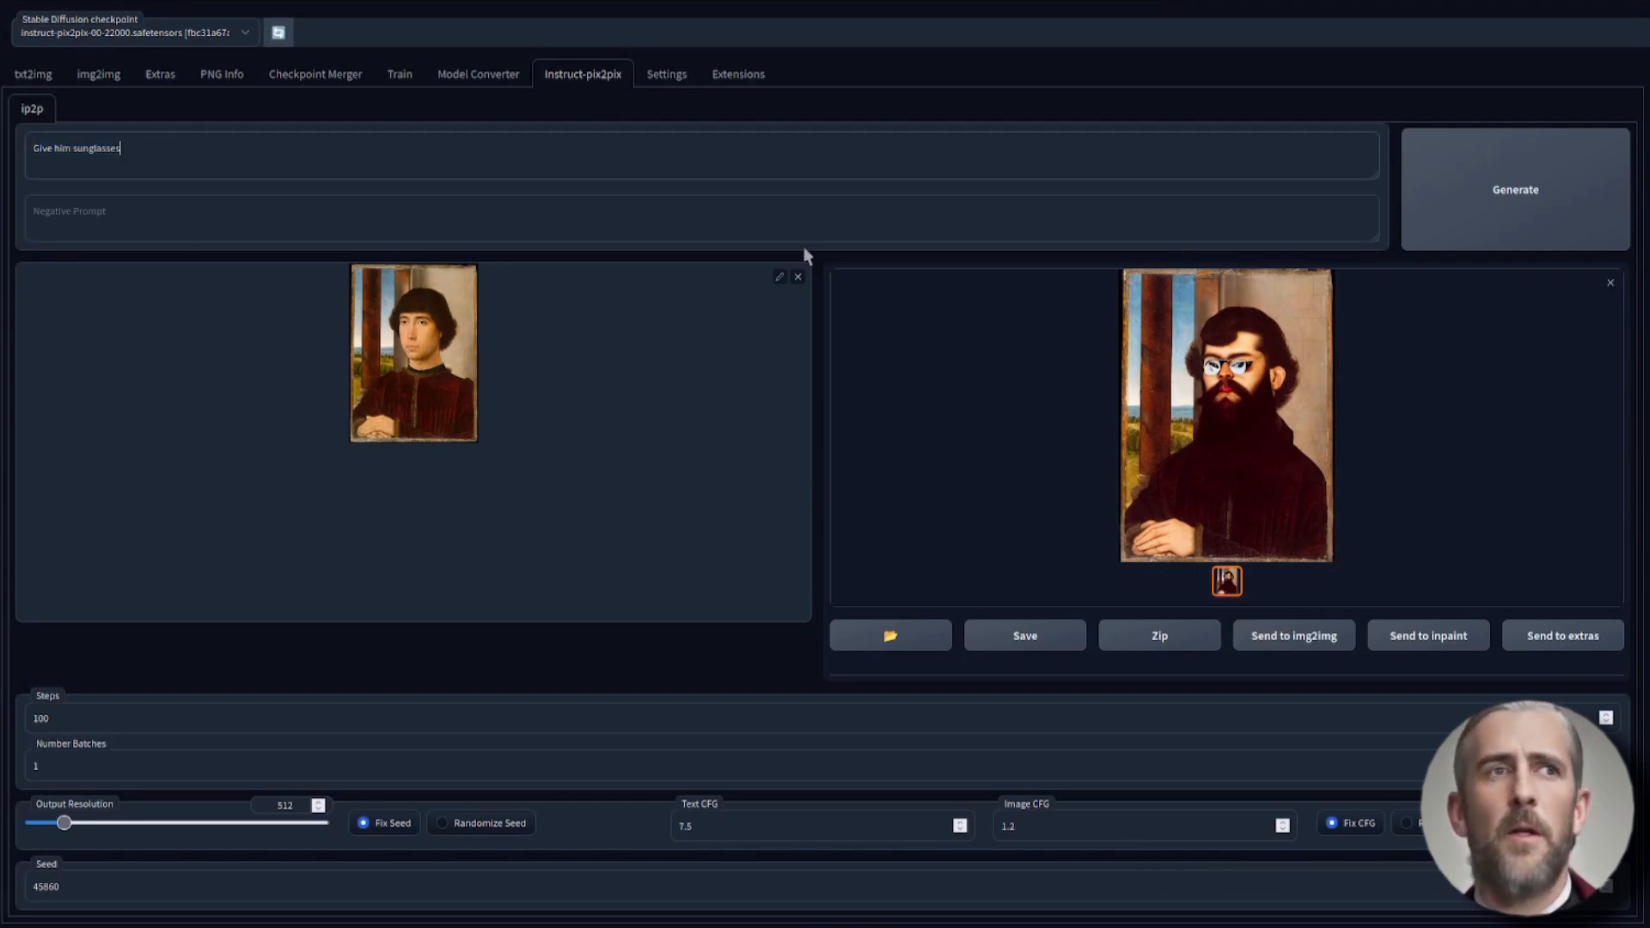
Regenerate at Image CFG 1.4 for sunglasses only, then enter 'Turn it into an anime version'
left_click(1099, 826)
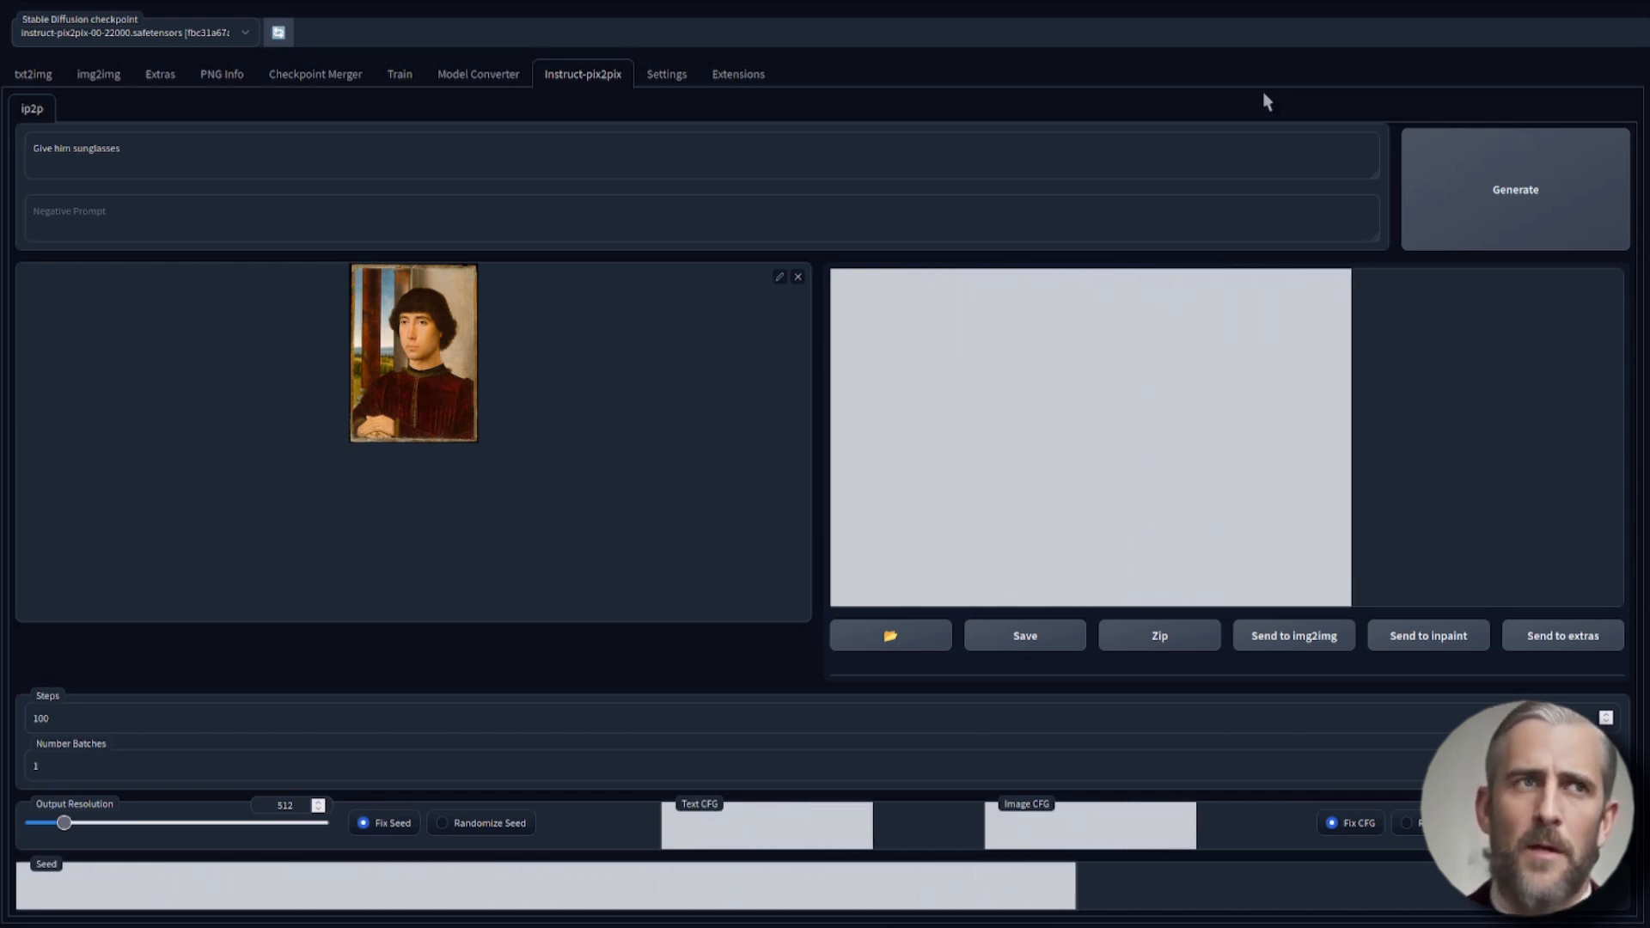
left_click(1514, 190)
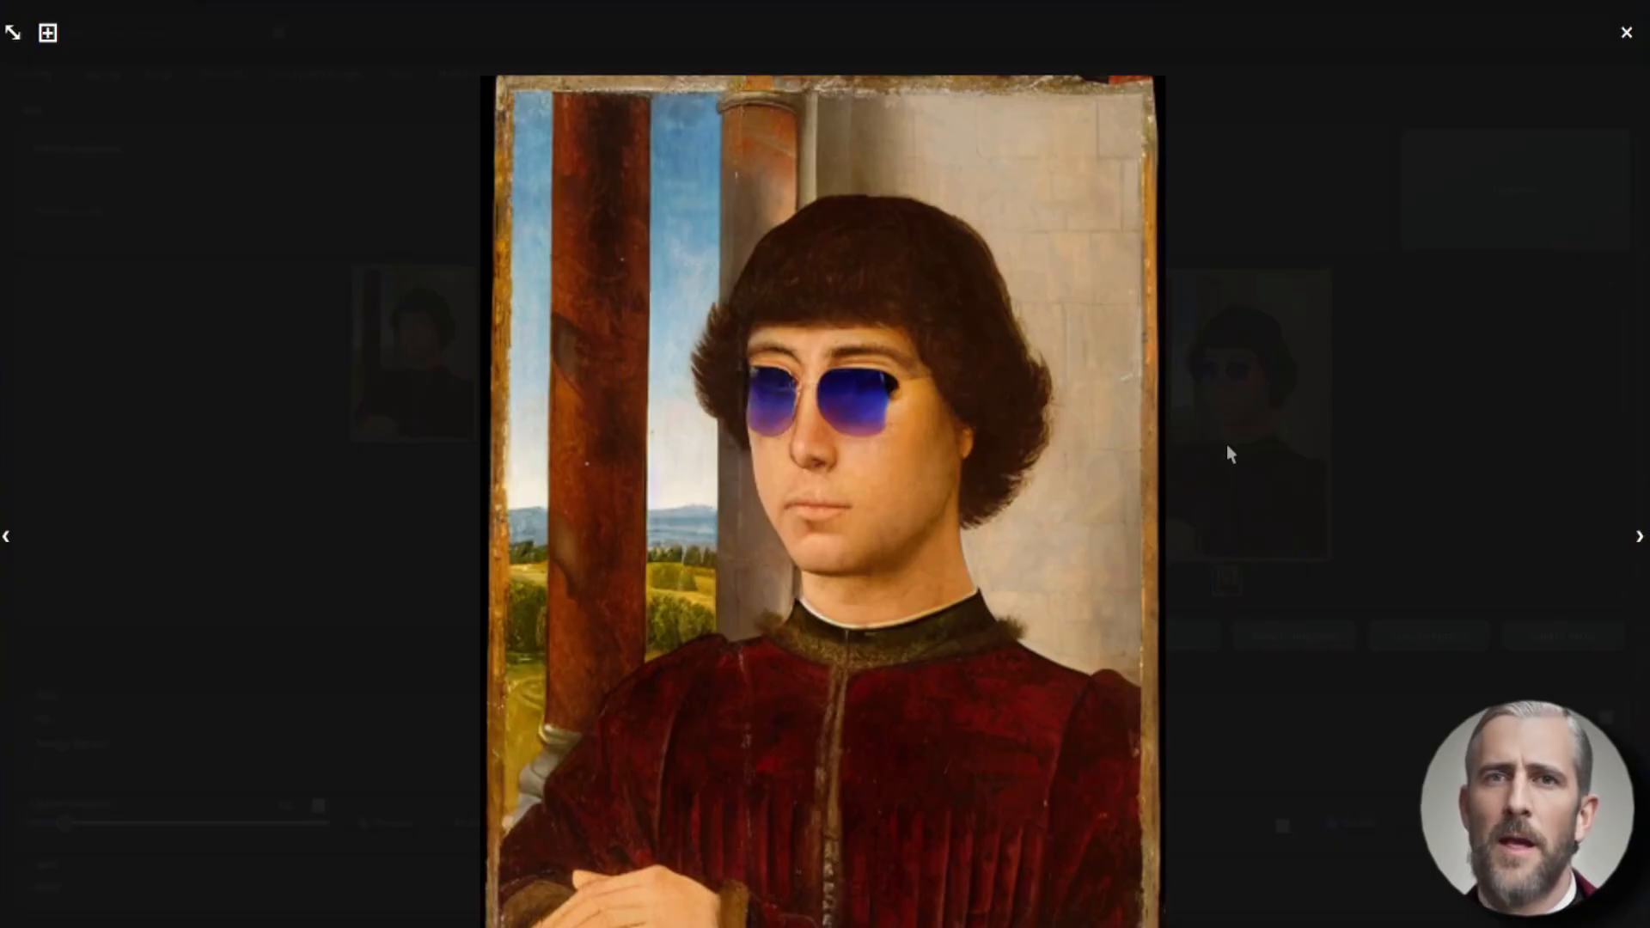
mouse_move(1274, 594)
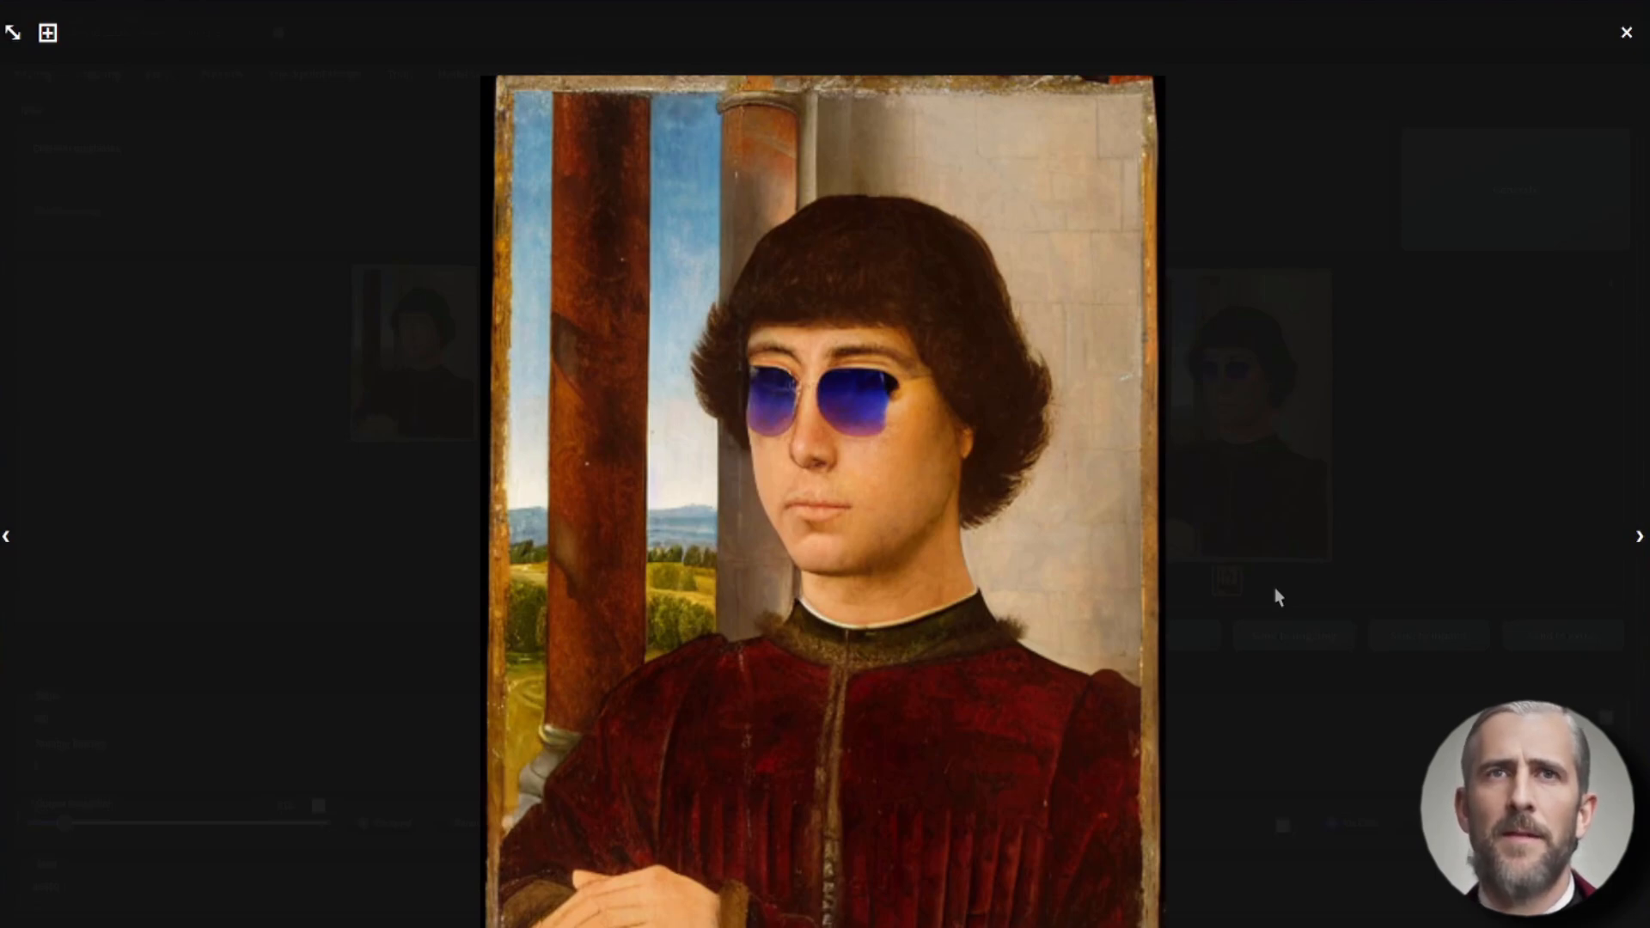
left_click(1626, 32)
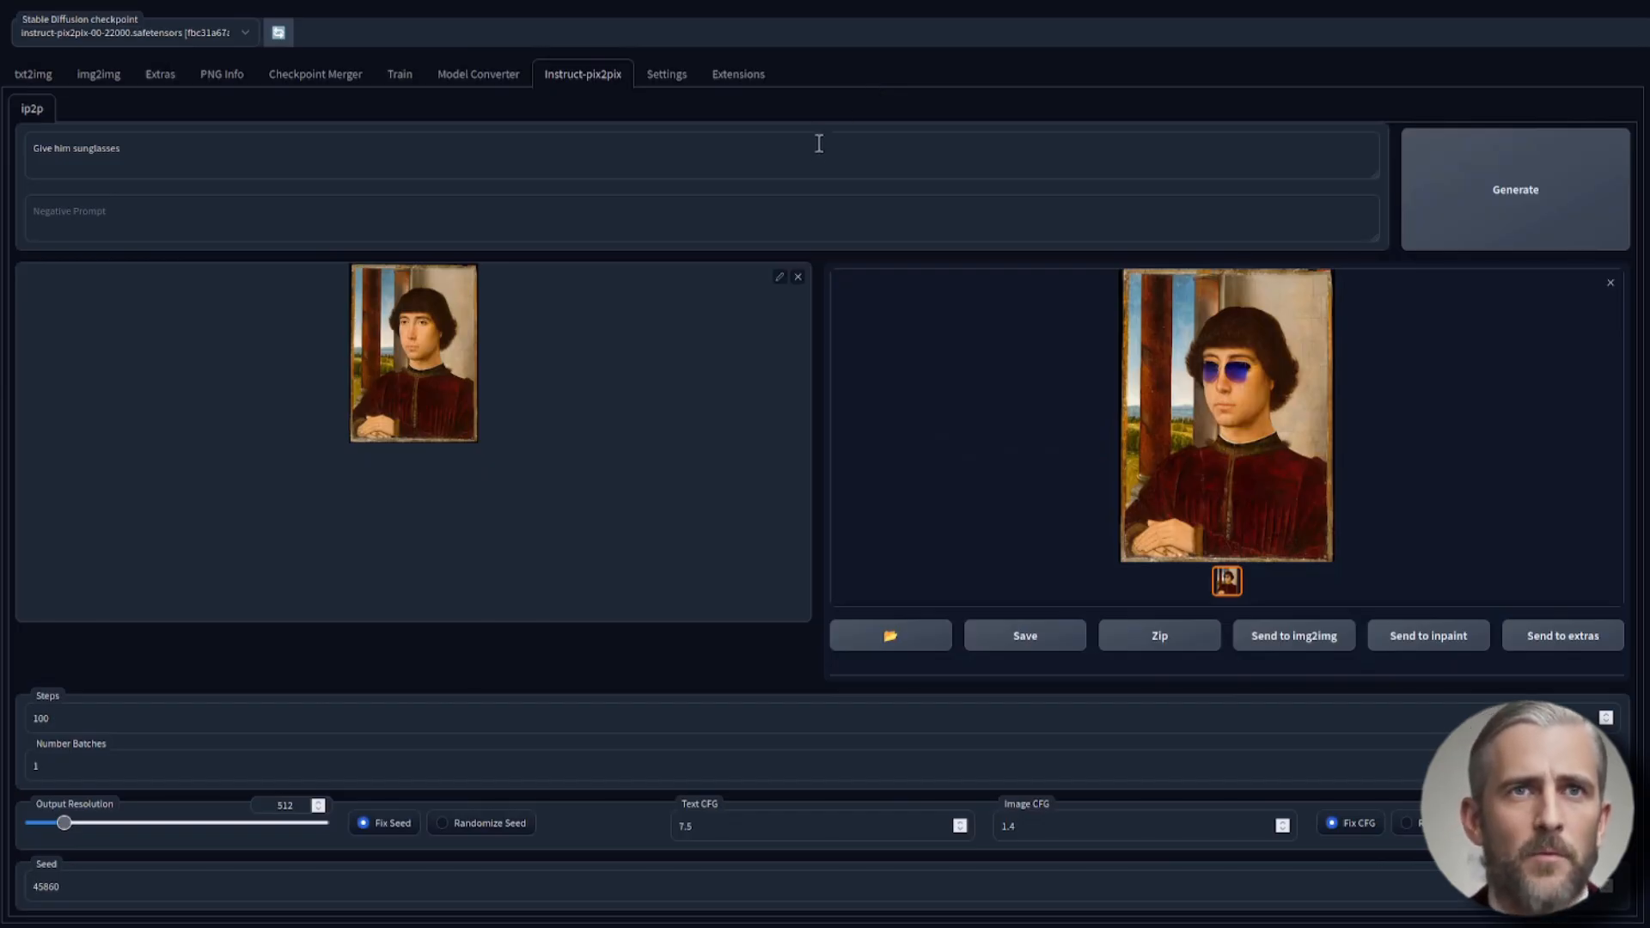
type("Turn it into an anime version")
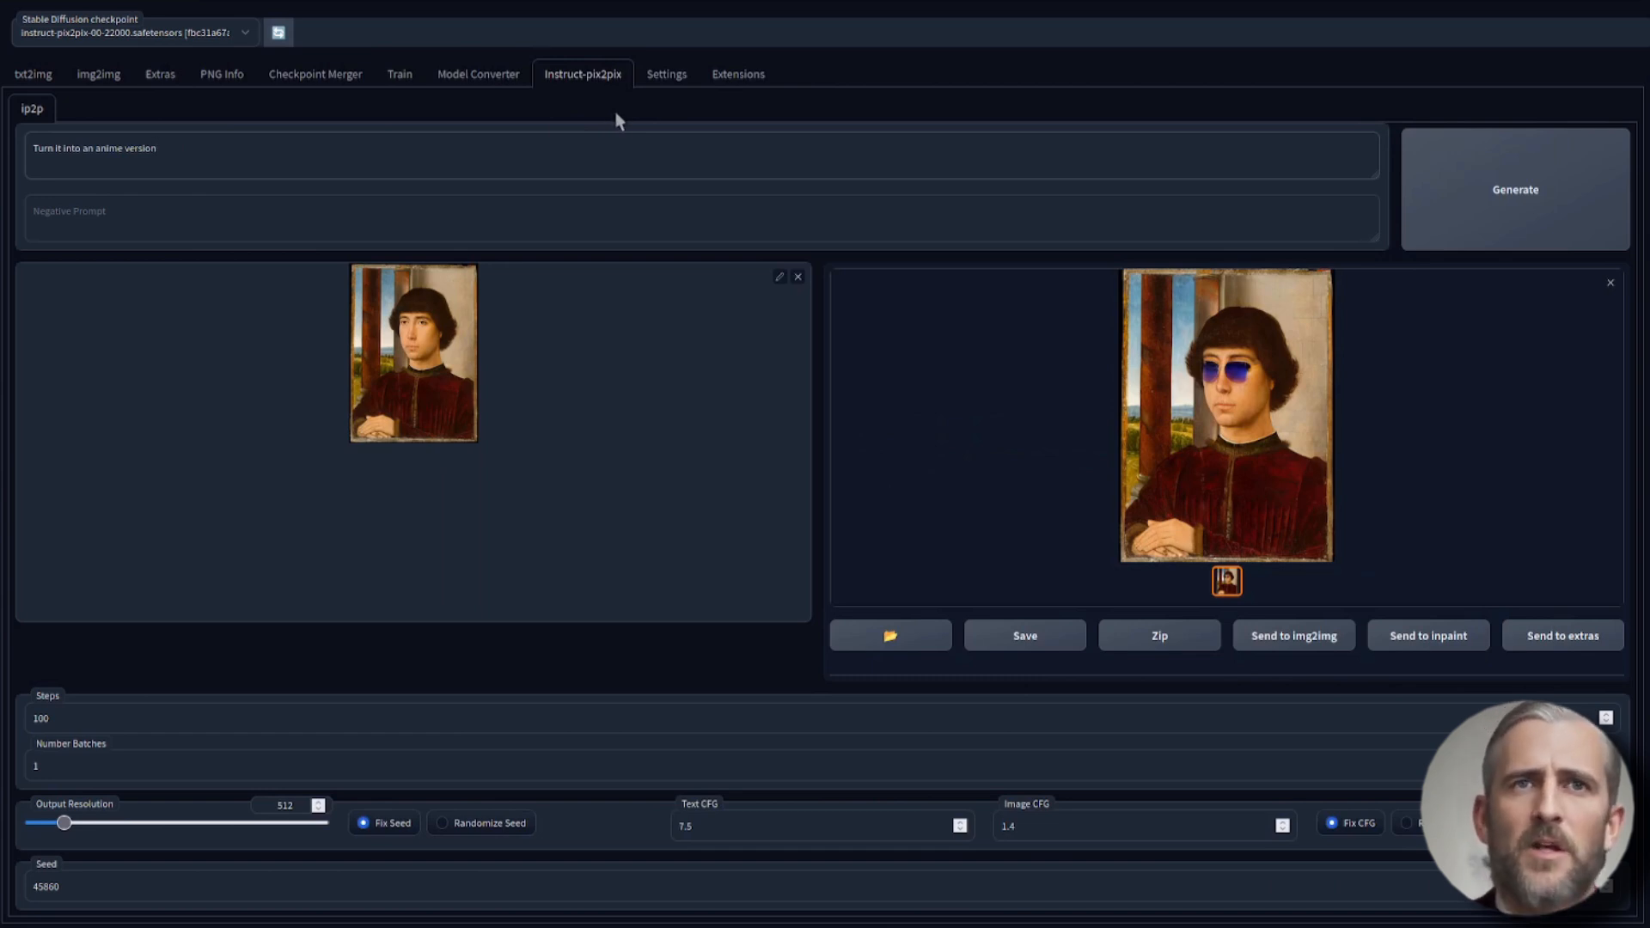
mouse_move(1186, 79)
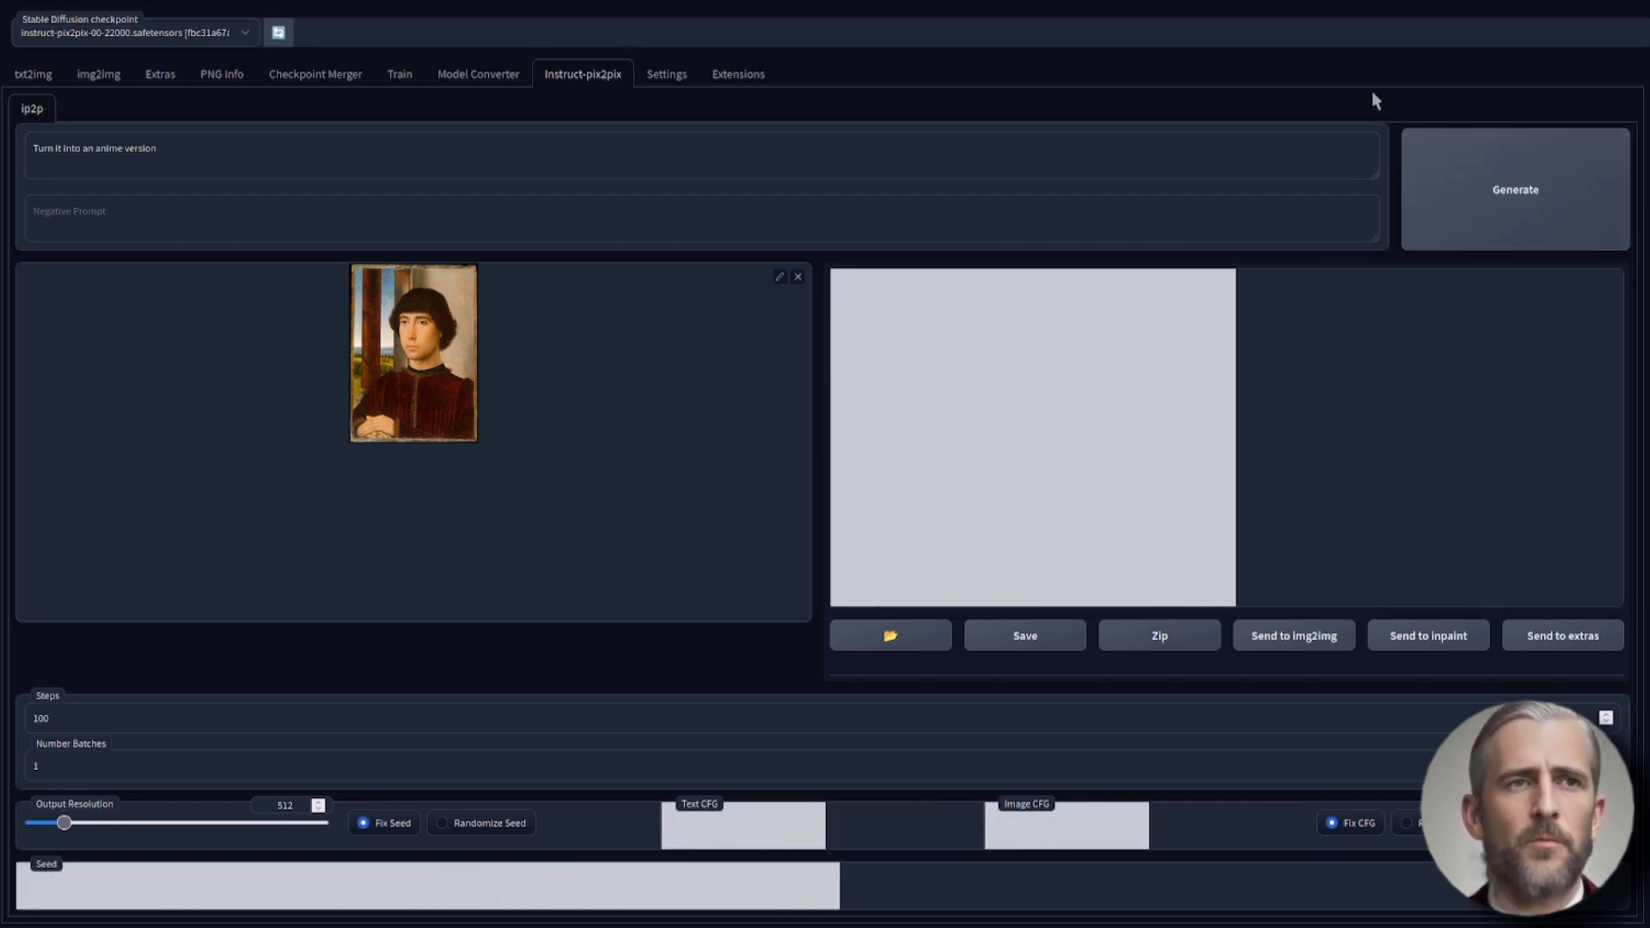
Generate the anime portrait with large blue eyes and view it full size
left_click(1517, 188)
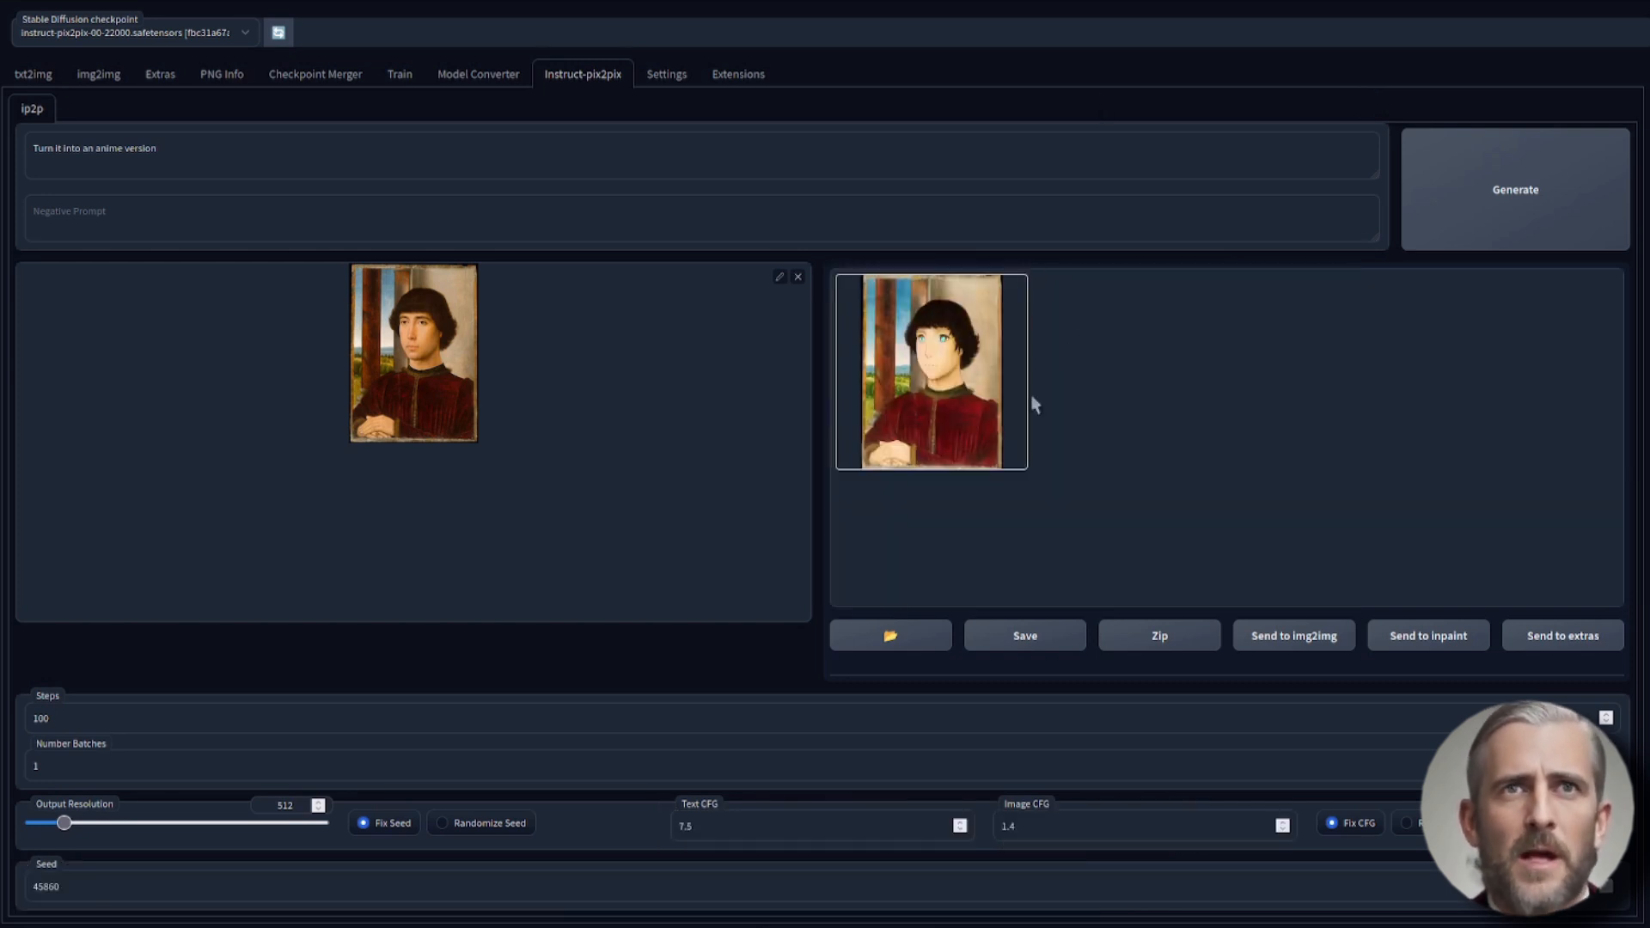
left_click(930, 371)
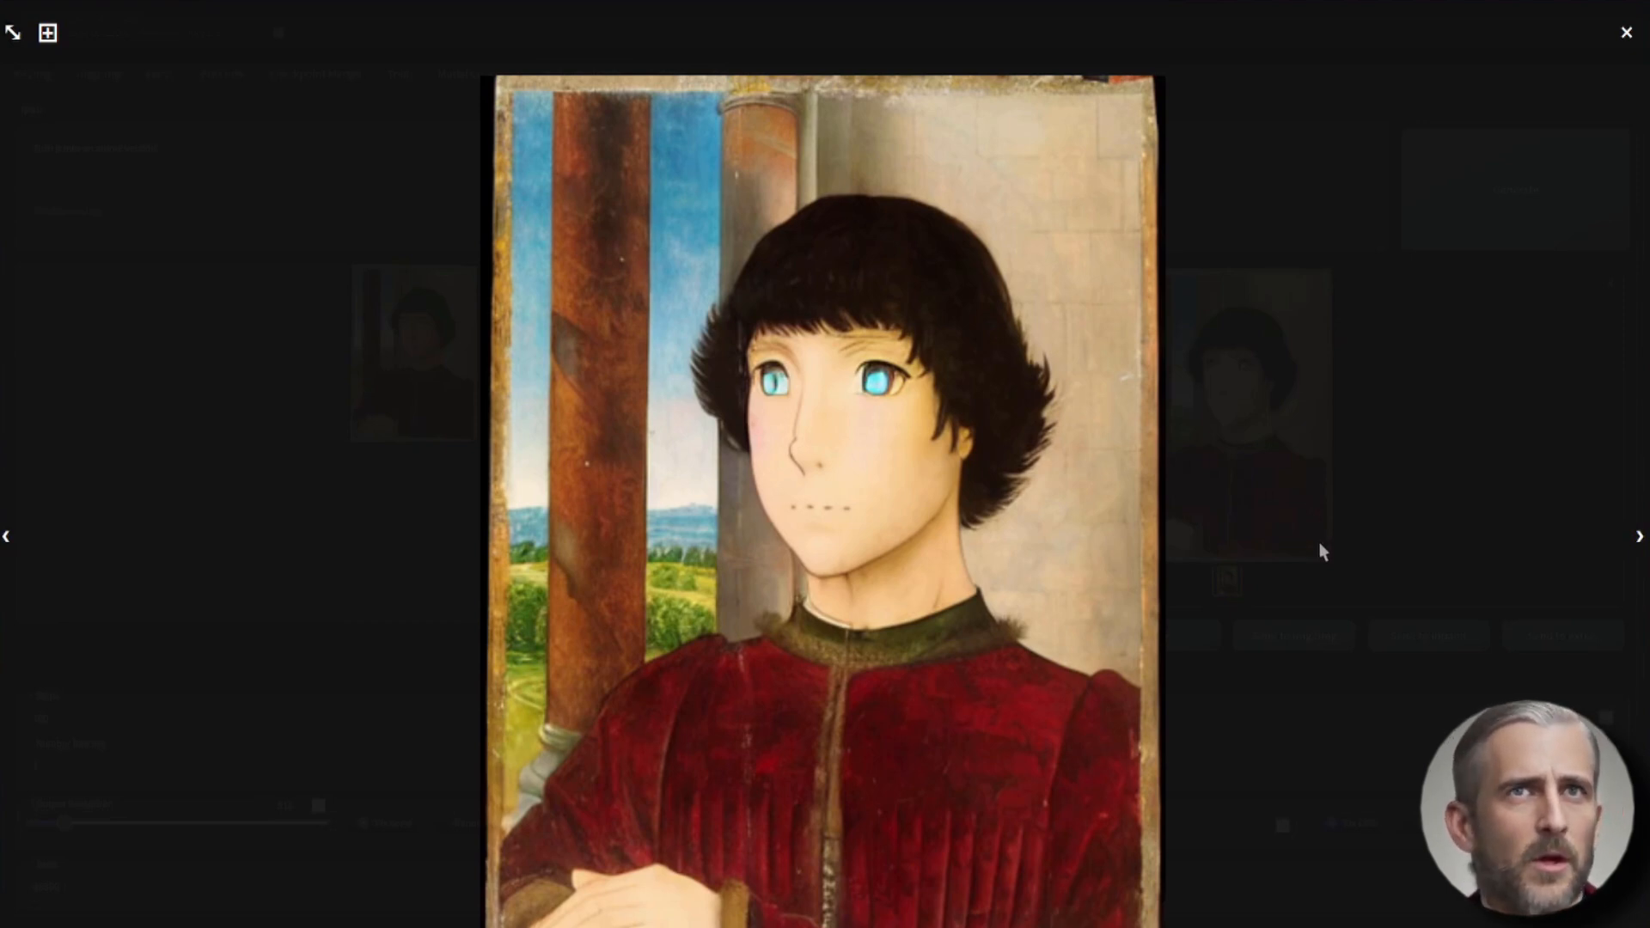
Turn the grey dog into a green-eyed cat at Image CFG 1.2 and enlarge it
left_click(1625, 32)
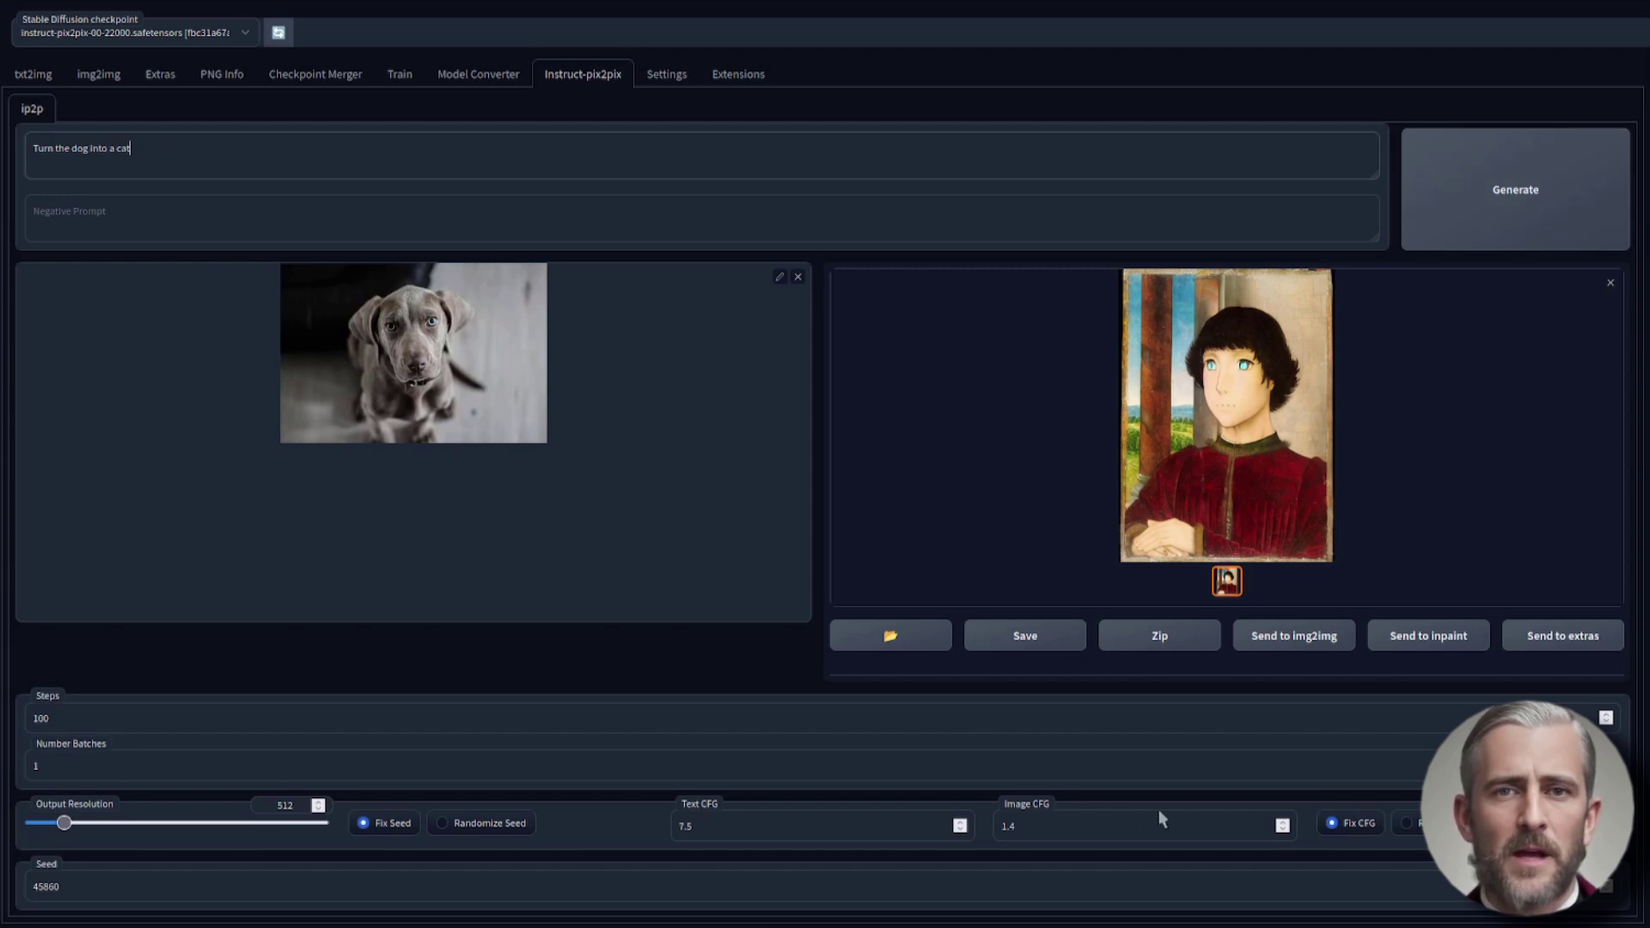
left_click(1126, 825)
type("1.2")
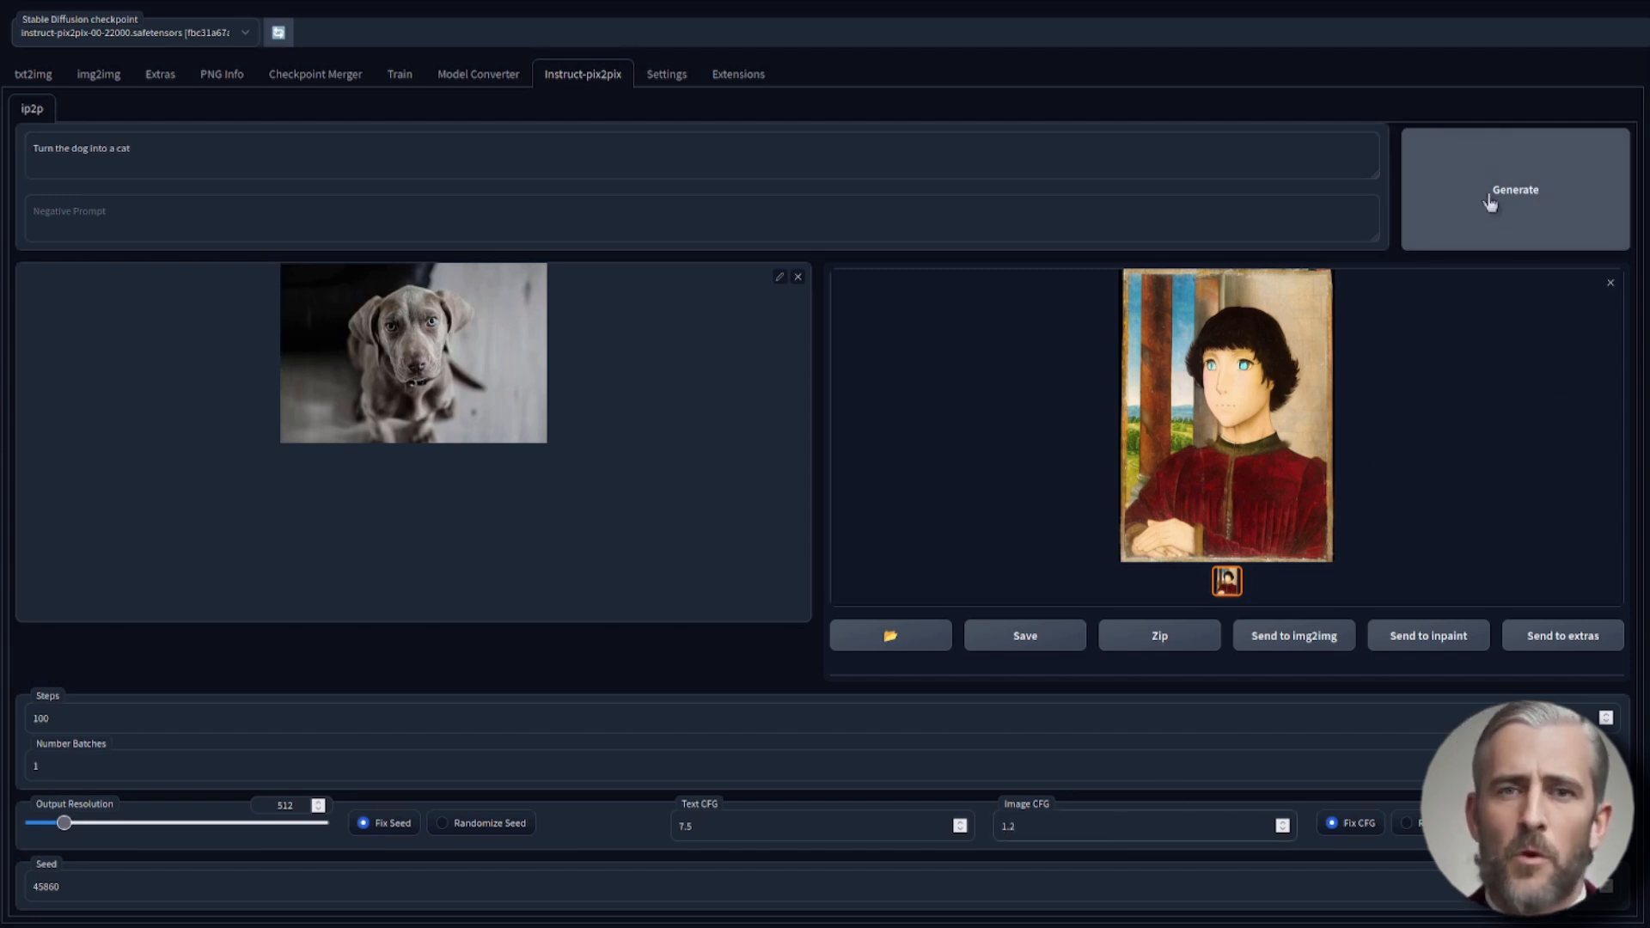
left_click(1486, 196)
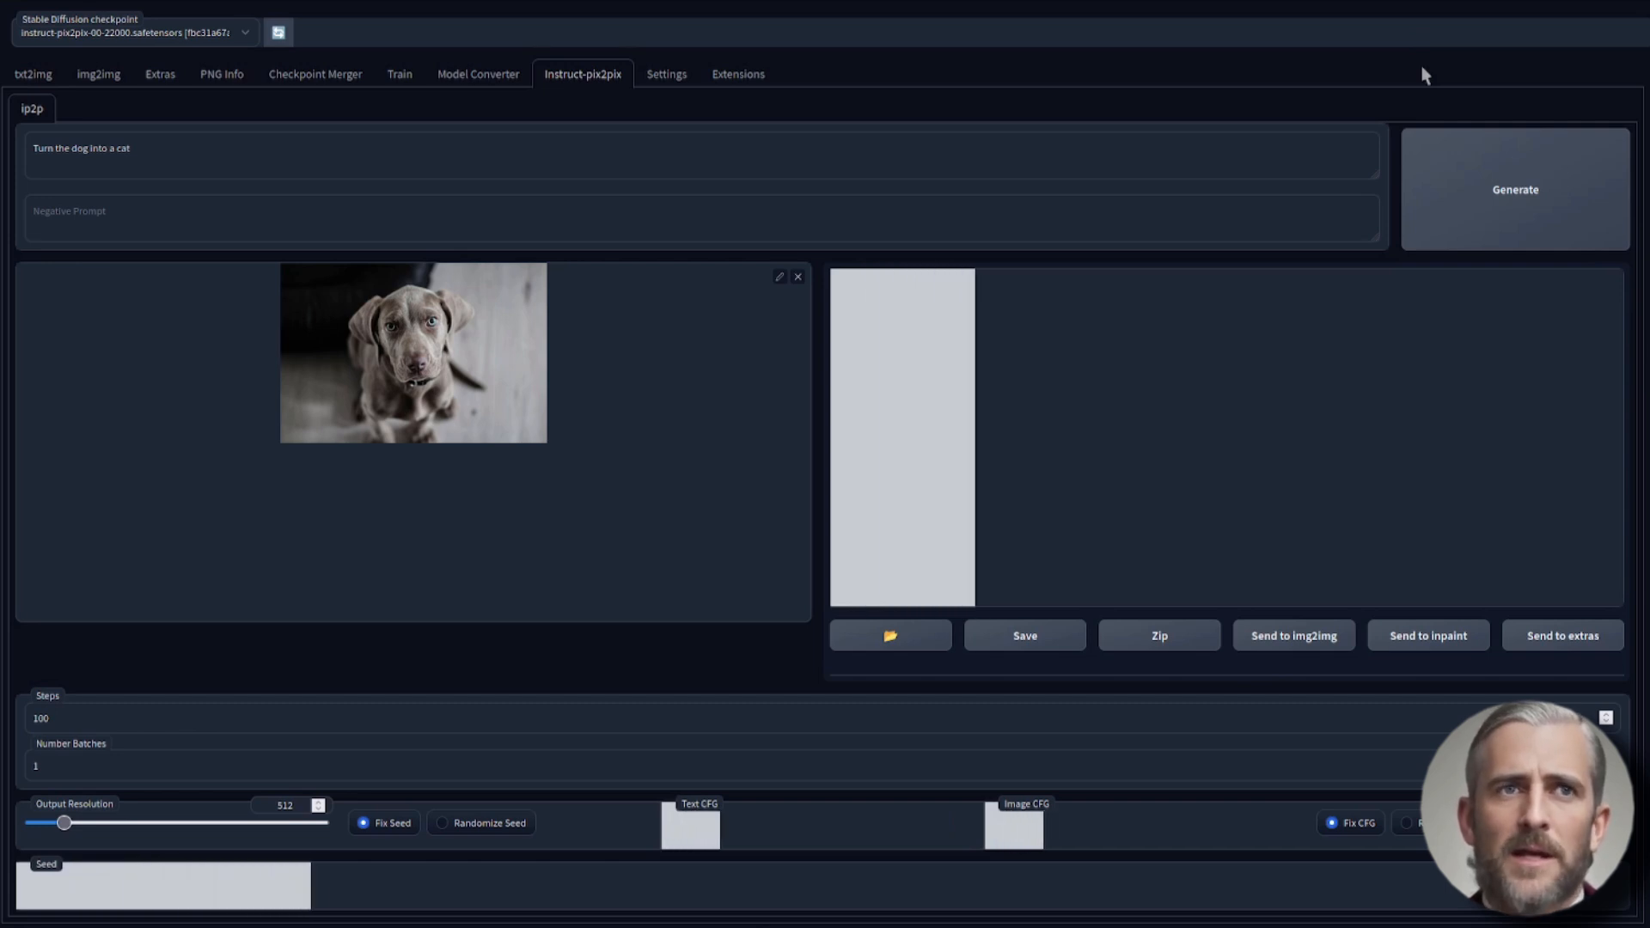
left_click(1515, 189)
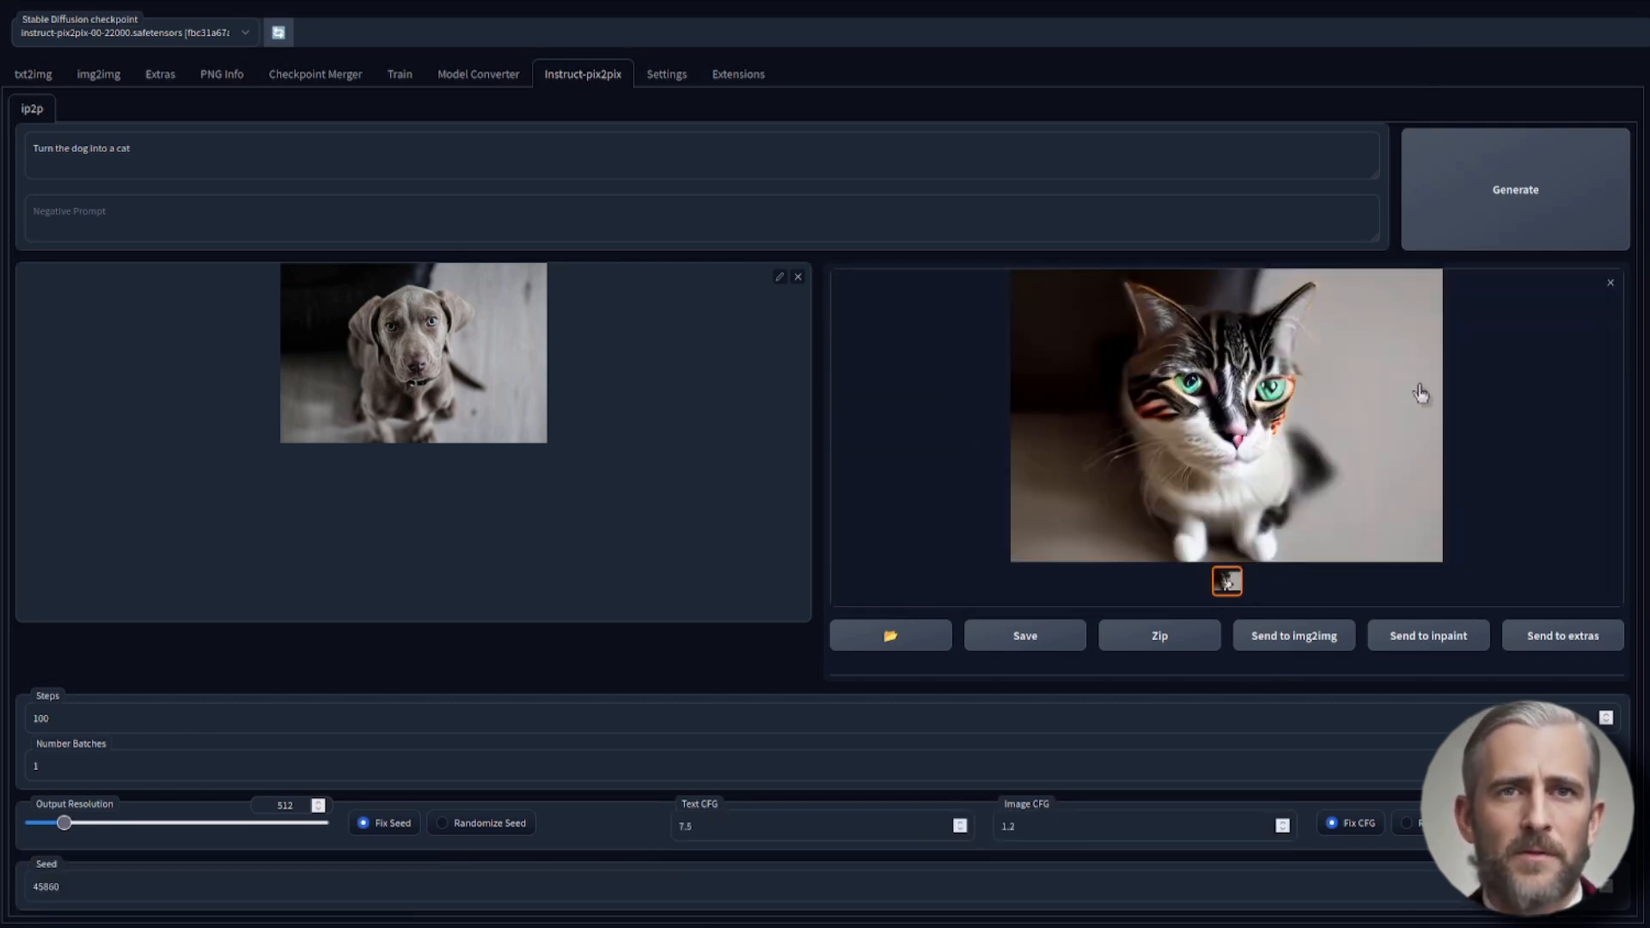
mouse_move(1475, 382)
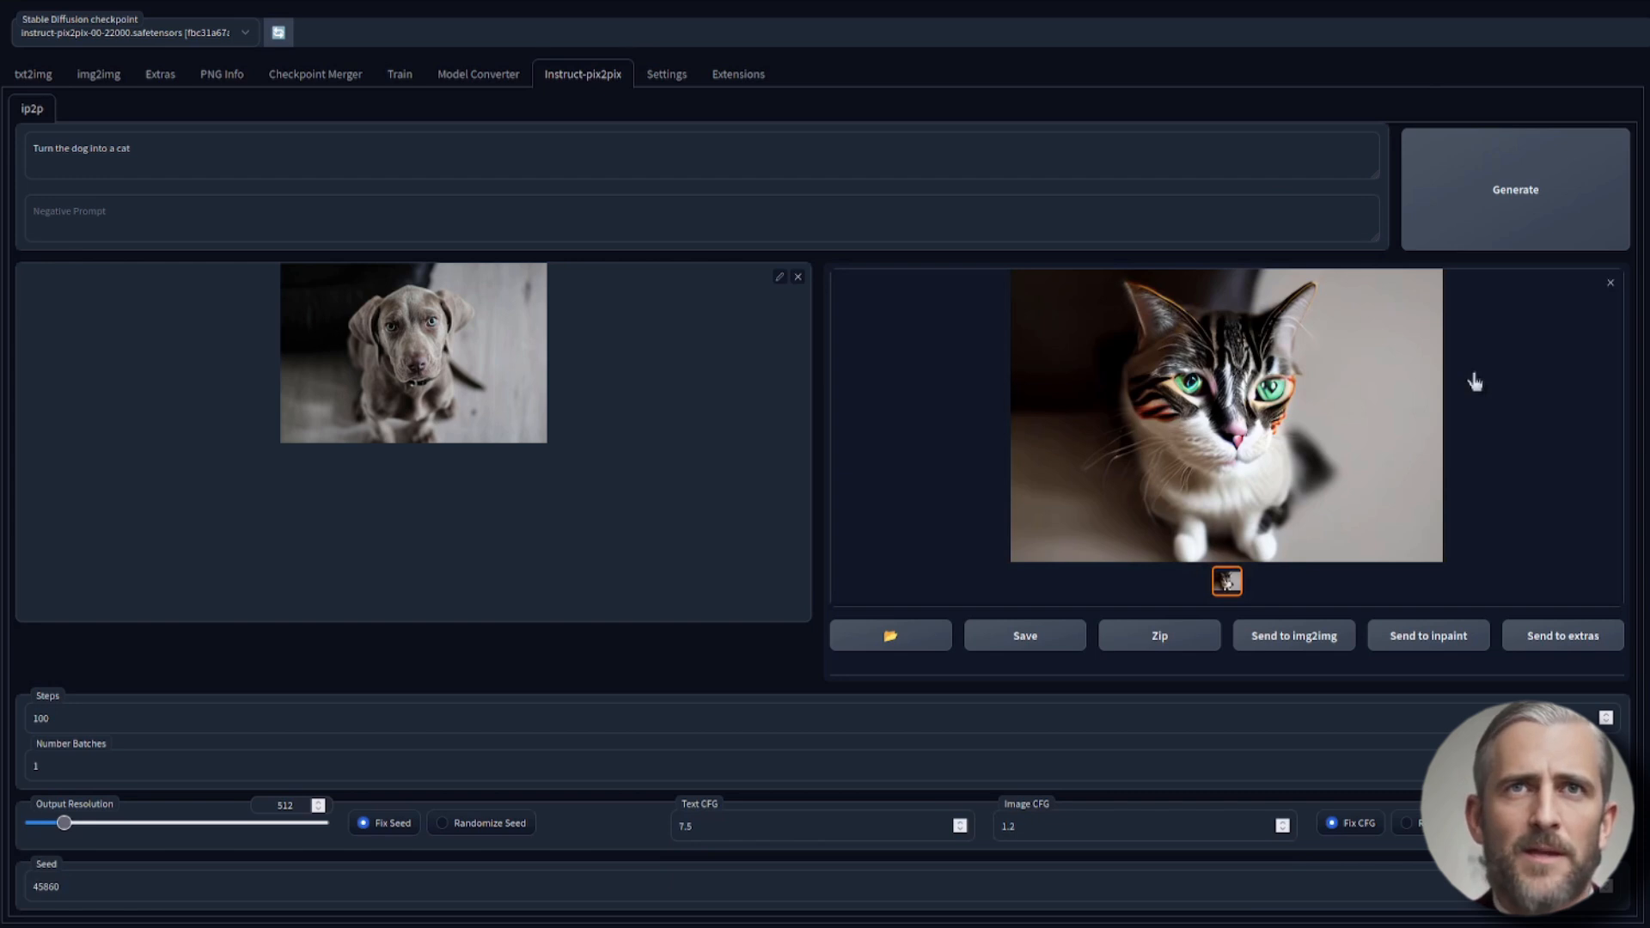
left_click(454, 165)
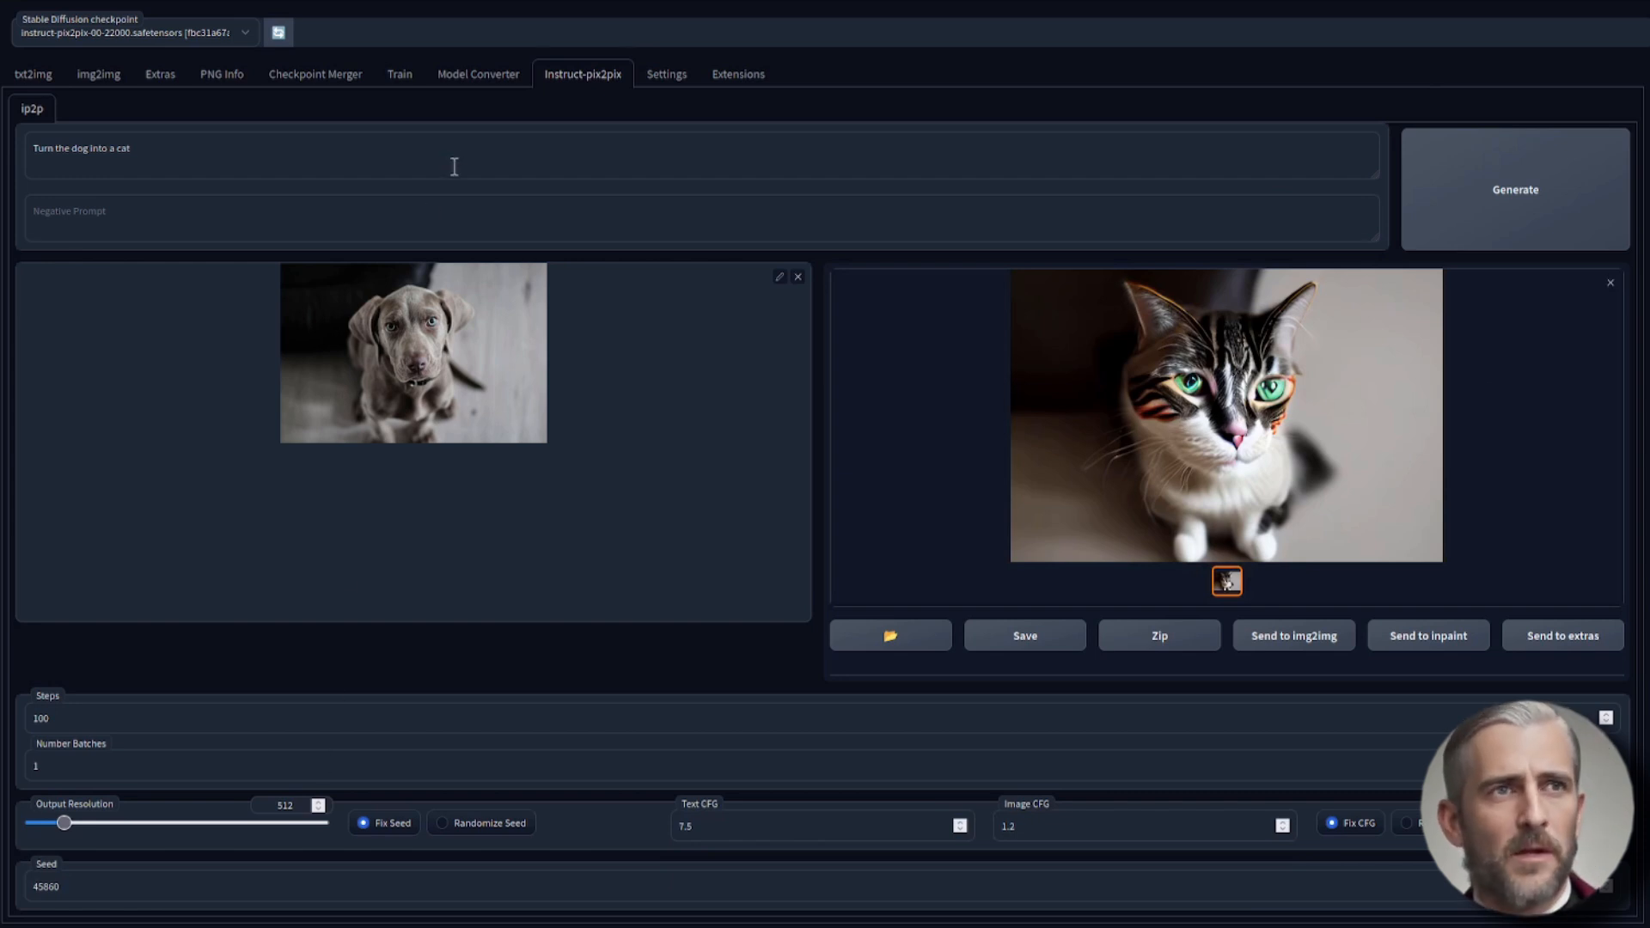
Append 'and make it a painting' to the instruction and generate the painted cat twice
type("and make it a painting")
left_click(822, 825)
type("9")
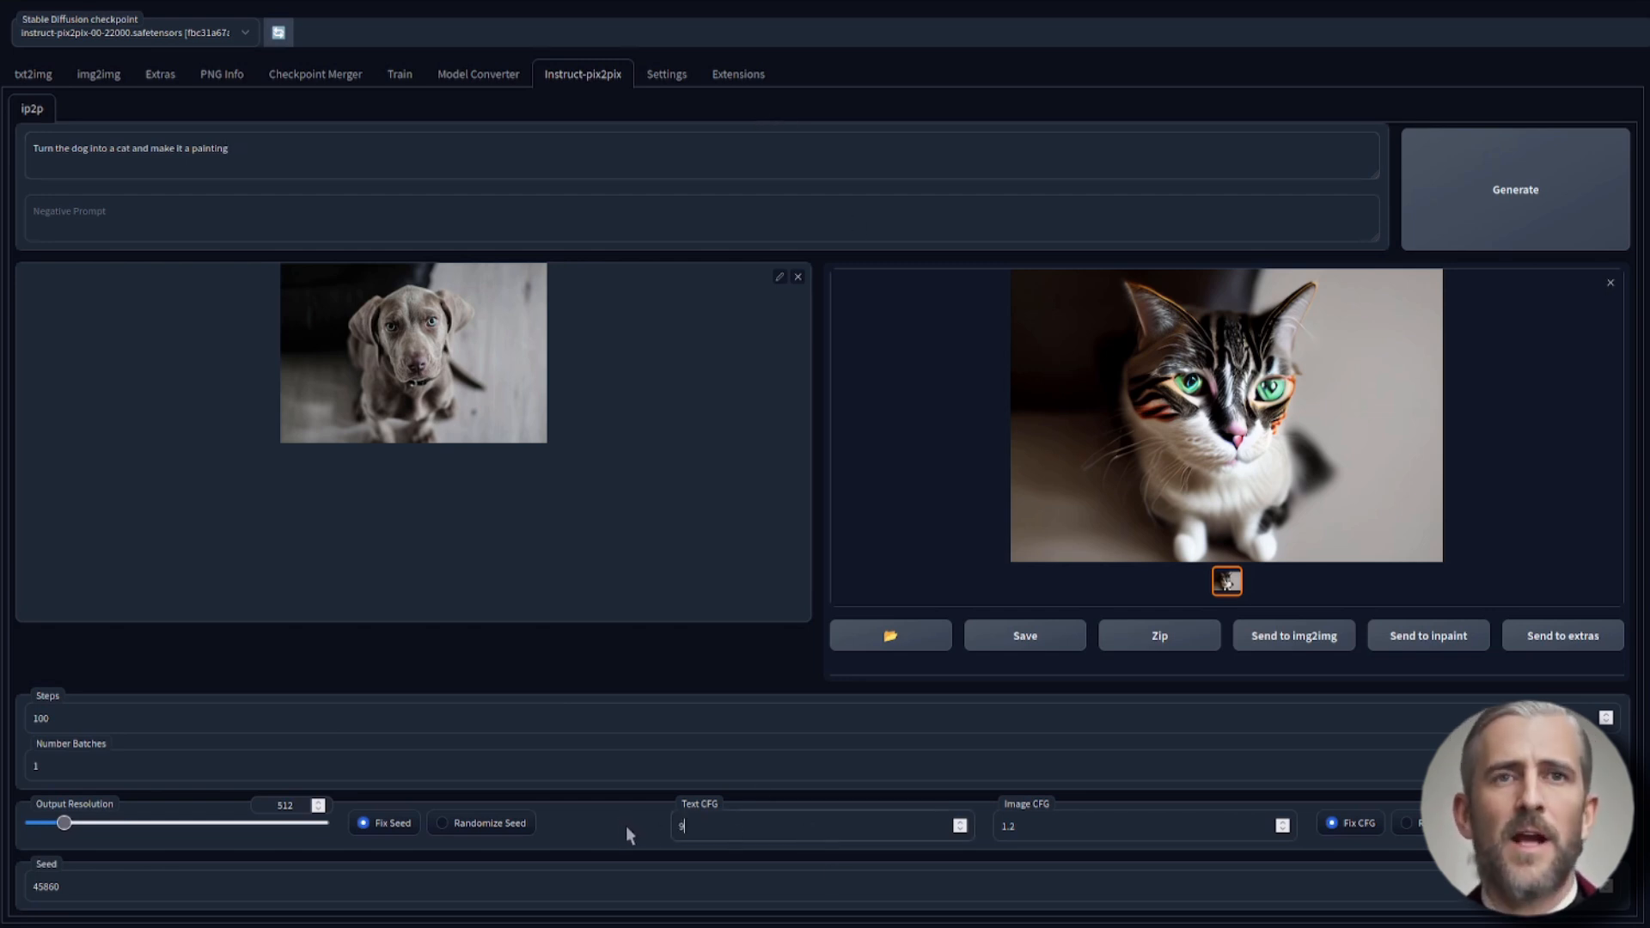
mouse_move(1456, 211)
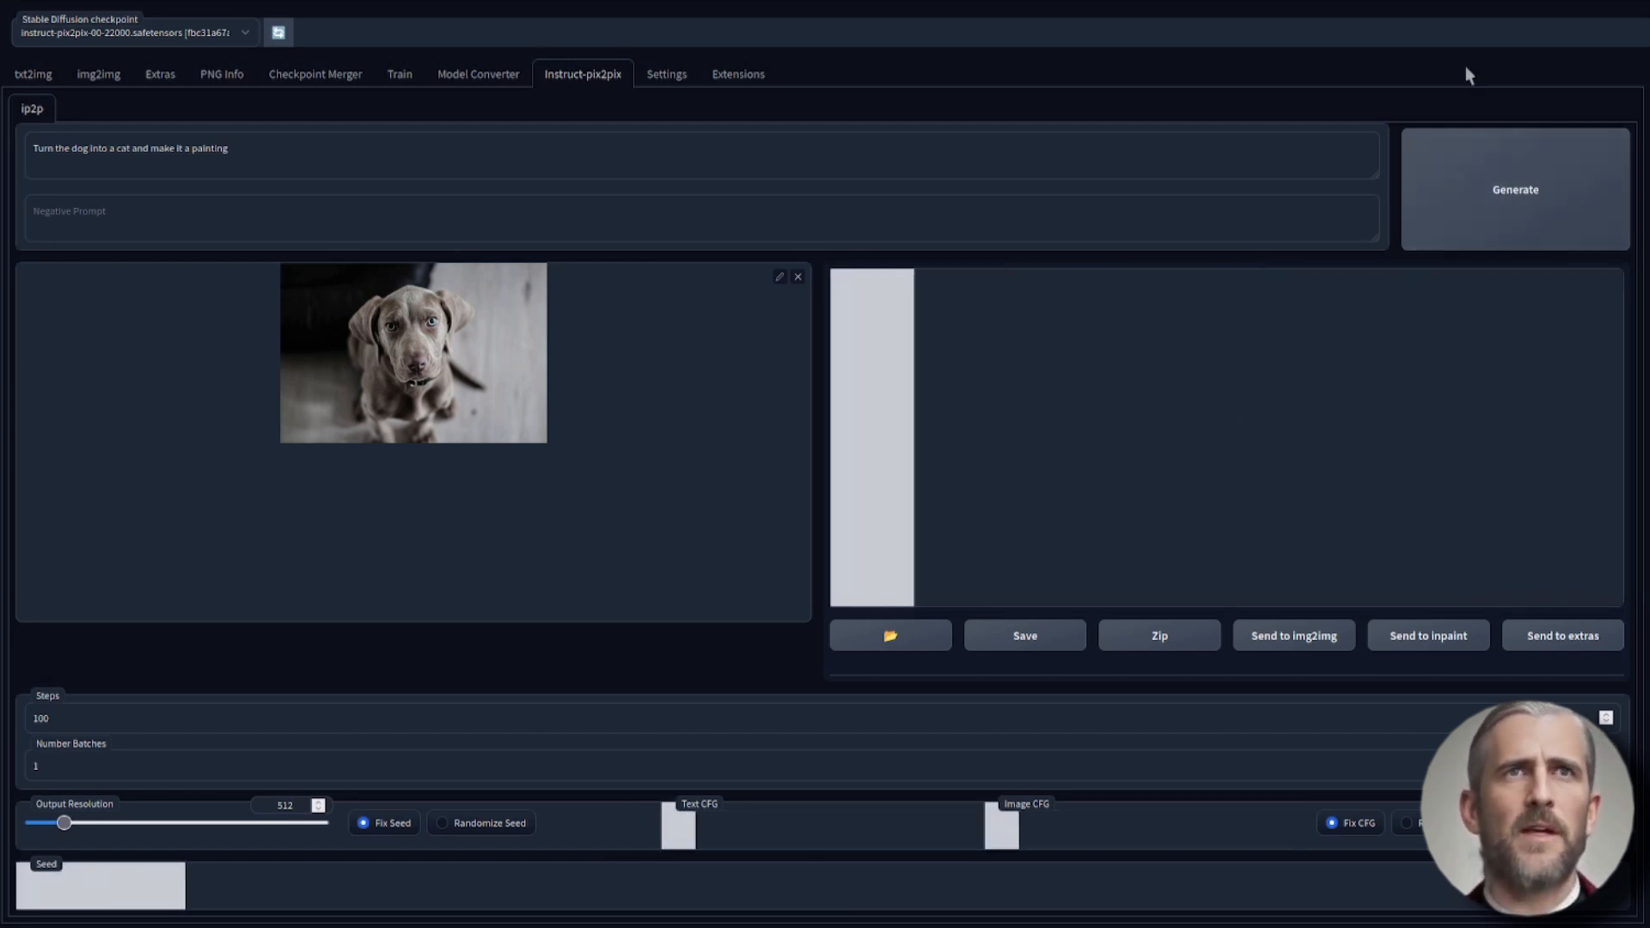
left_click(1515, 189)
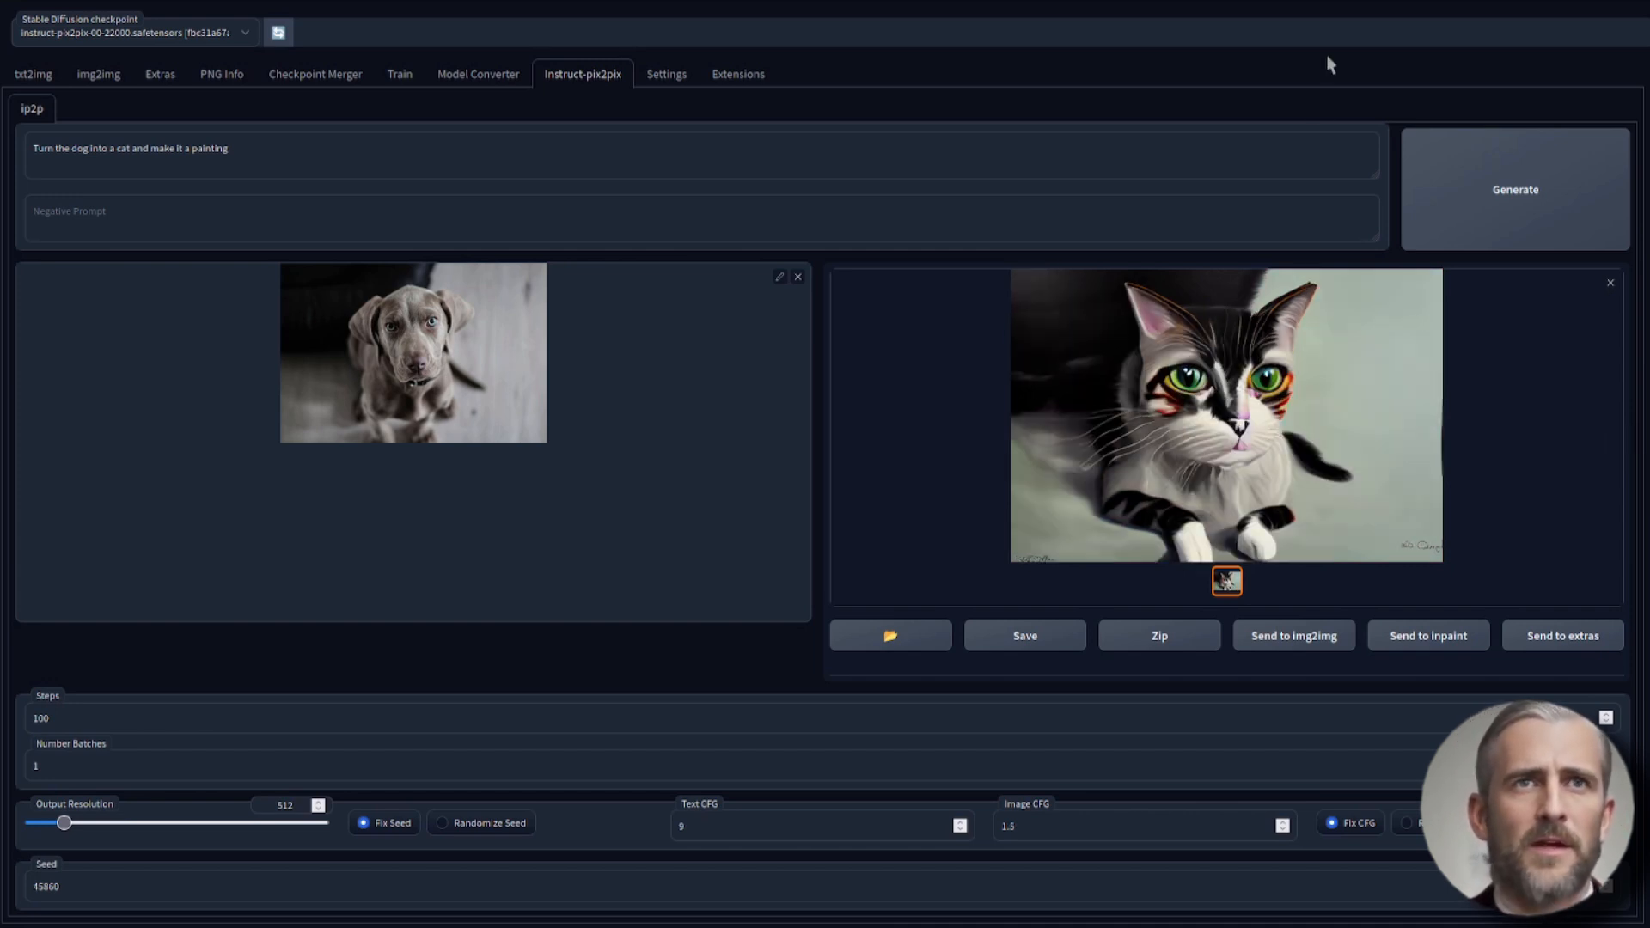
left_click(1282, 825)
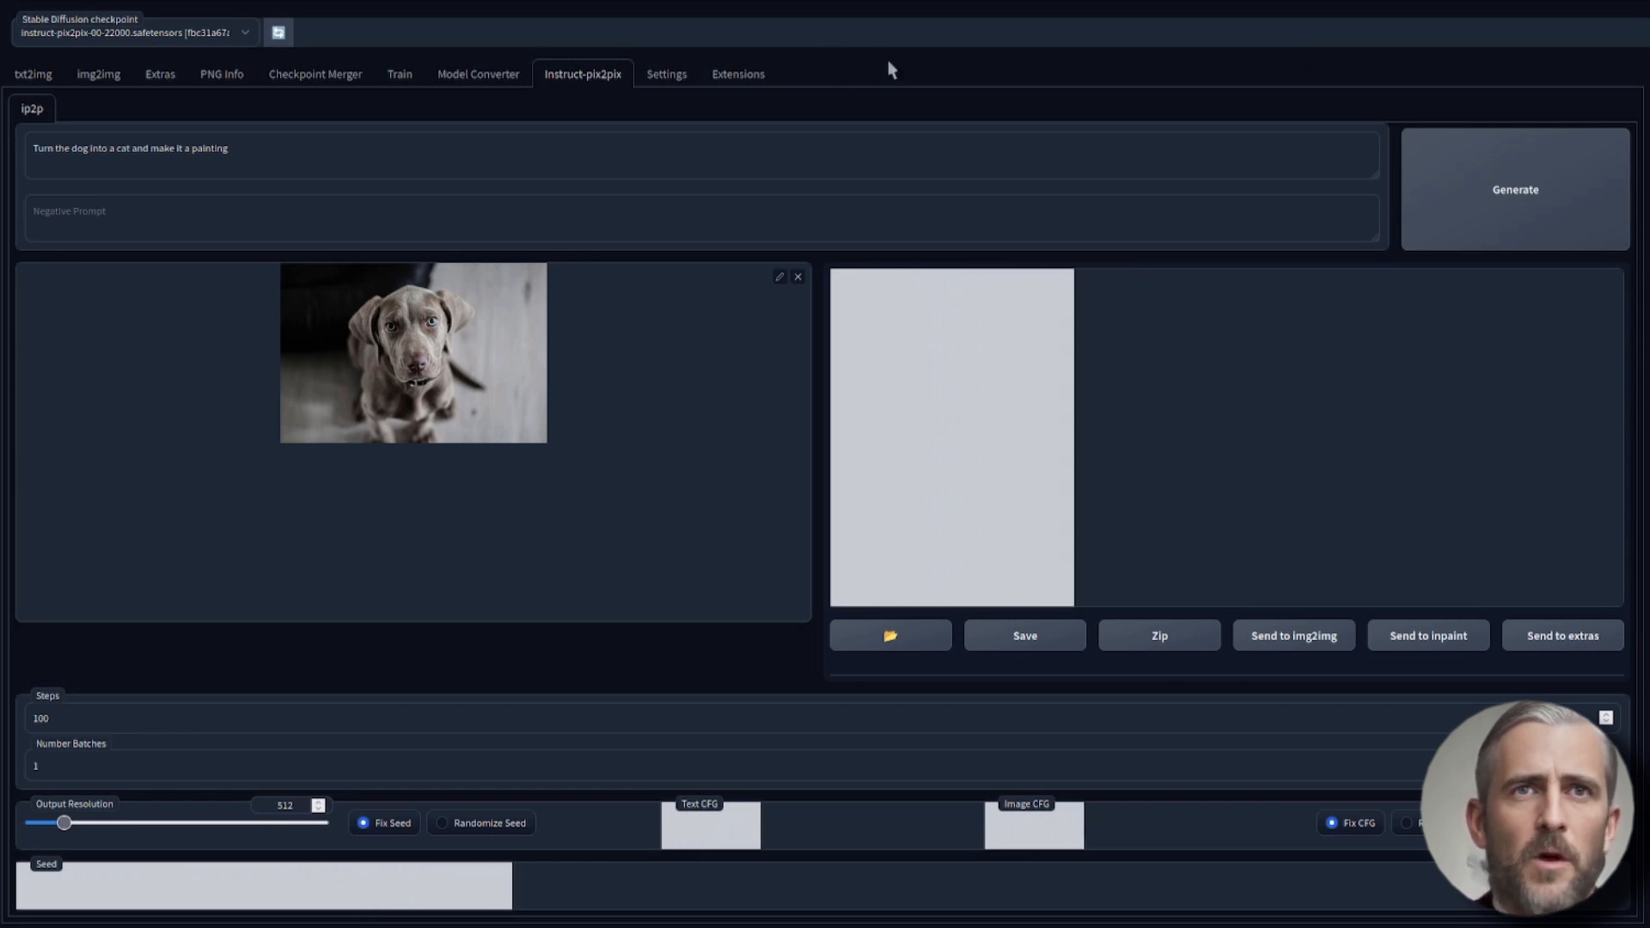
left_click(1515, 190)
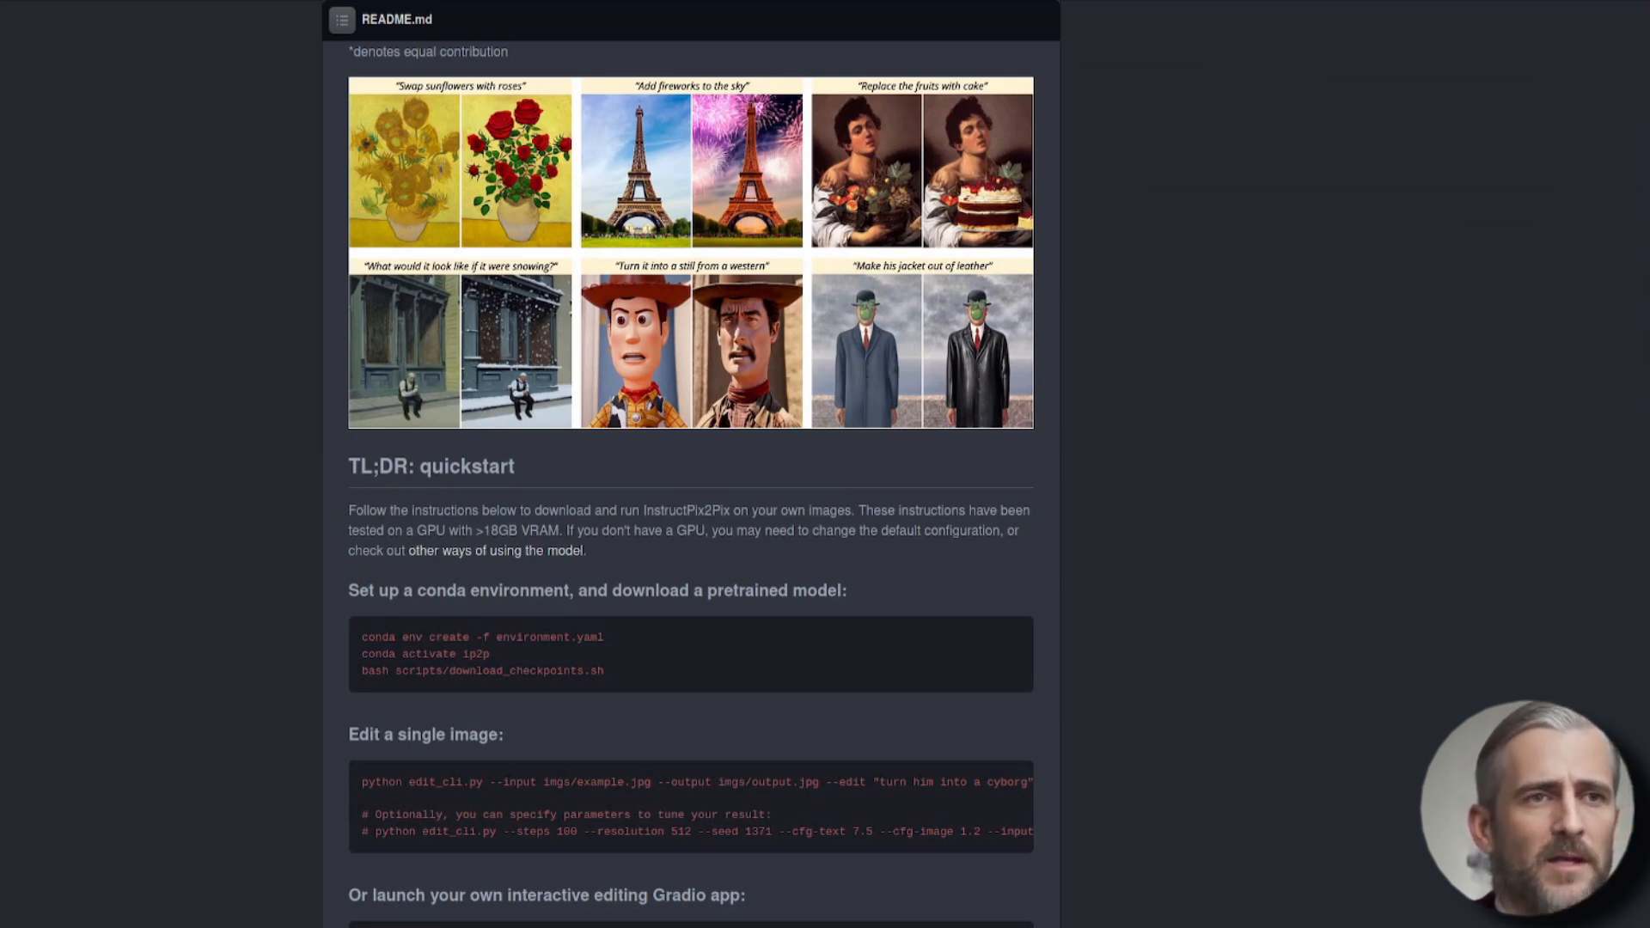
mouse_move(1287, 592)
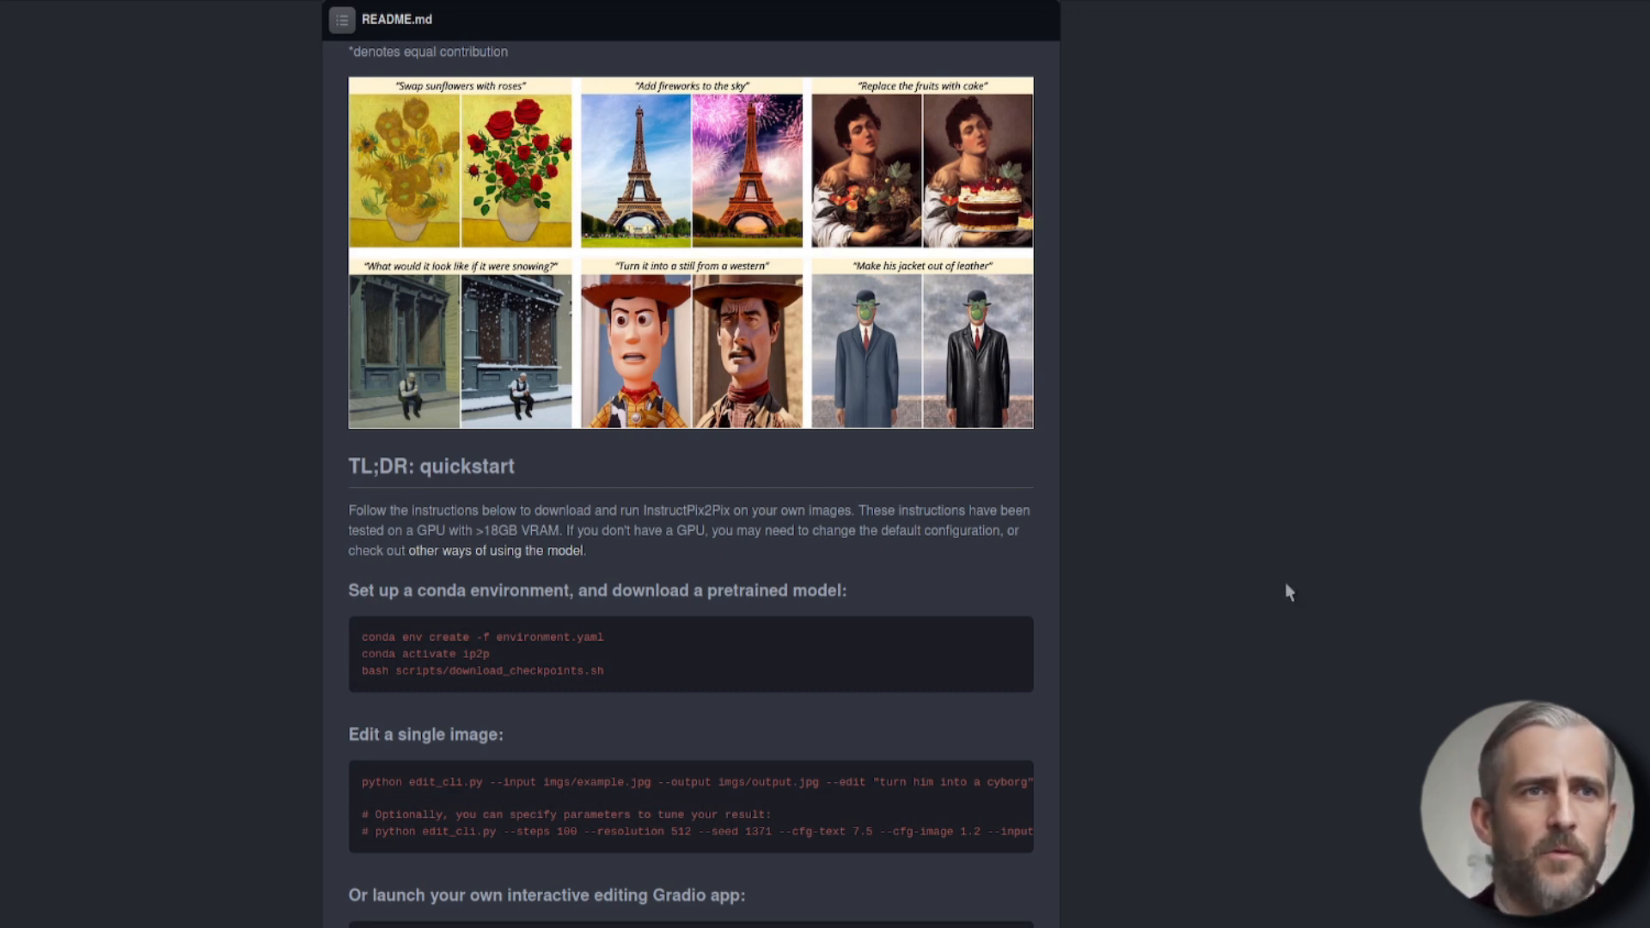
Scroll the InstructPix2Pix README down to the TL;DR quickstart commands
scroll("down", 3)
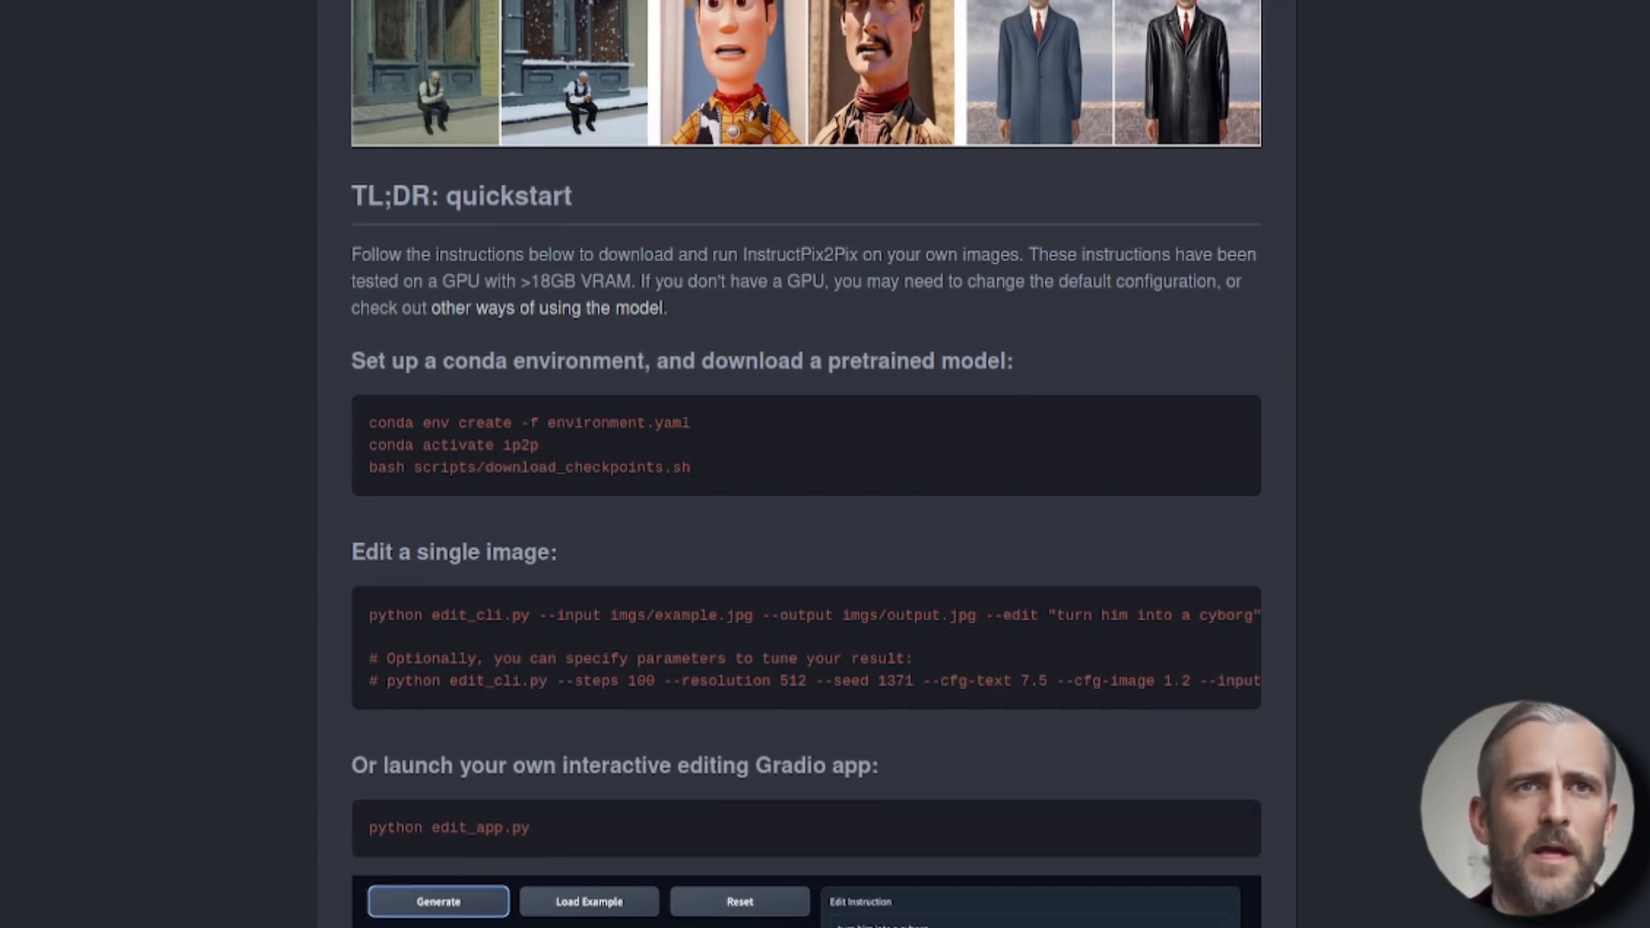
scroll("down", 3)
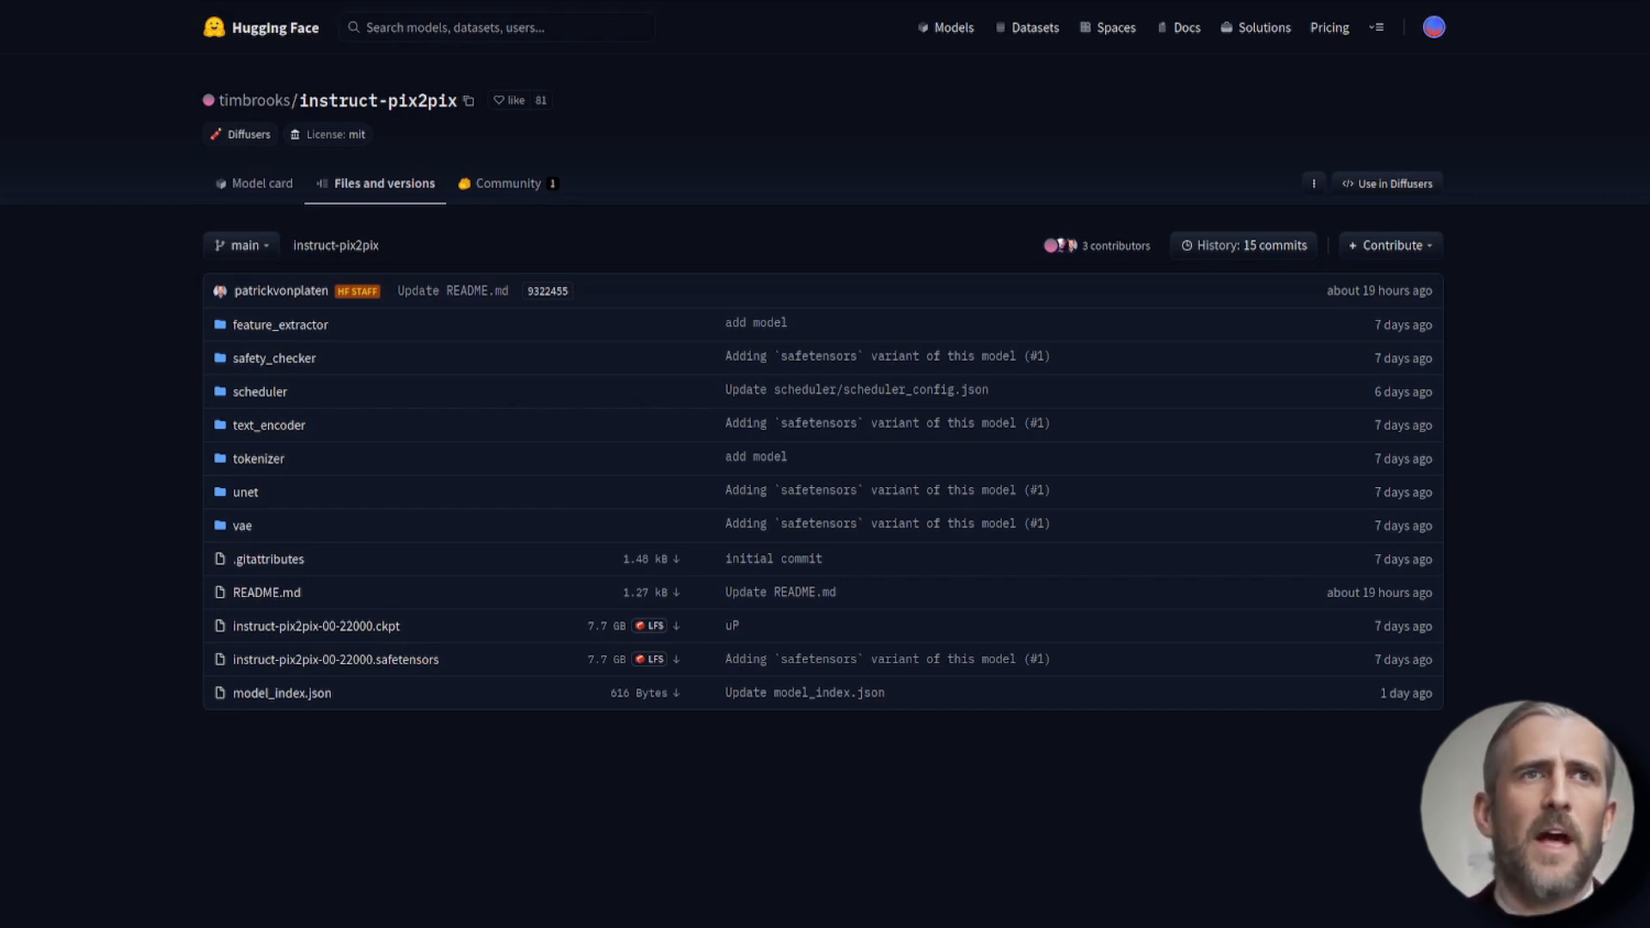
mouse_move(696, 308)
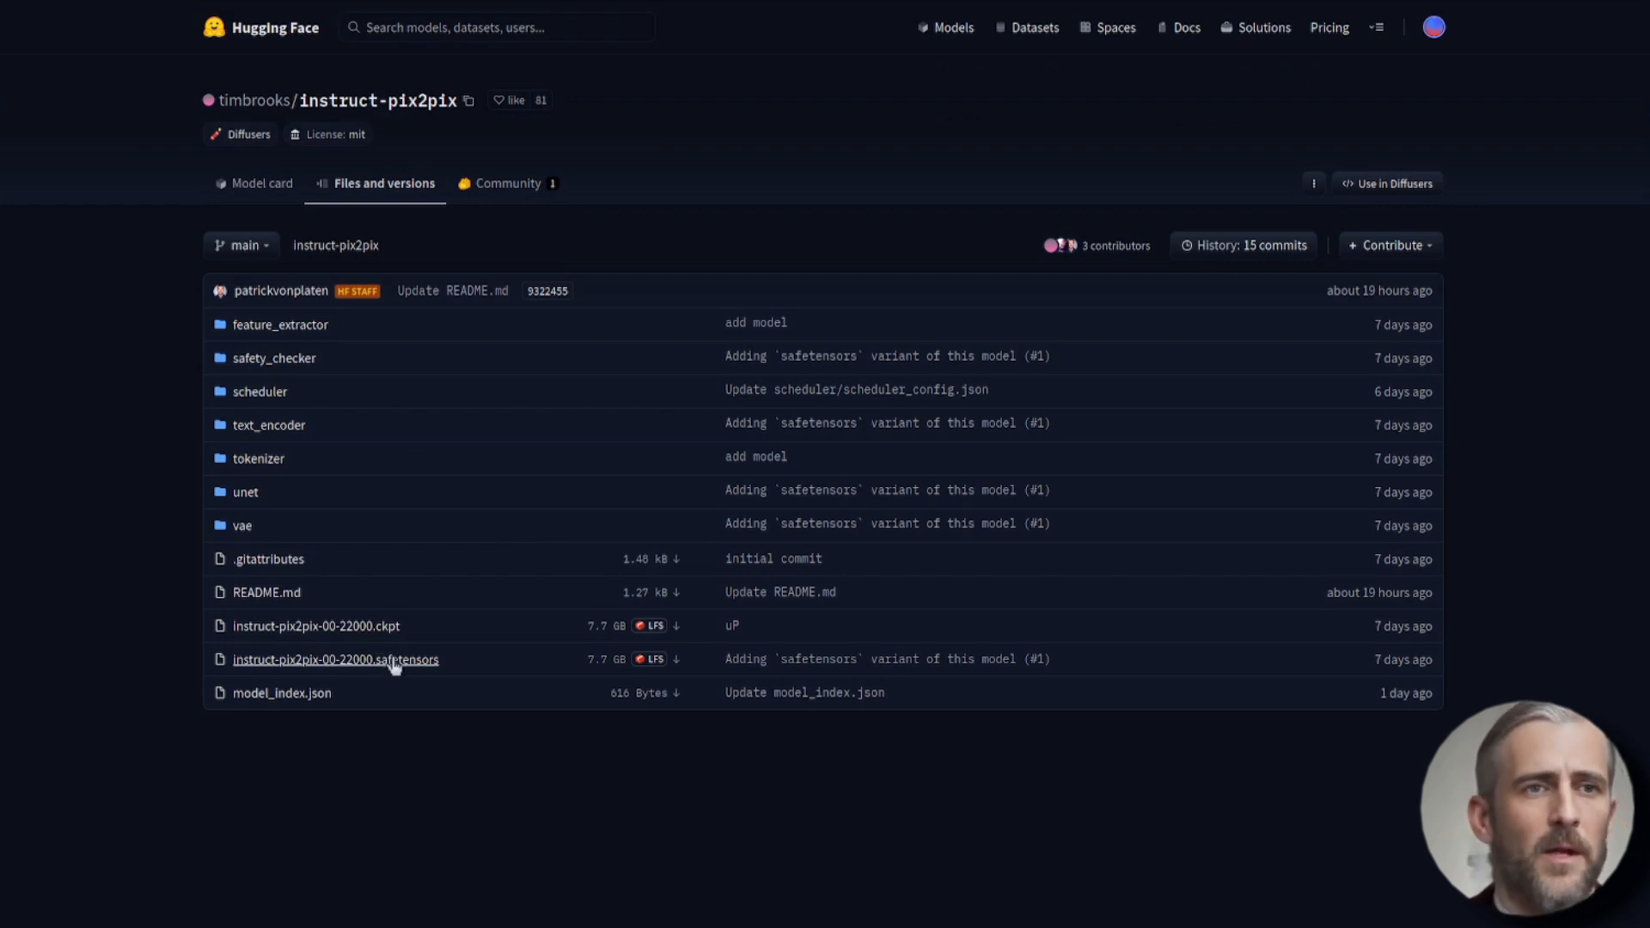
mouse_move(531, 863)
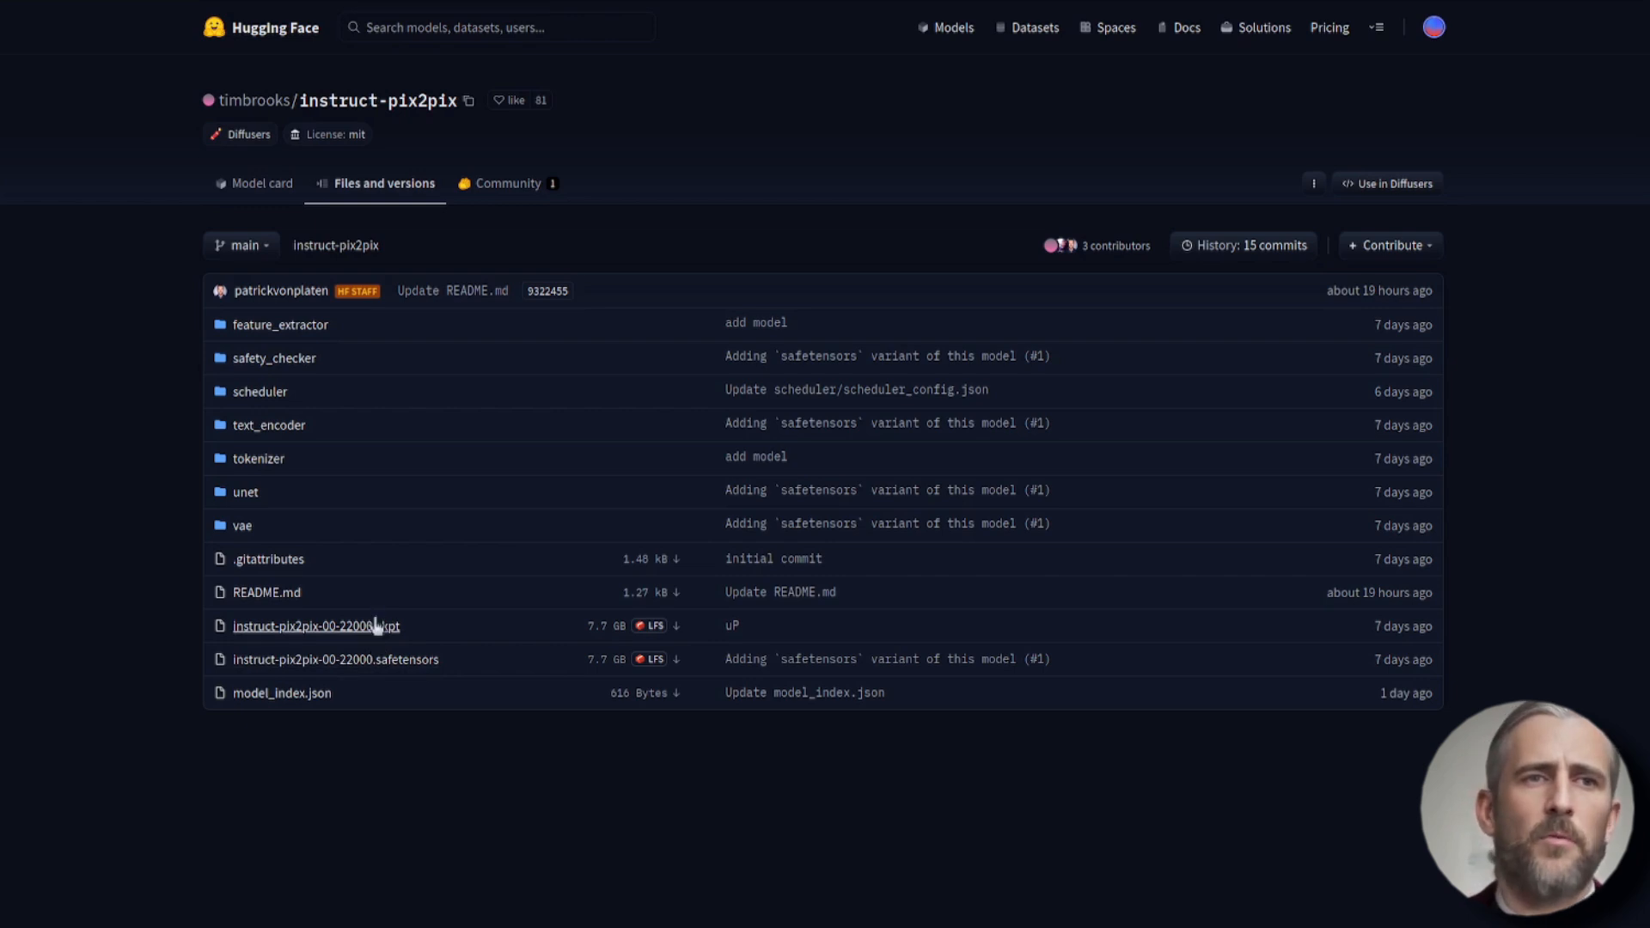
mouse_move(382, 639)
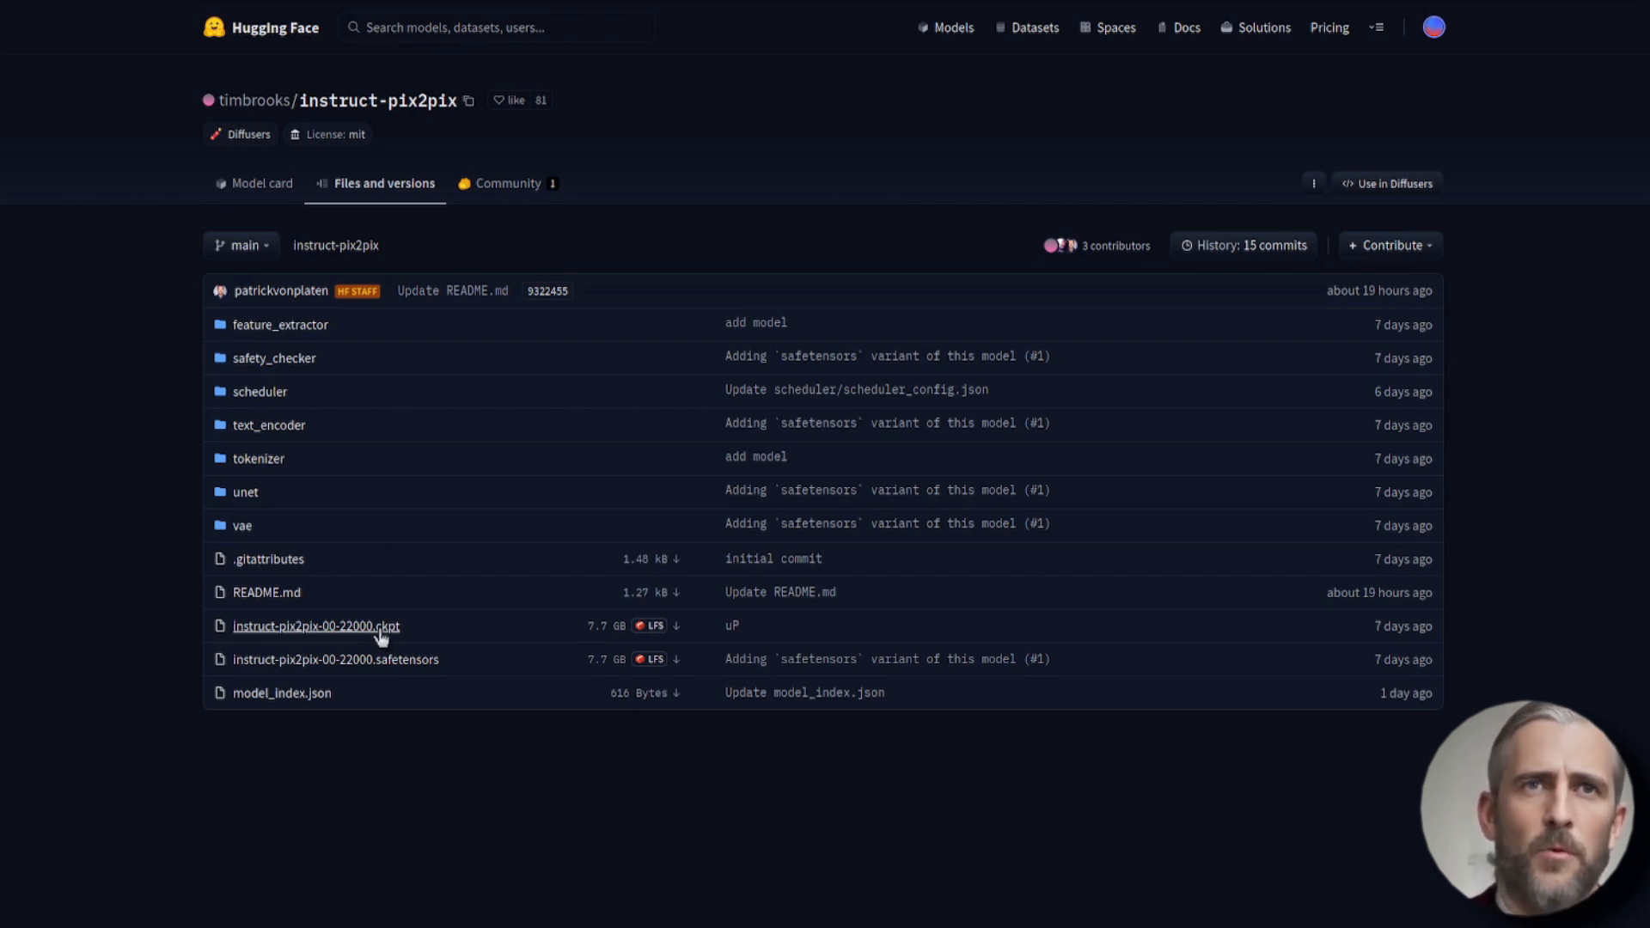
mouse_move(397, 674)
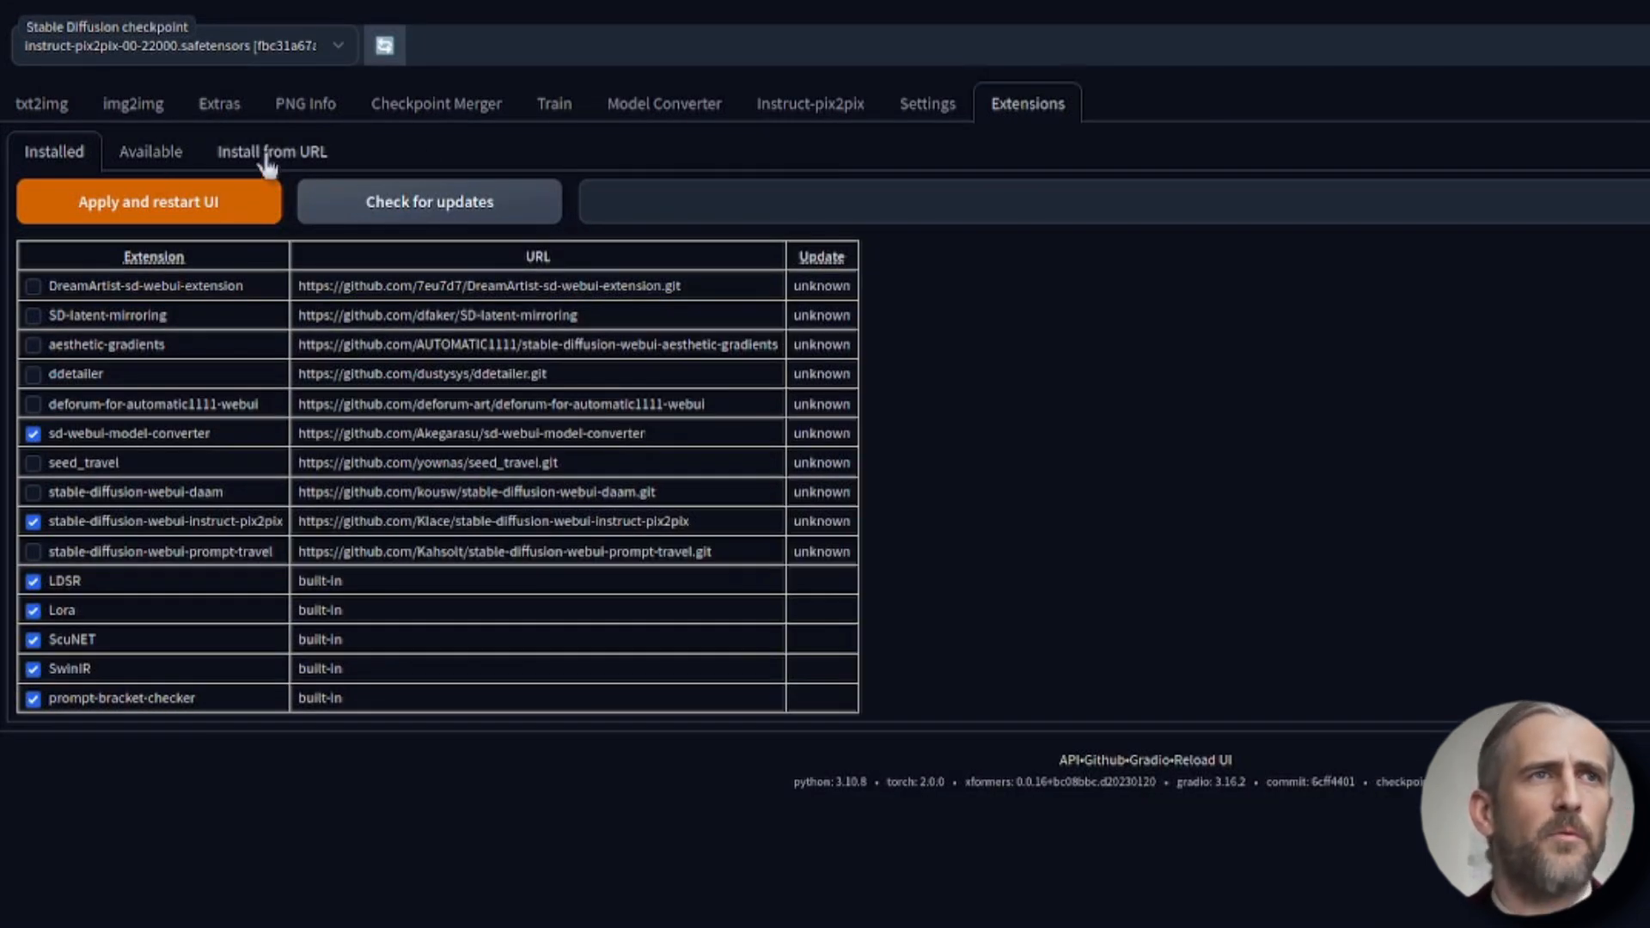
Verify instruct-pix2pix is ticked under Installed extensions, then reopen the Instruct-pix2pix tab
left_click(272, 152)
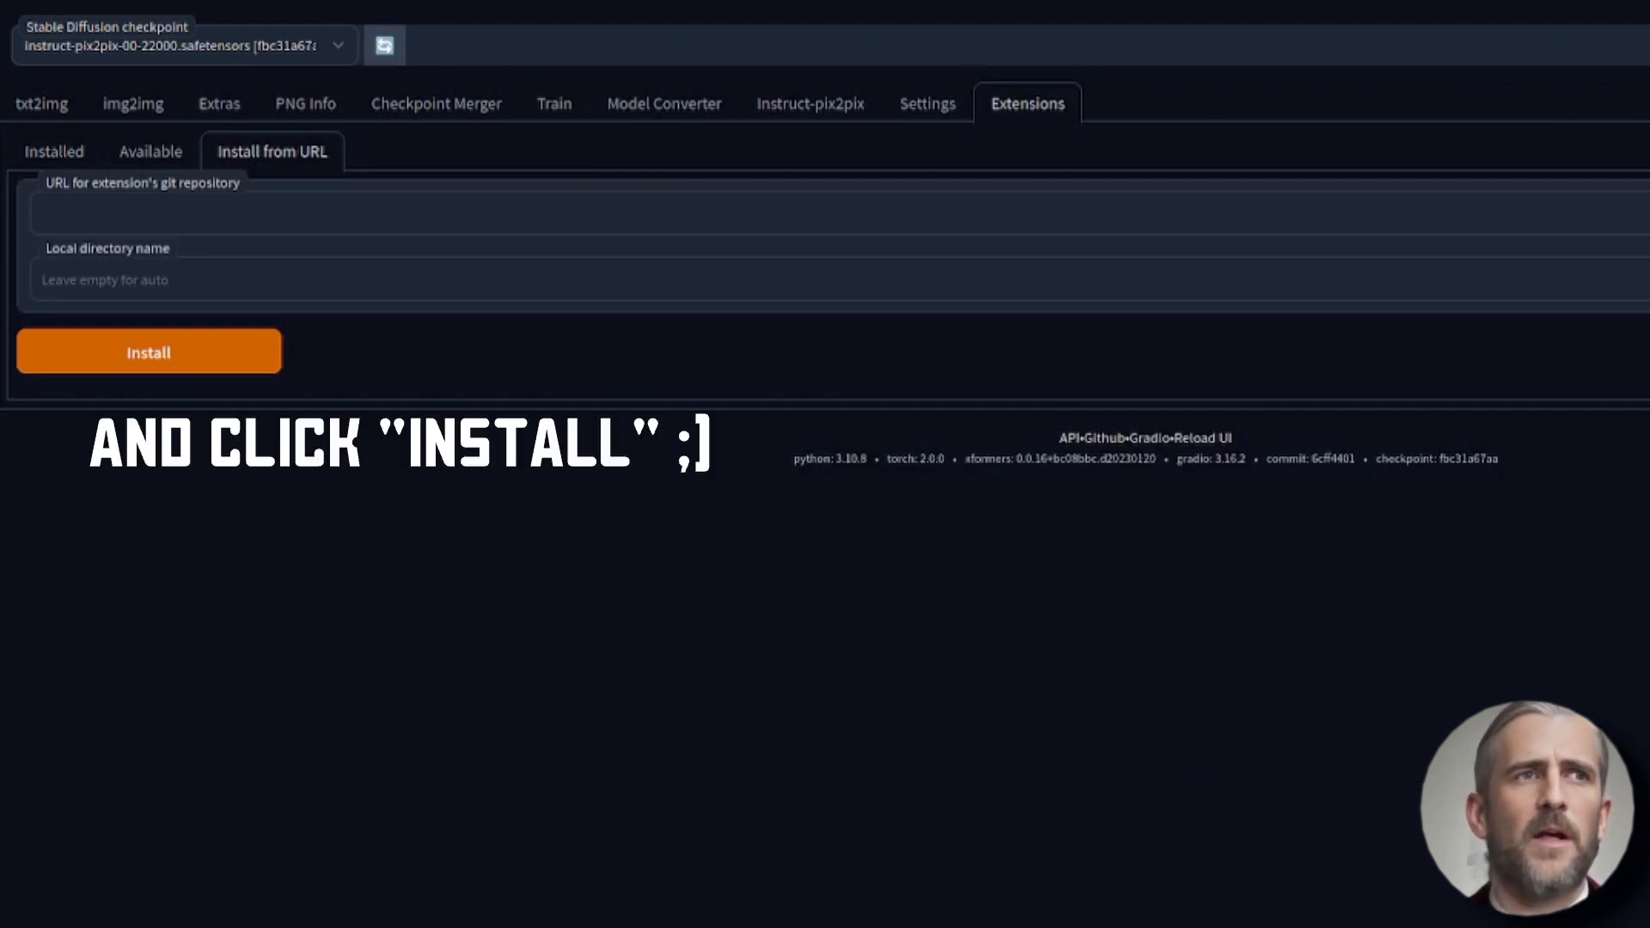
left_click(53, 152)
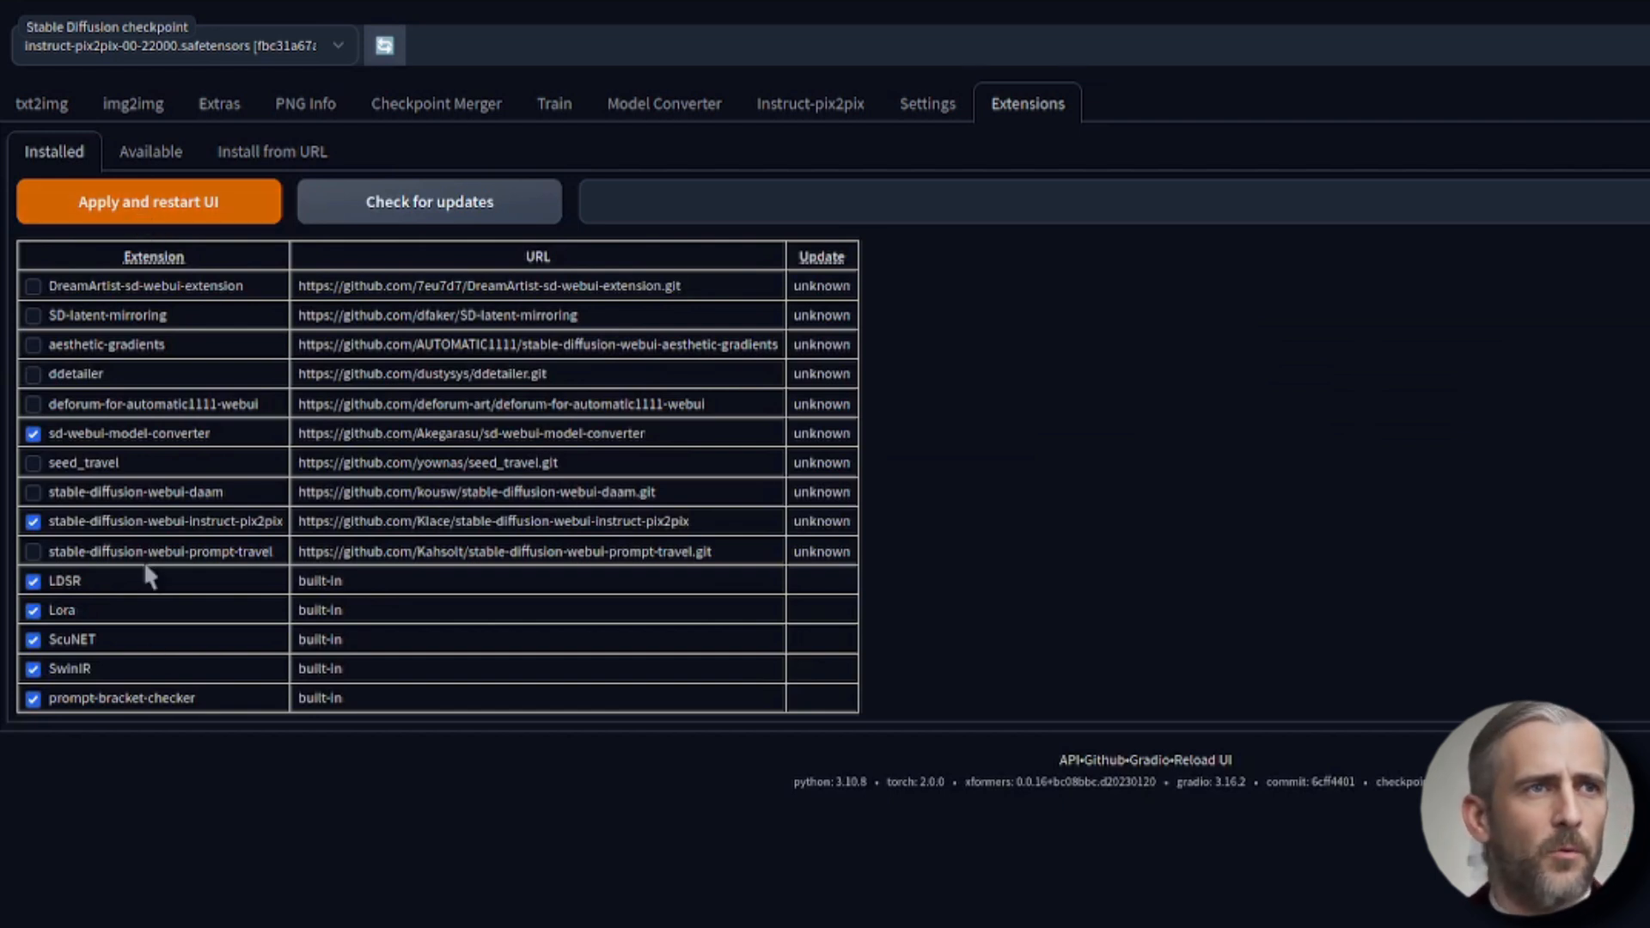
mouse_move(227, 539)
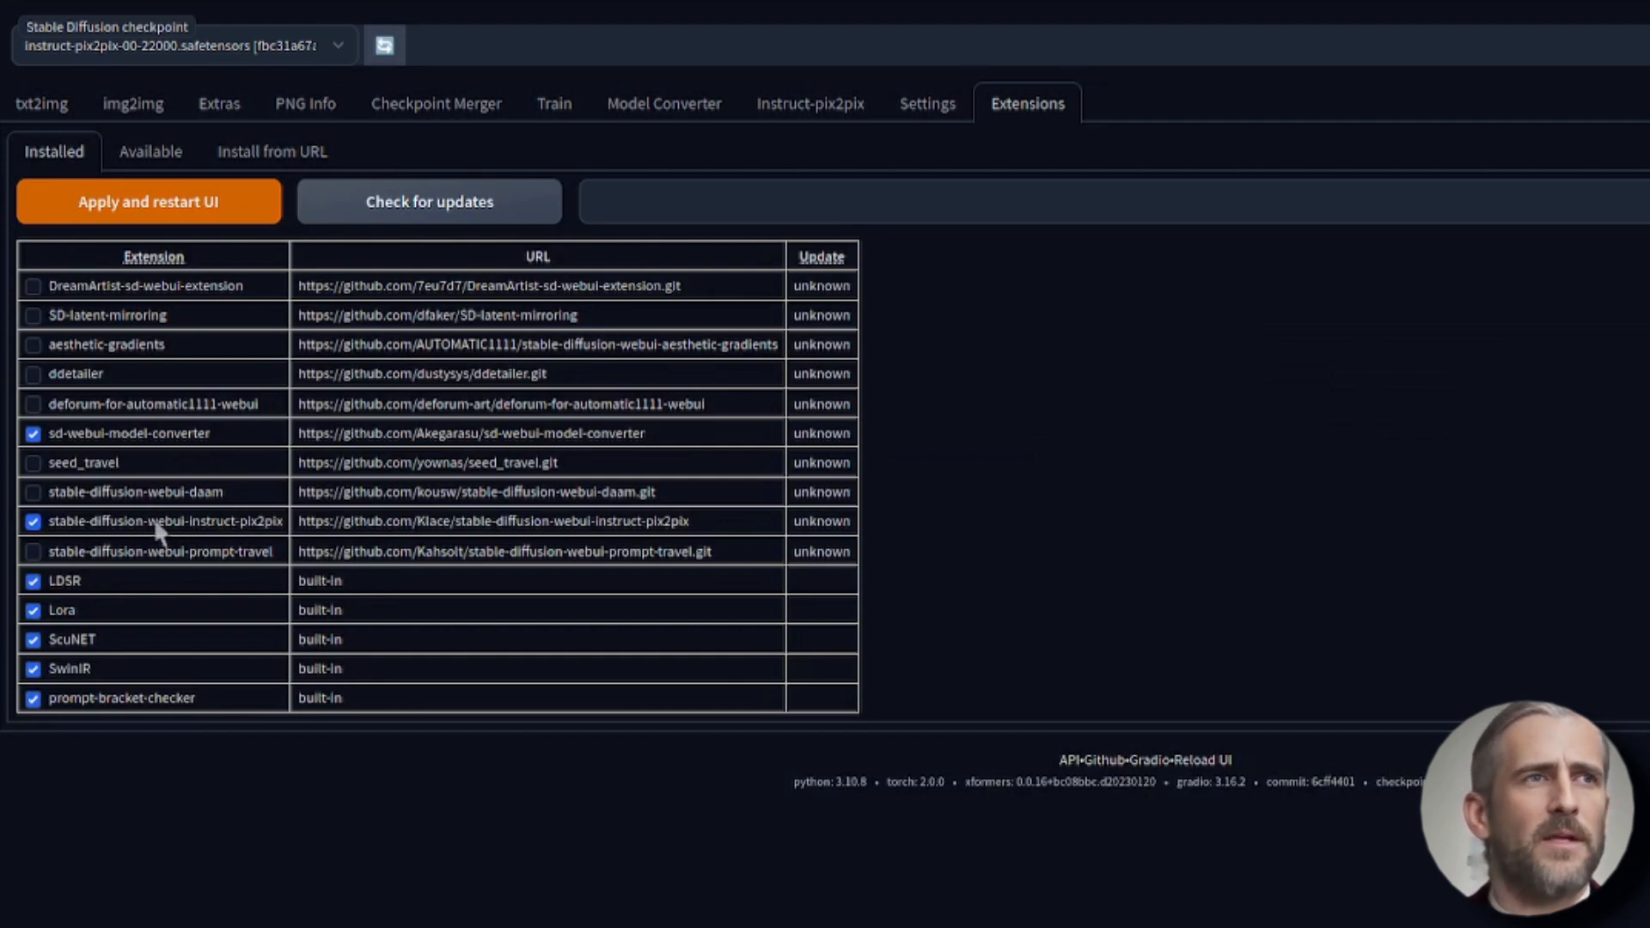
mouse_move(827, 127)
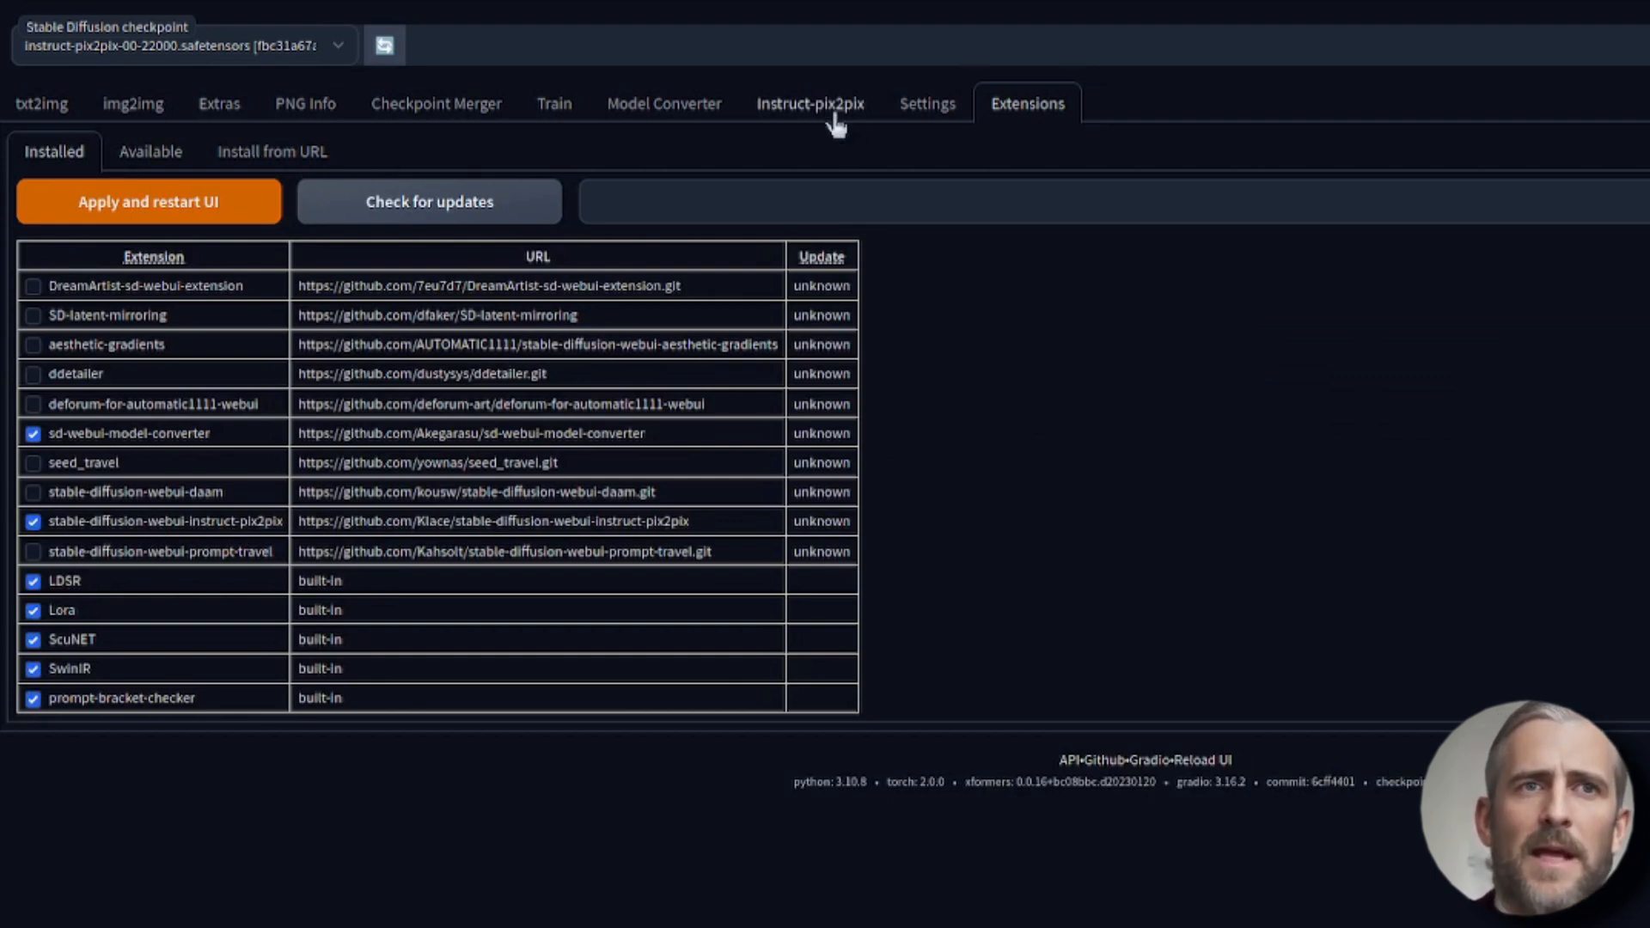
left_click(809, 104)
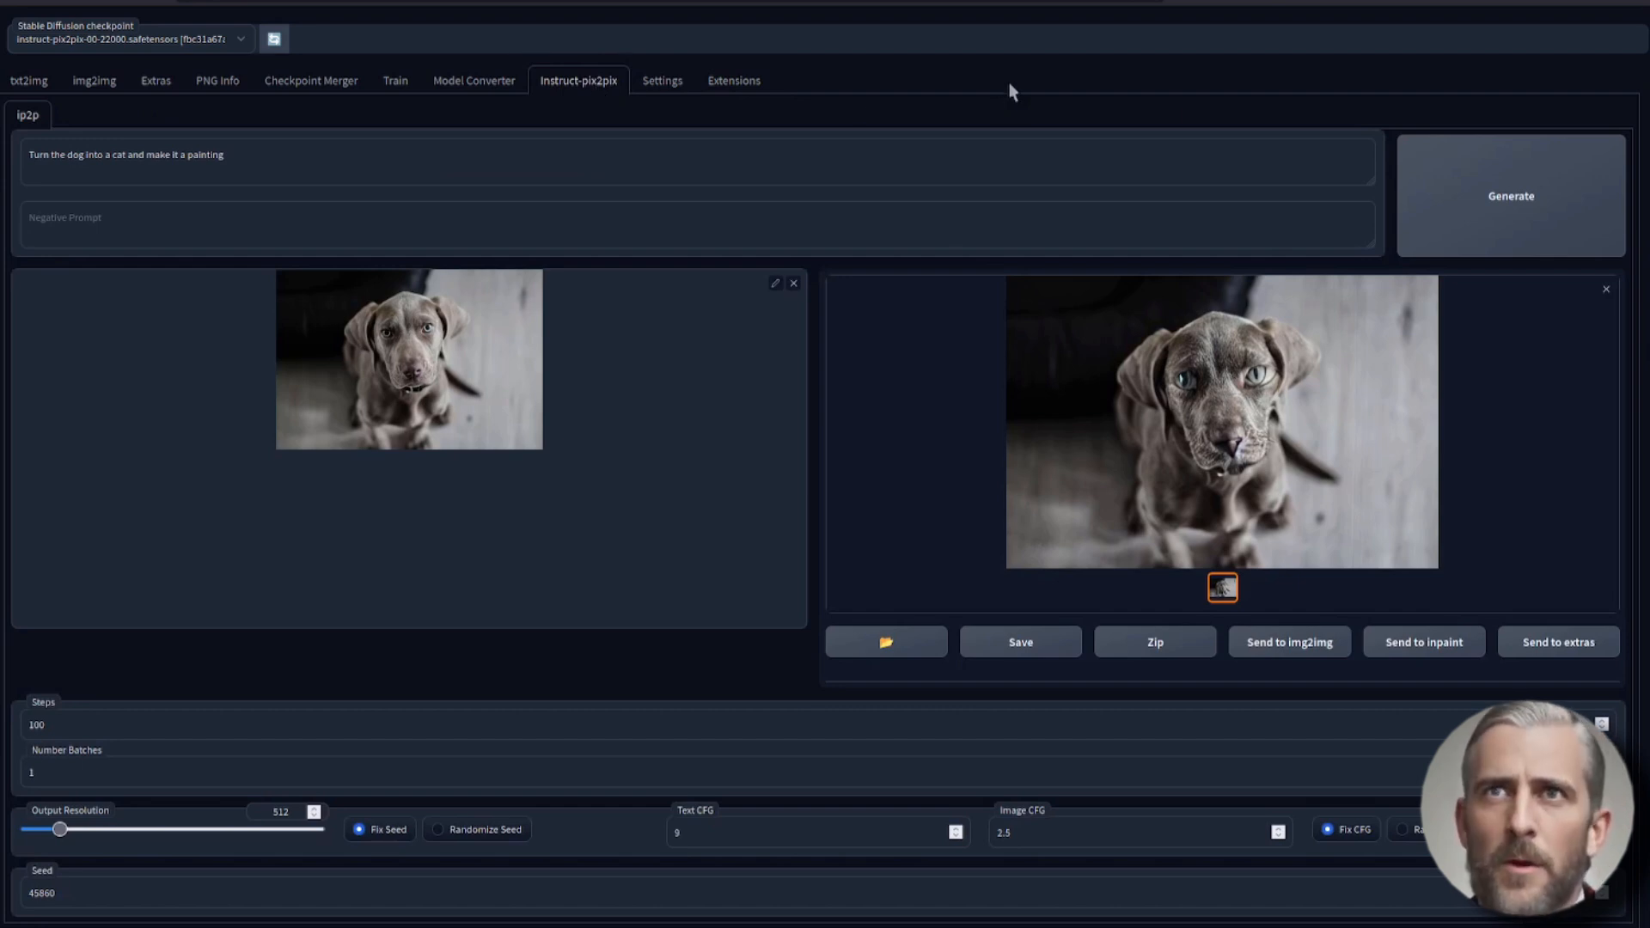
mouse_move(1305, 78)
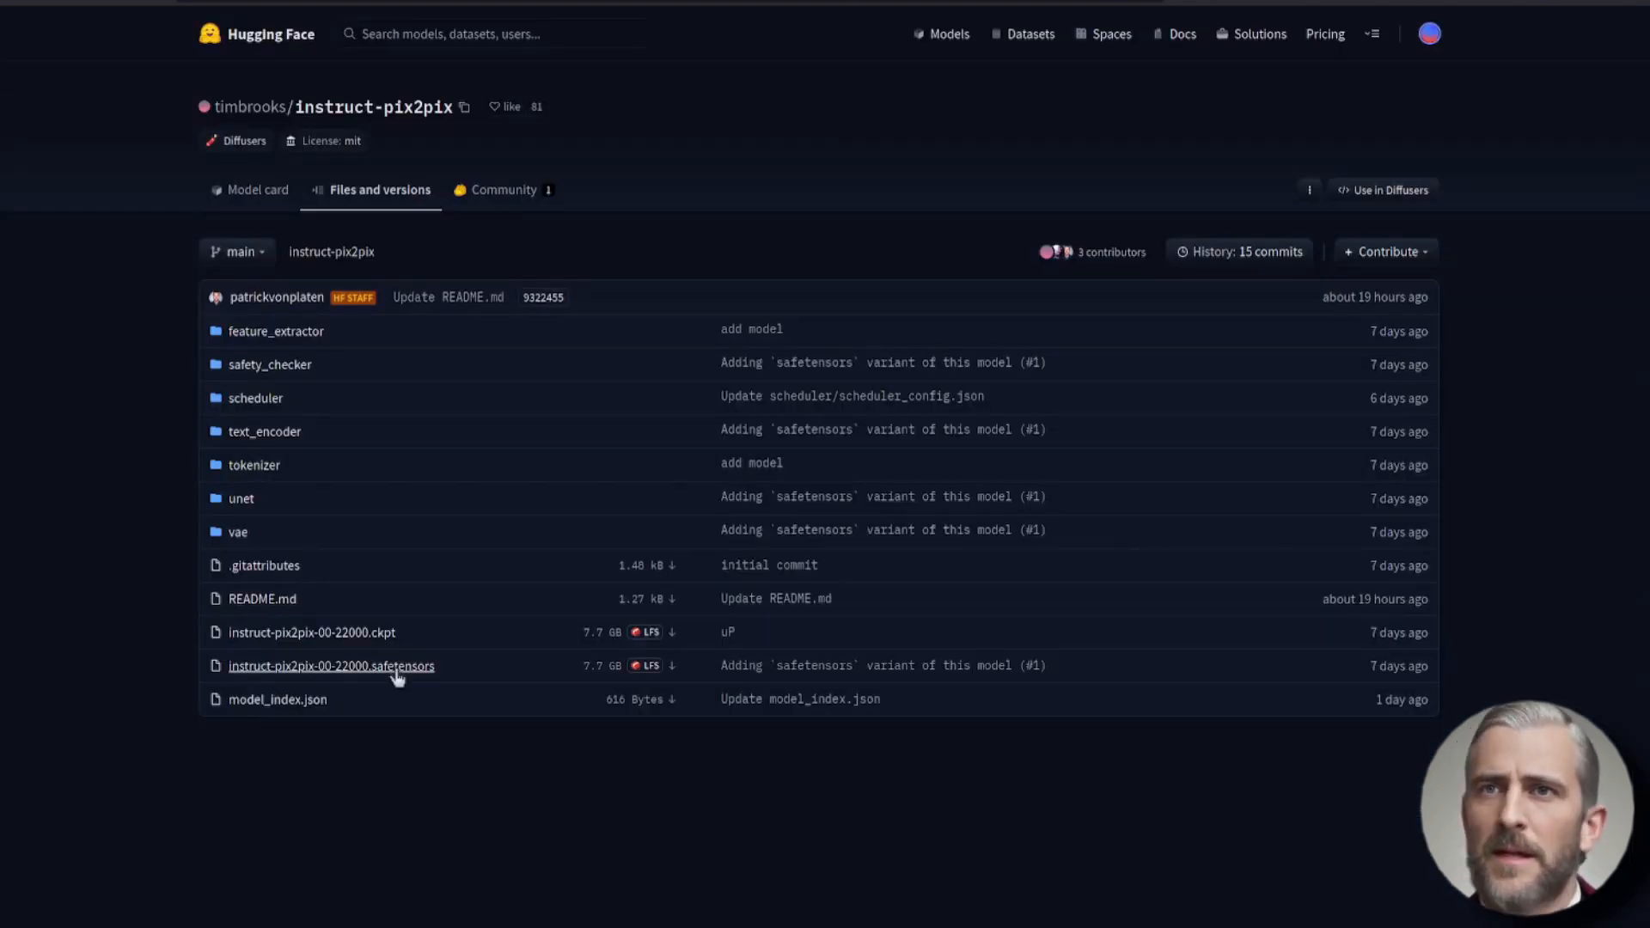
Download instruct-pix2pix-00-22000.safetensors, saving into stable-diffusion-webui/models
left_click(331, 666)
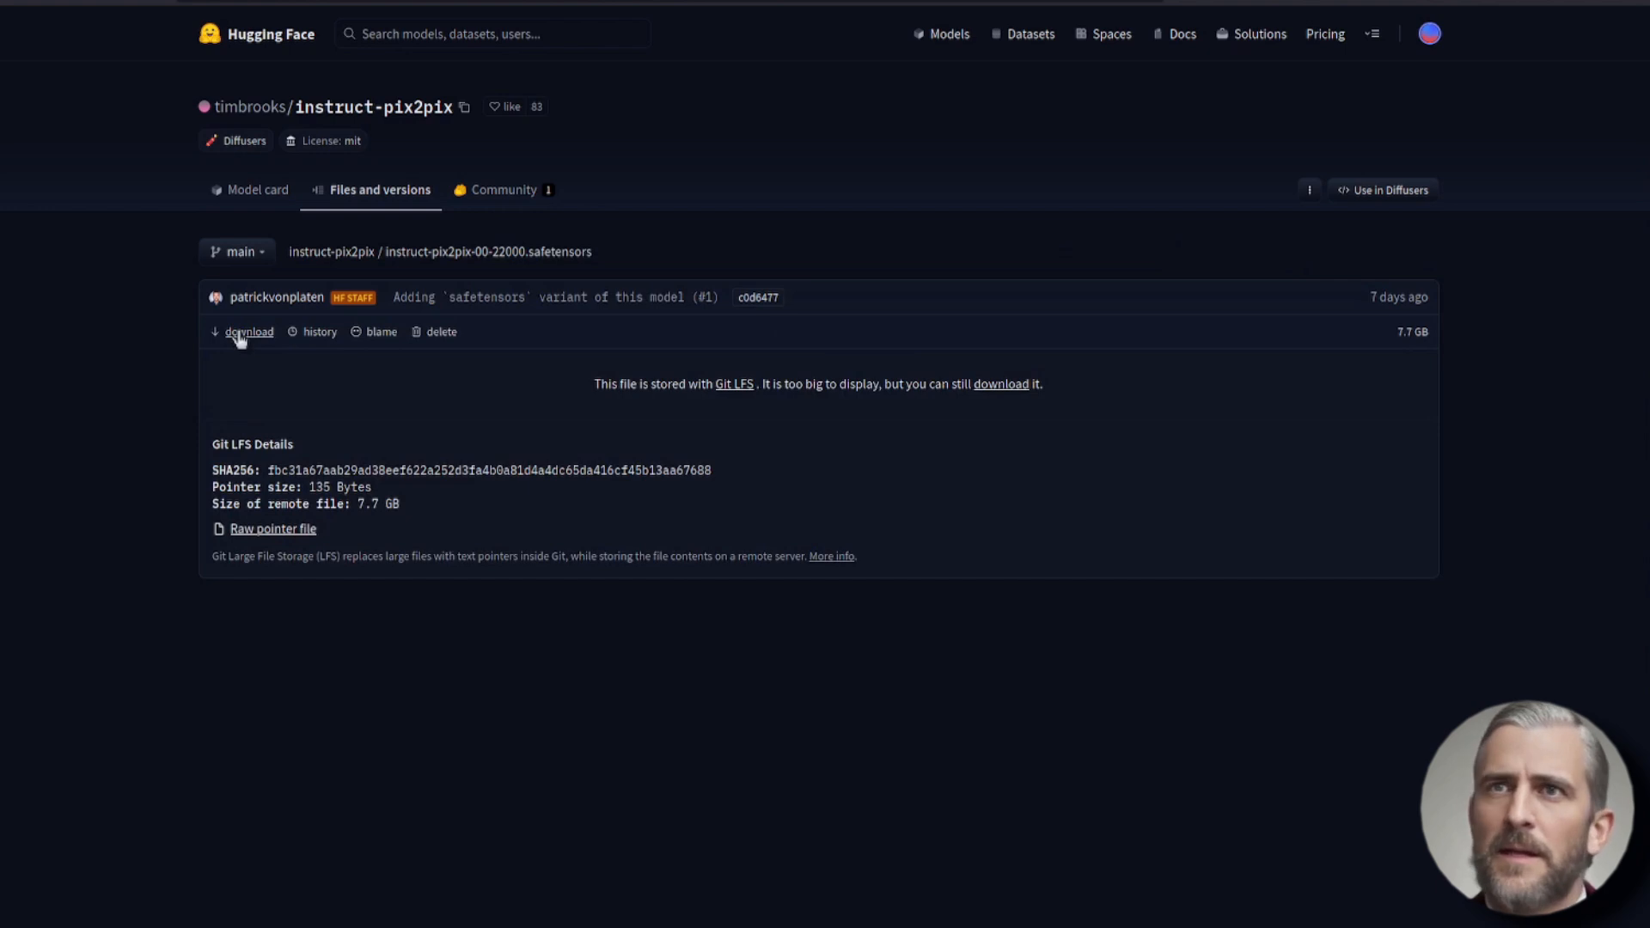
left_click(248, 332)
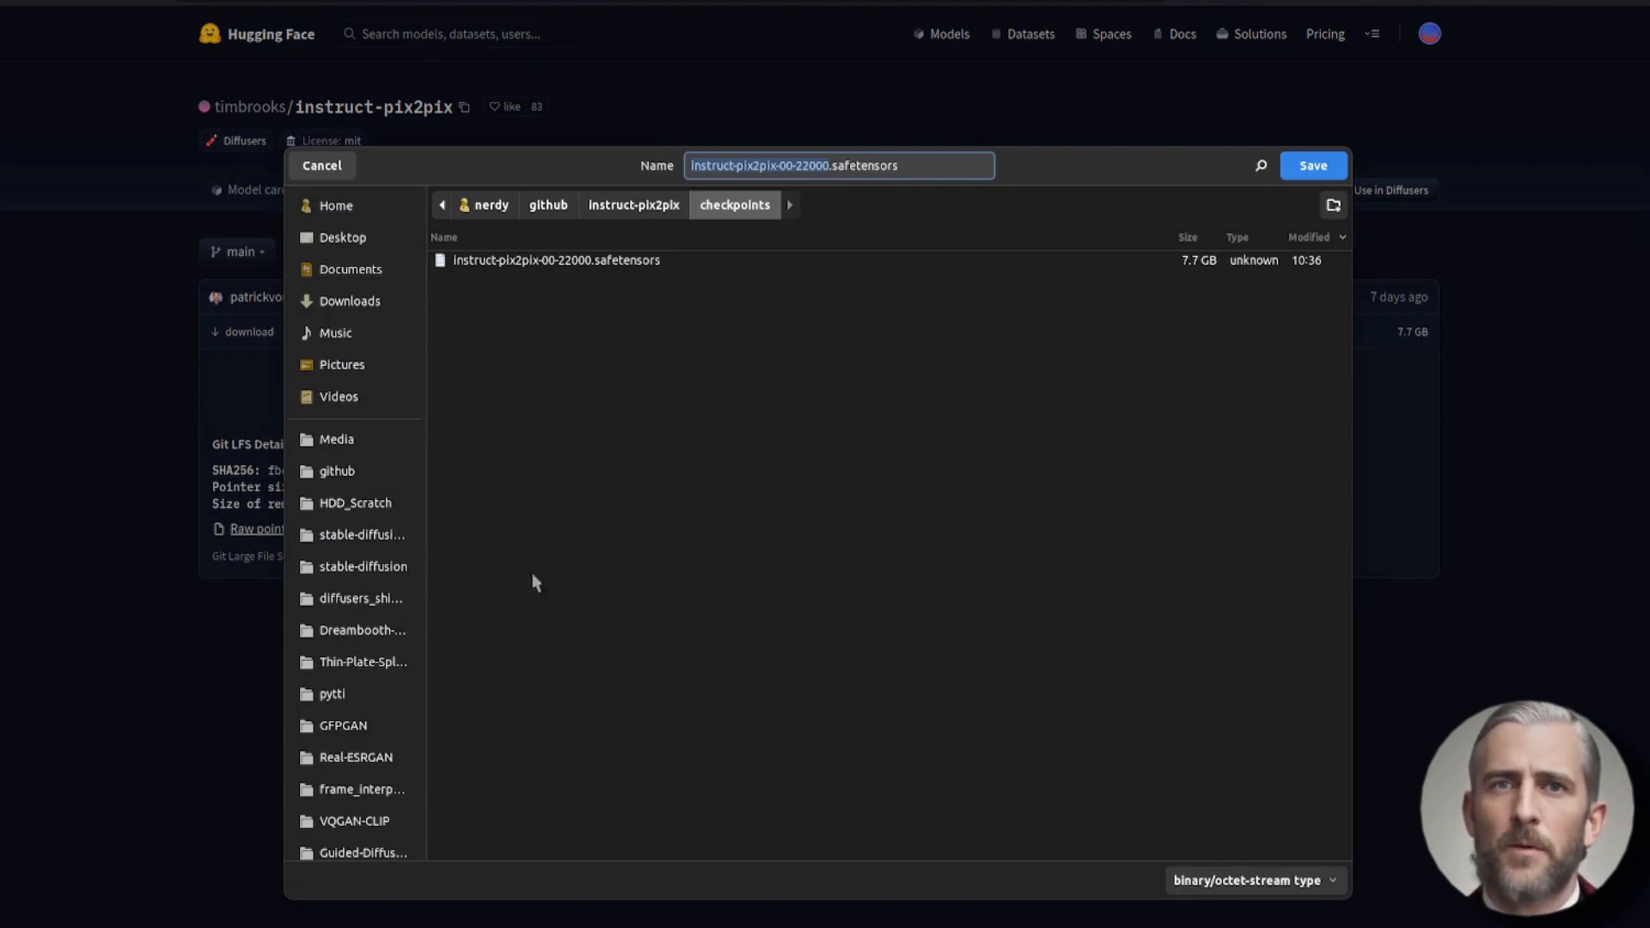
left_click(354, 534)
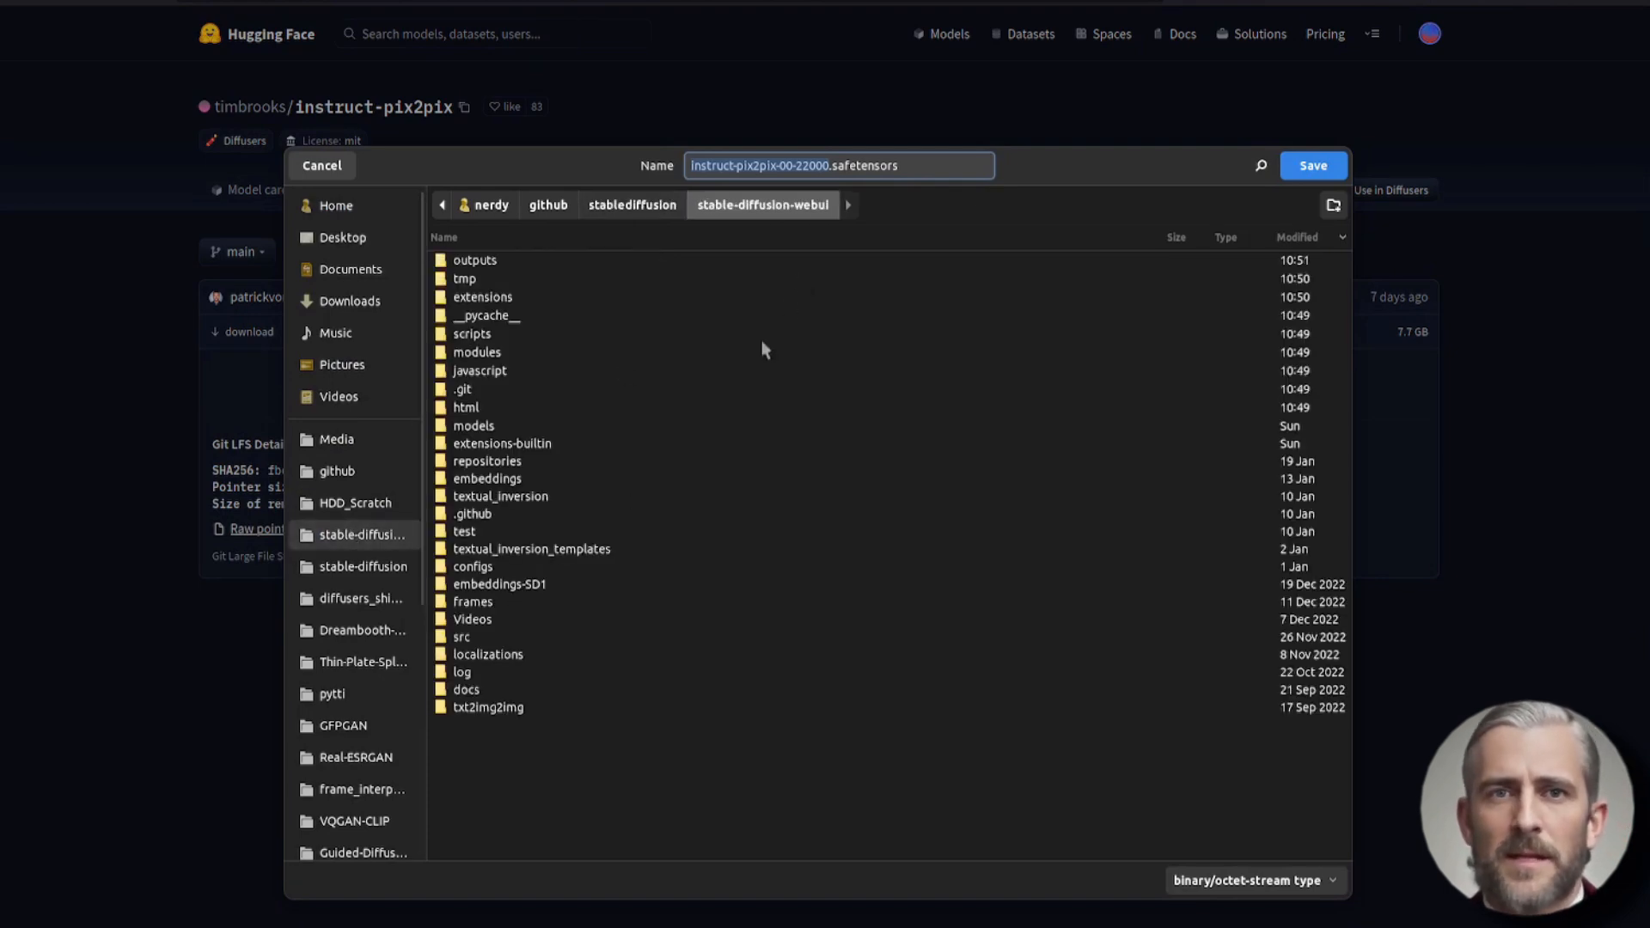
double_click(473, 425)
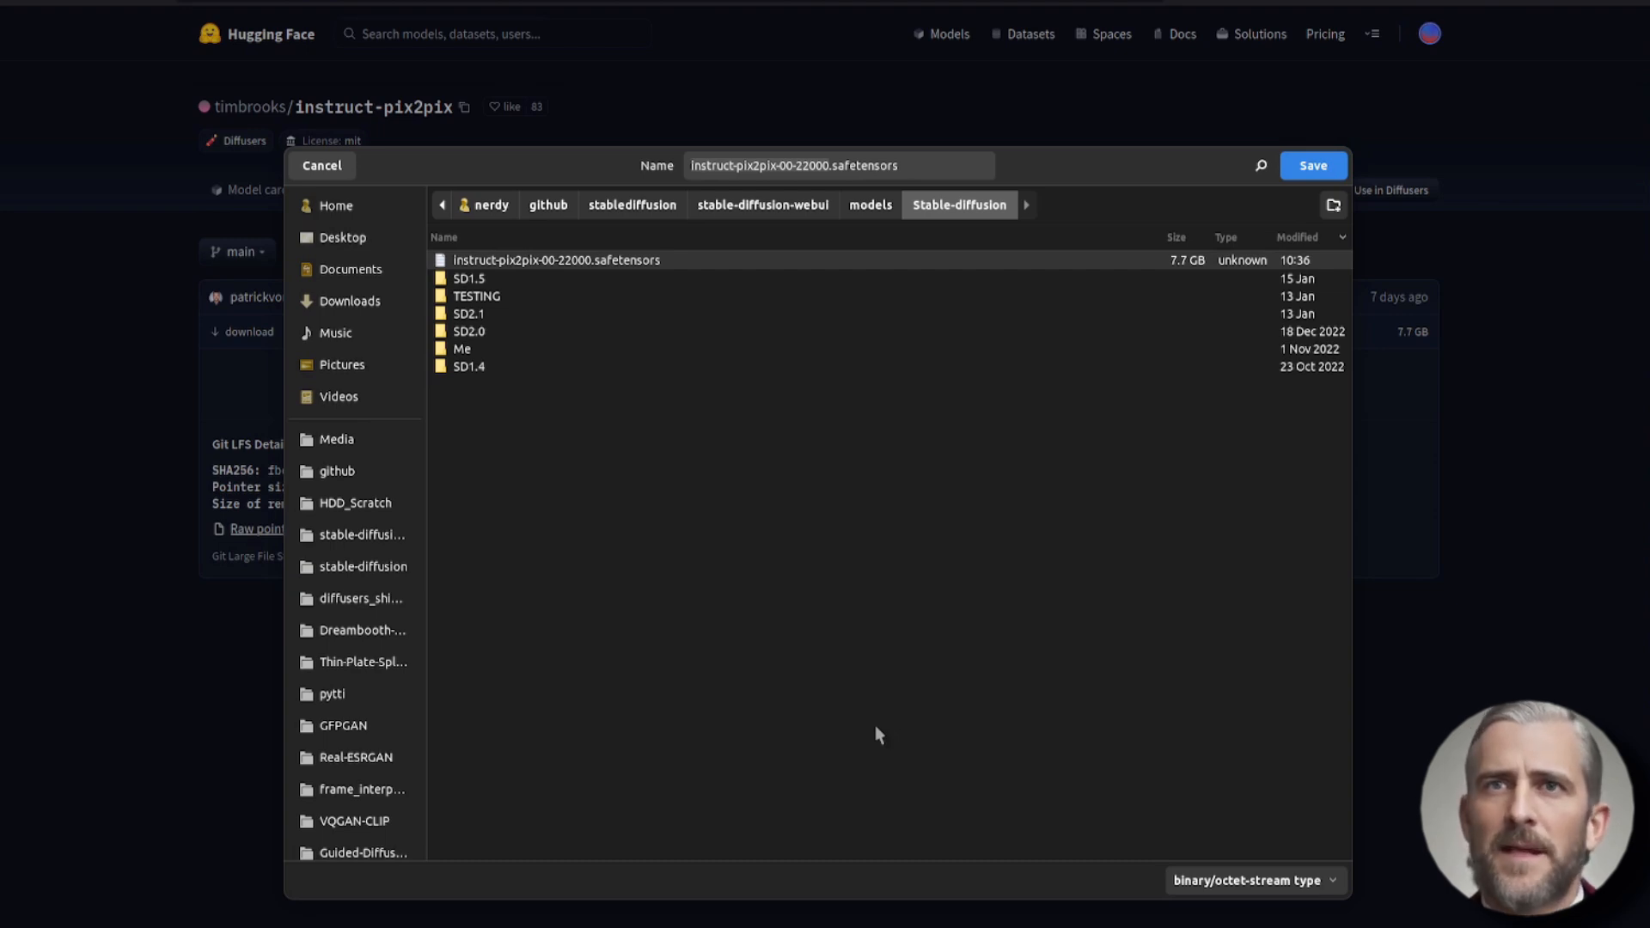
mouse_move(834, 222)
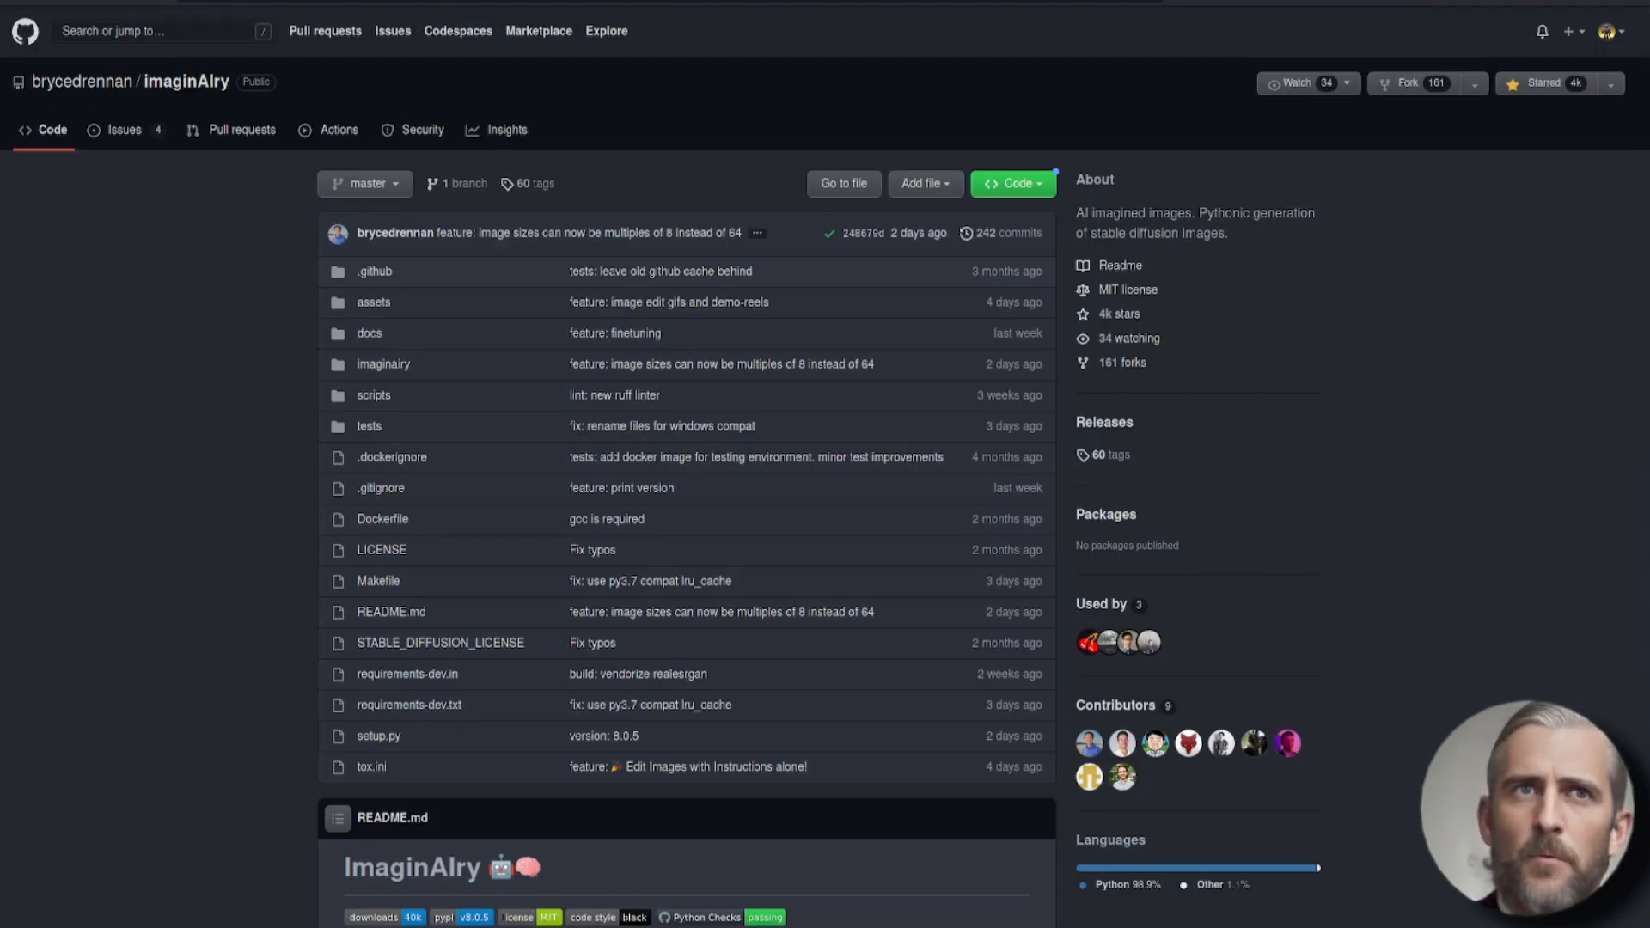
Scroll imaginAIry's 'Edit Images with Instructions alone!' section, then the diffusers README
scroll("down", 3)
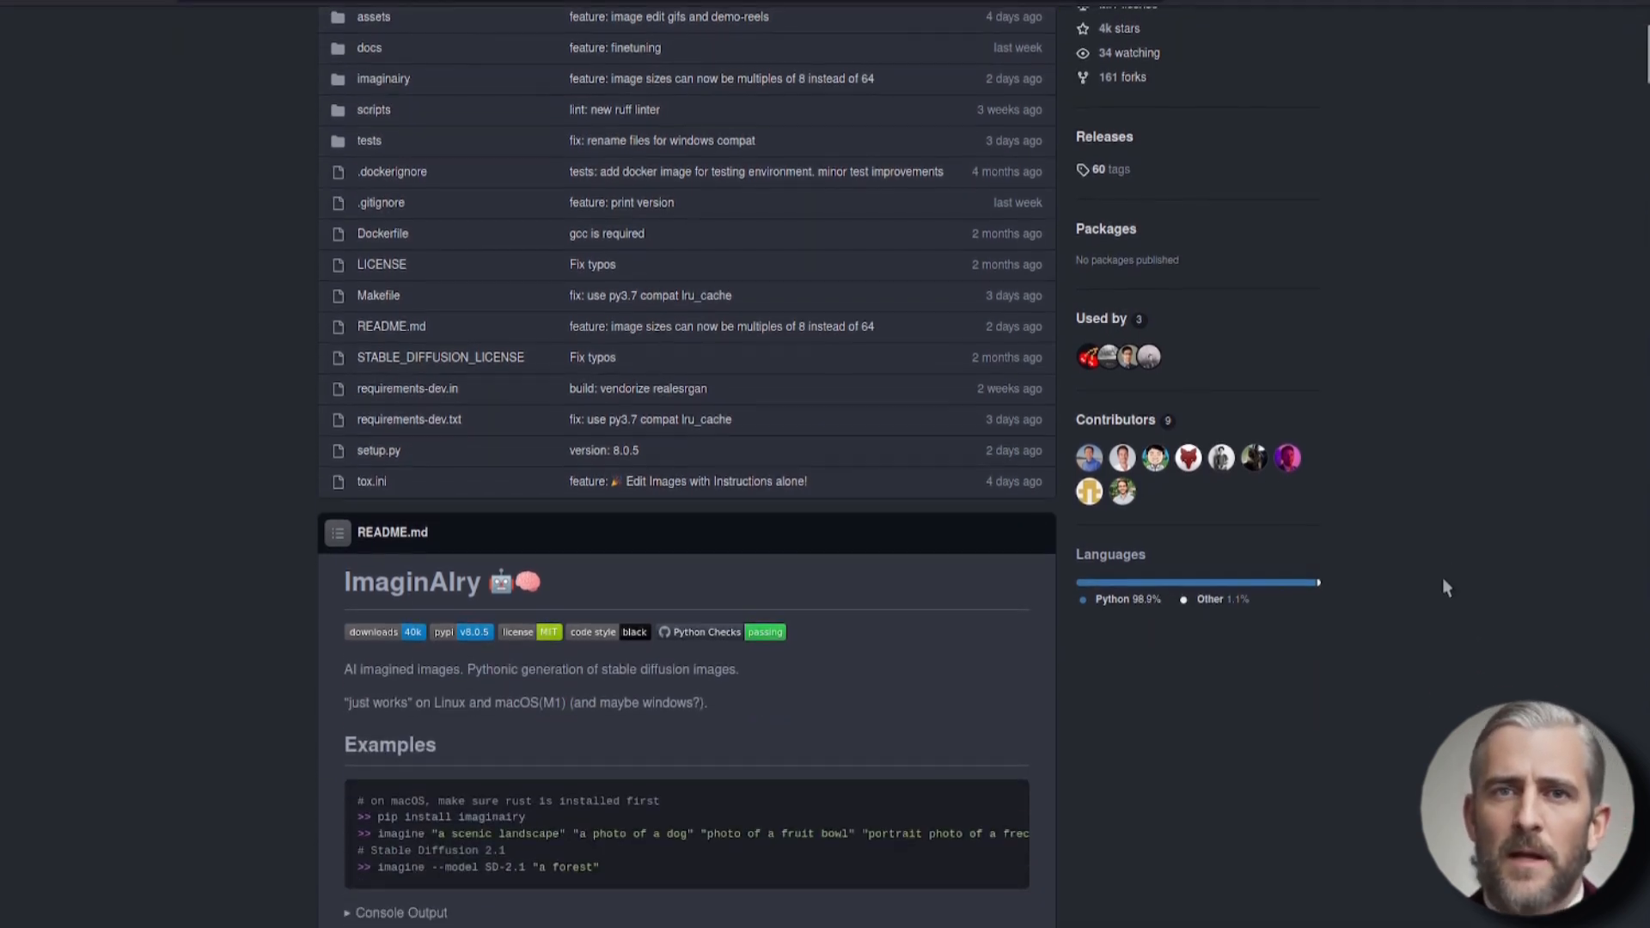
scroll("down", 3)
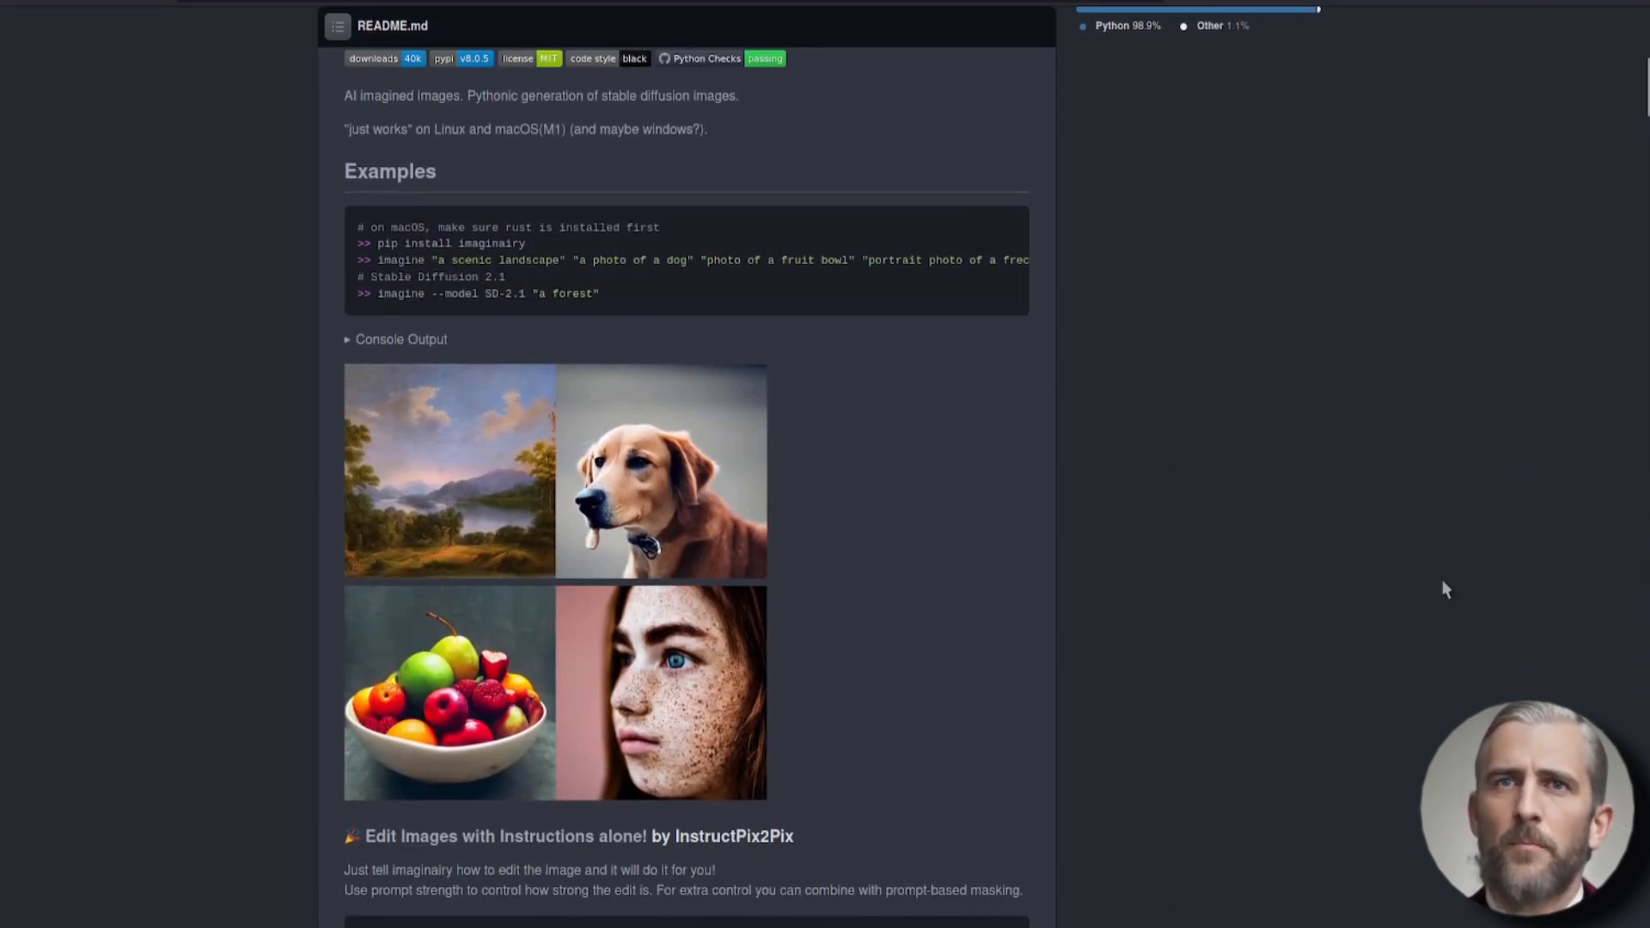
scroll("down", 3)
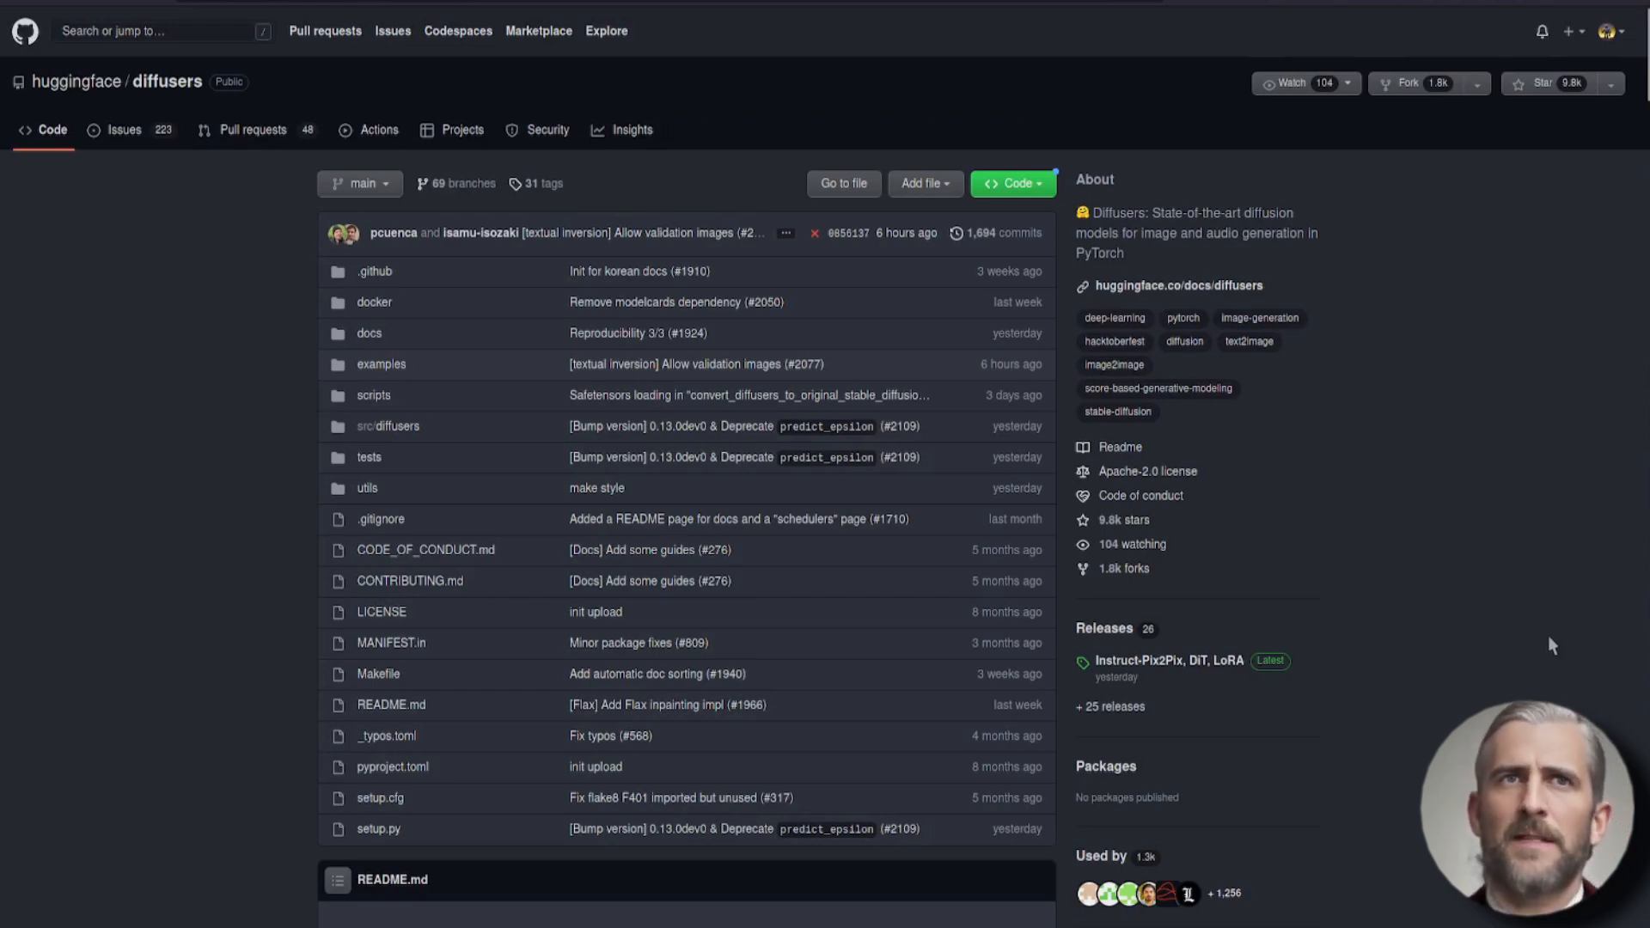
scroll("down", 3)
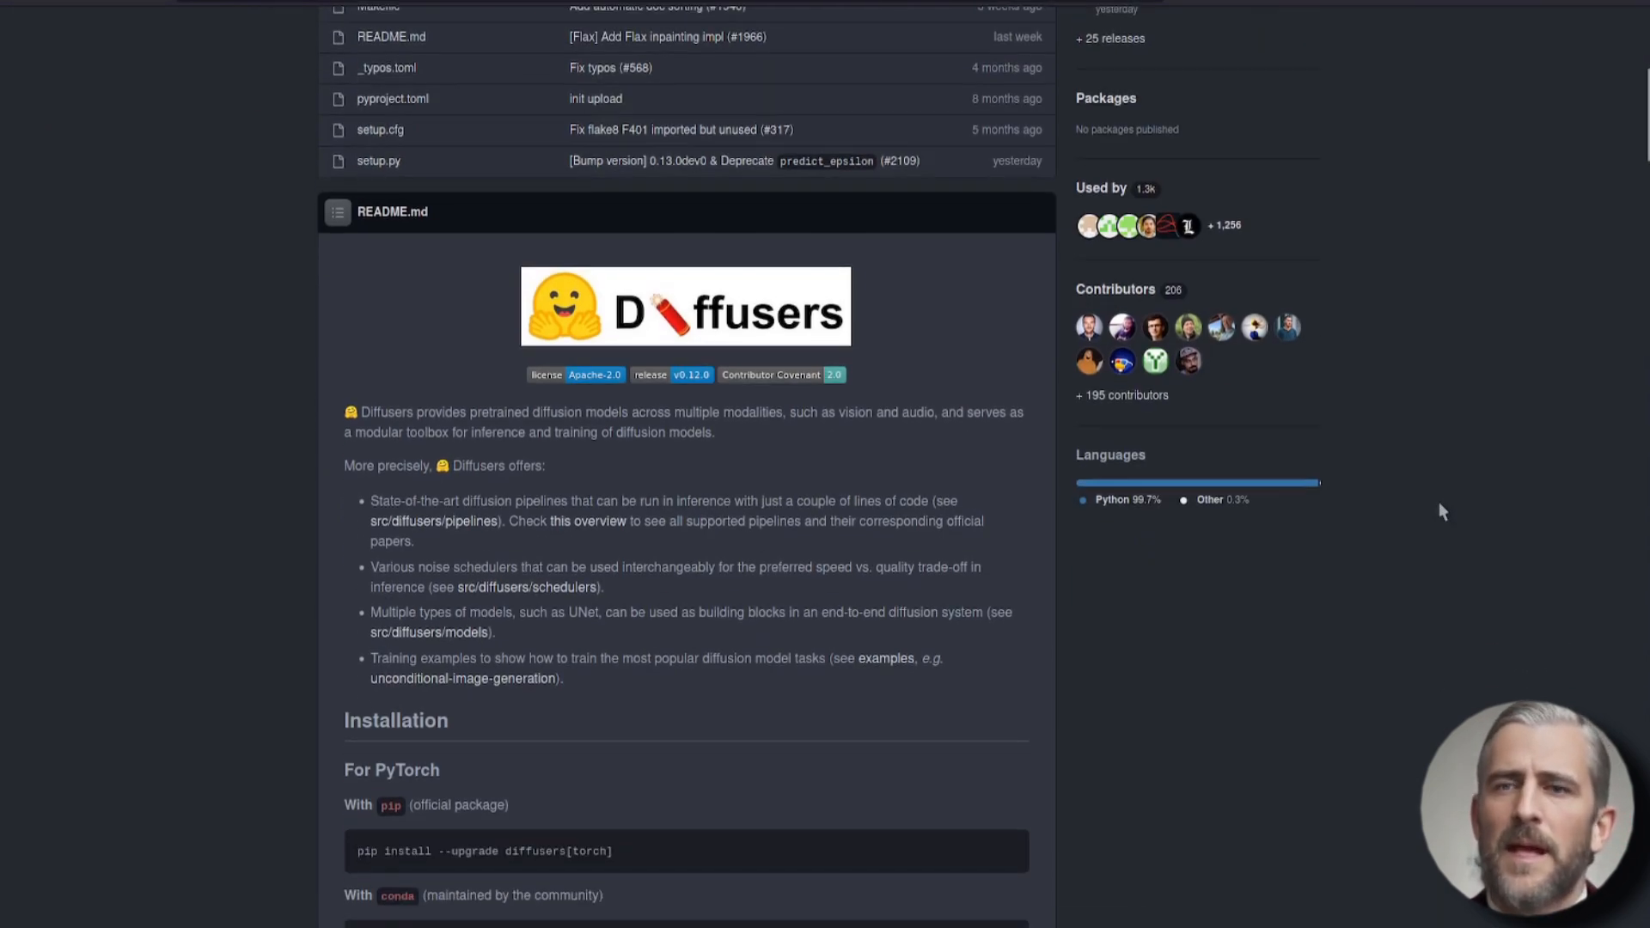